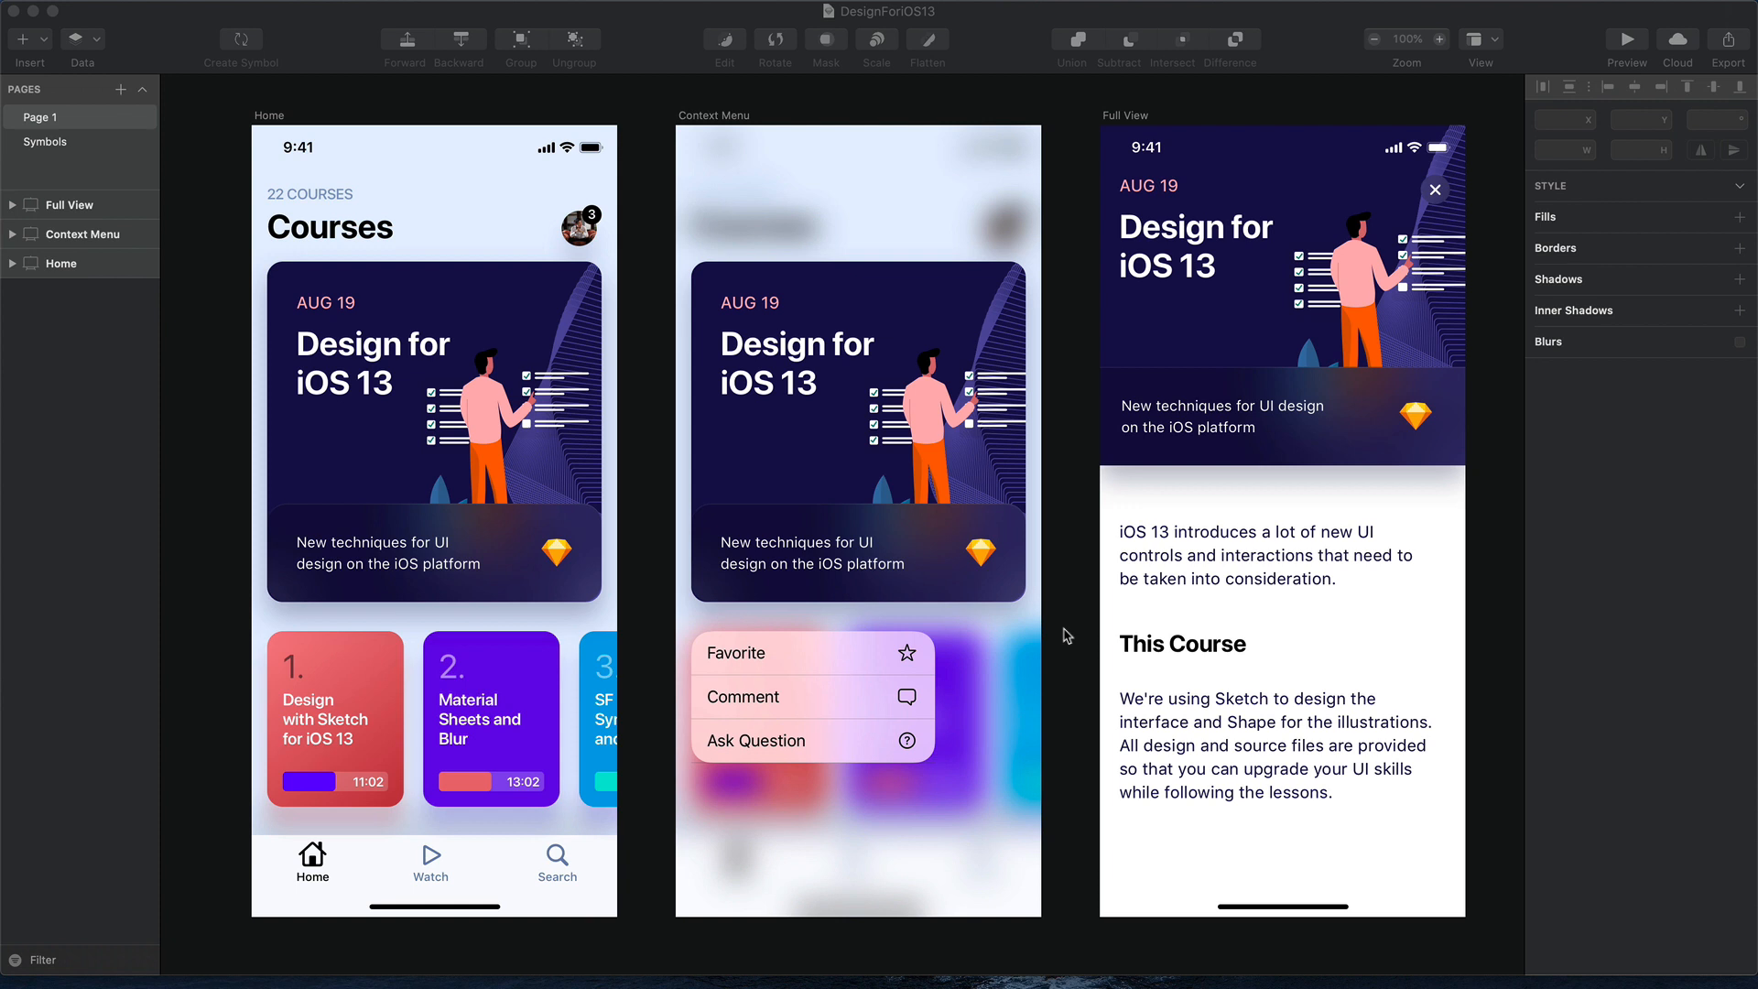
Browse Apple's design resources page down to the iOS and macOS download lists
click(40, 116)
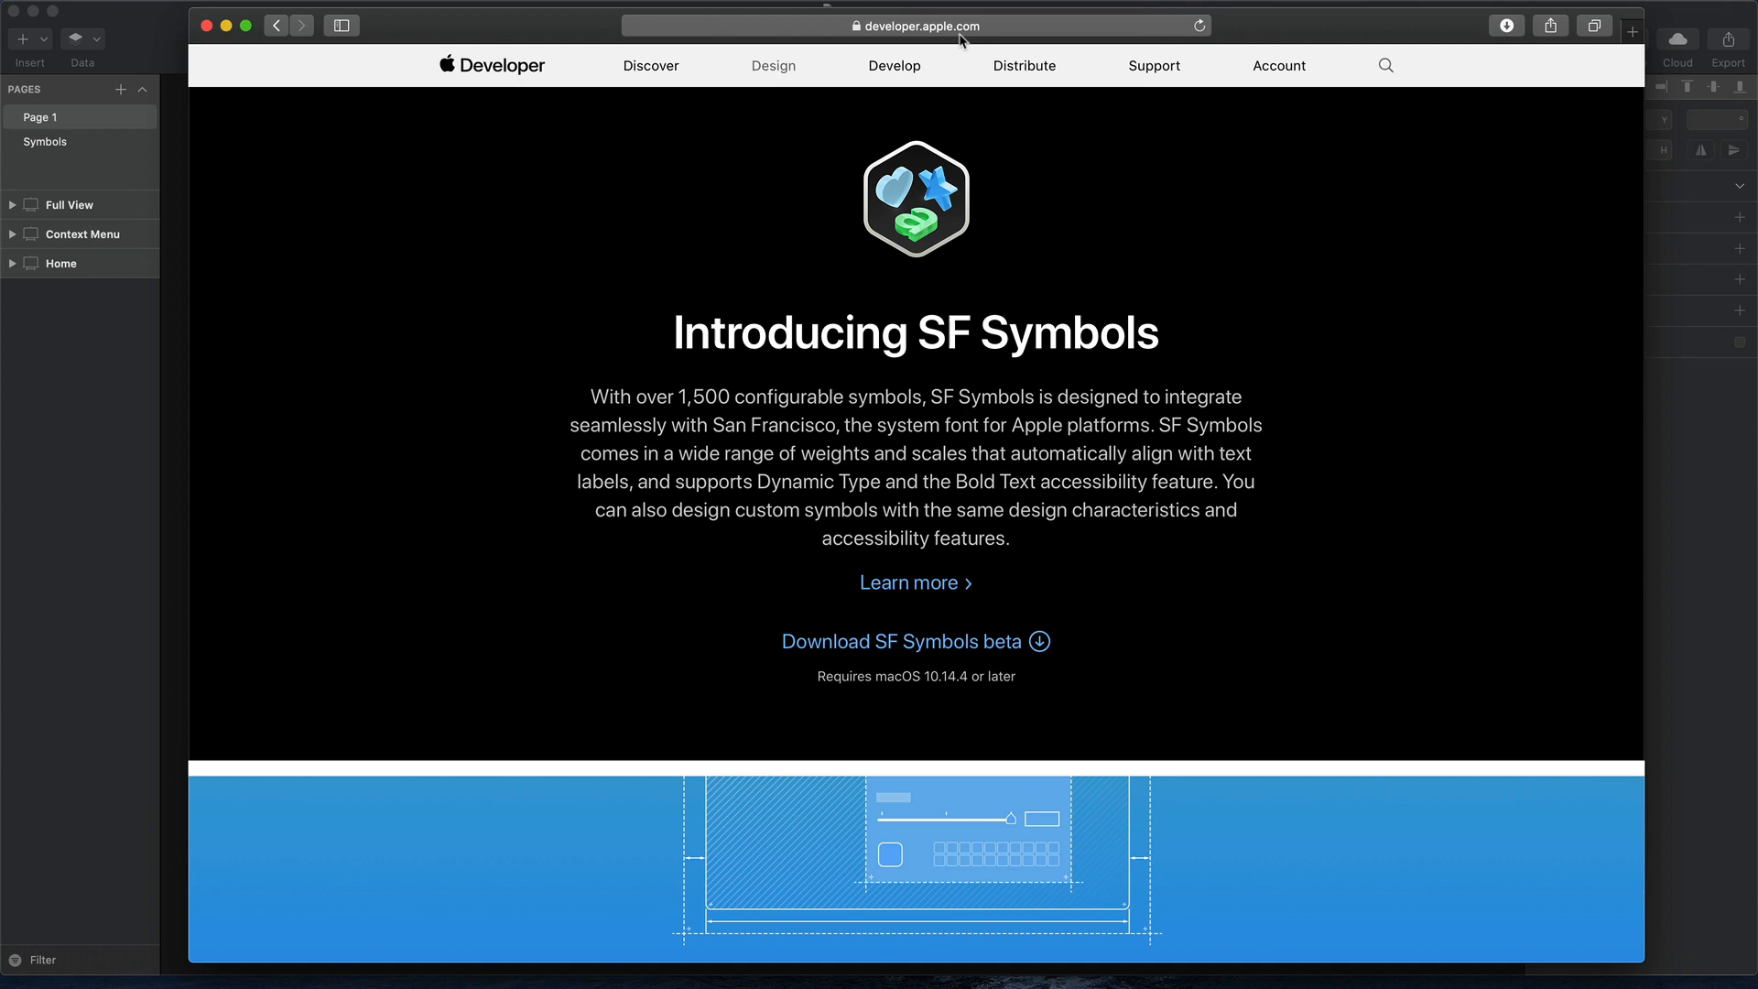
click(916, 26)
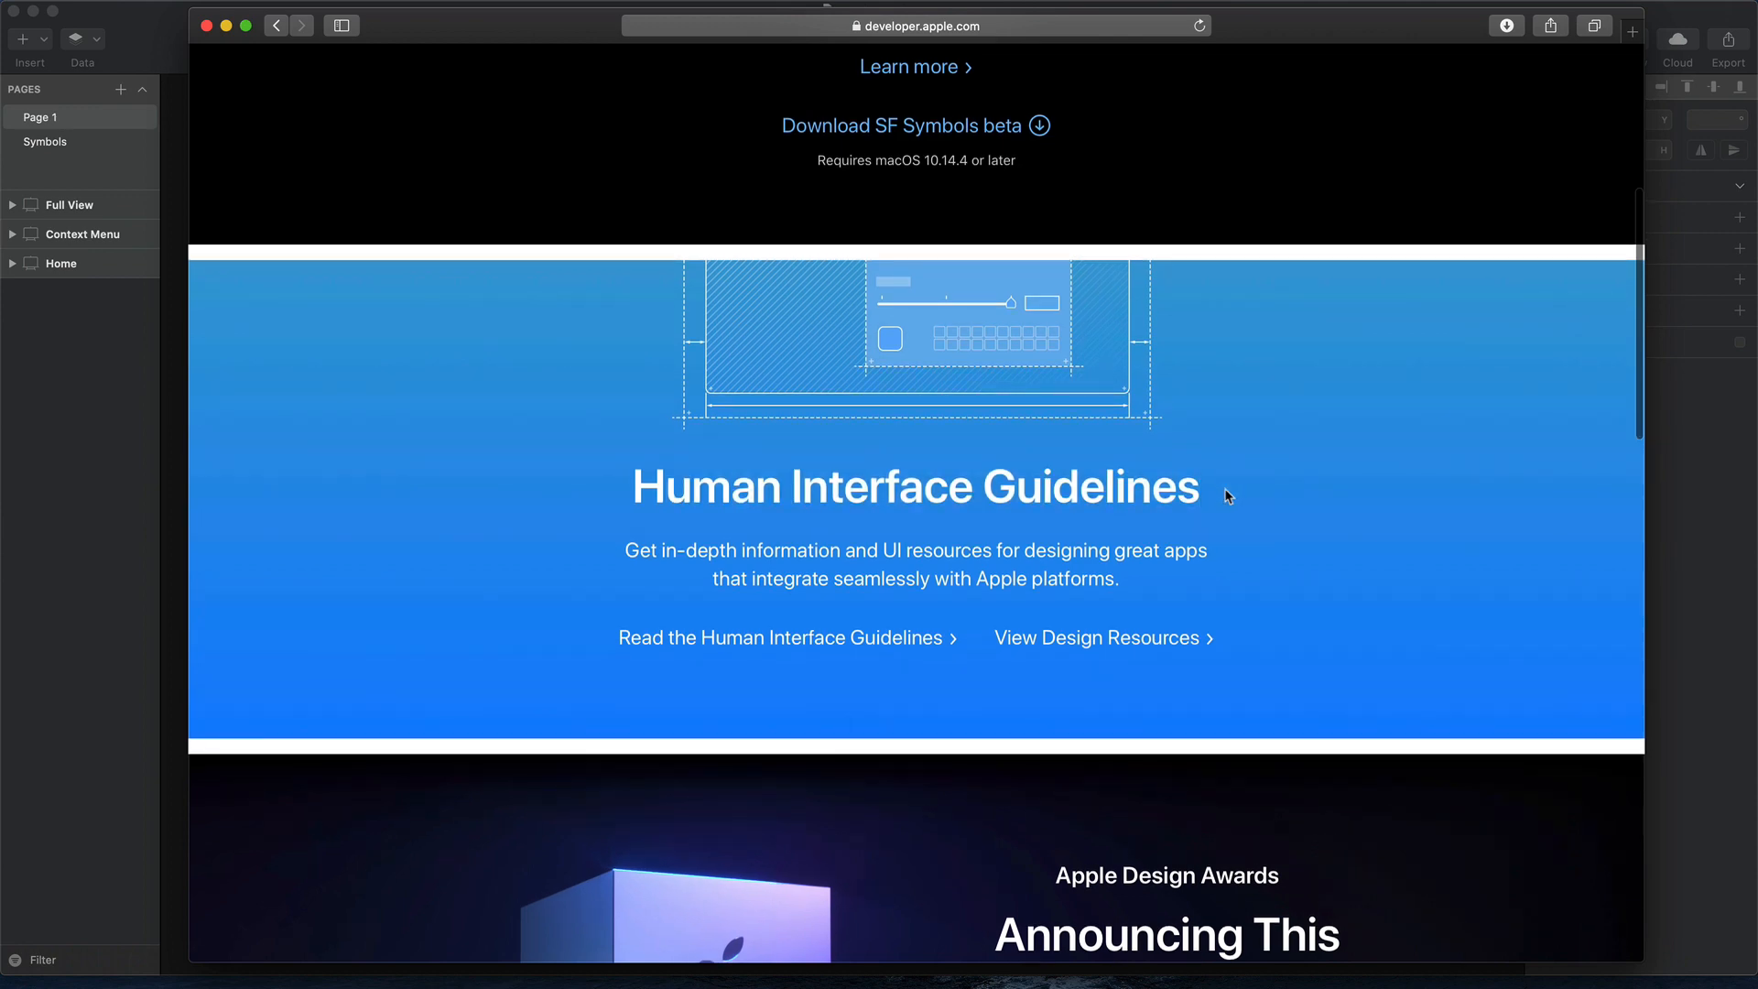
scroll(down, 3)
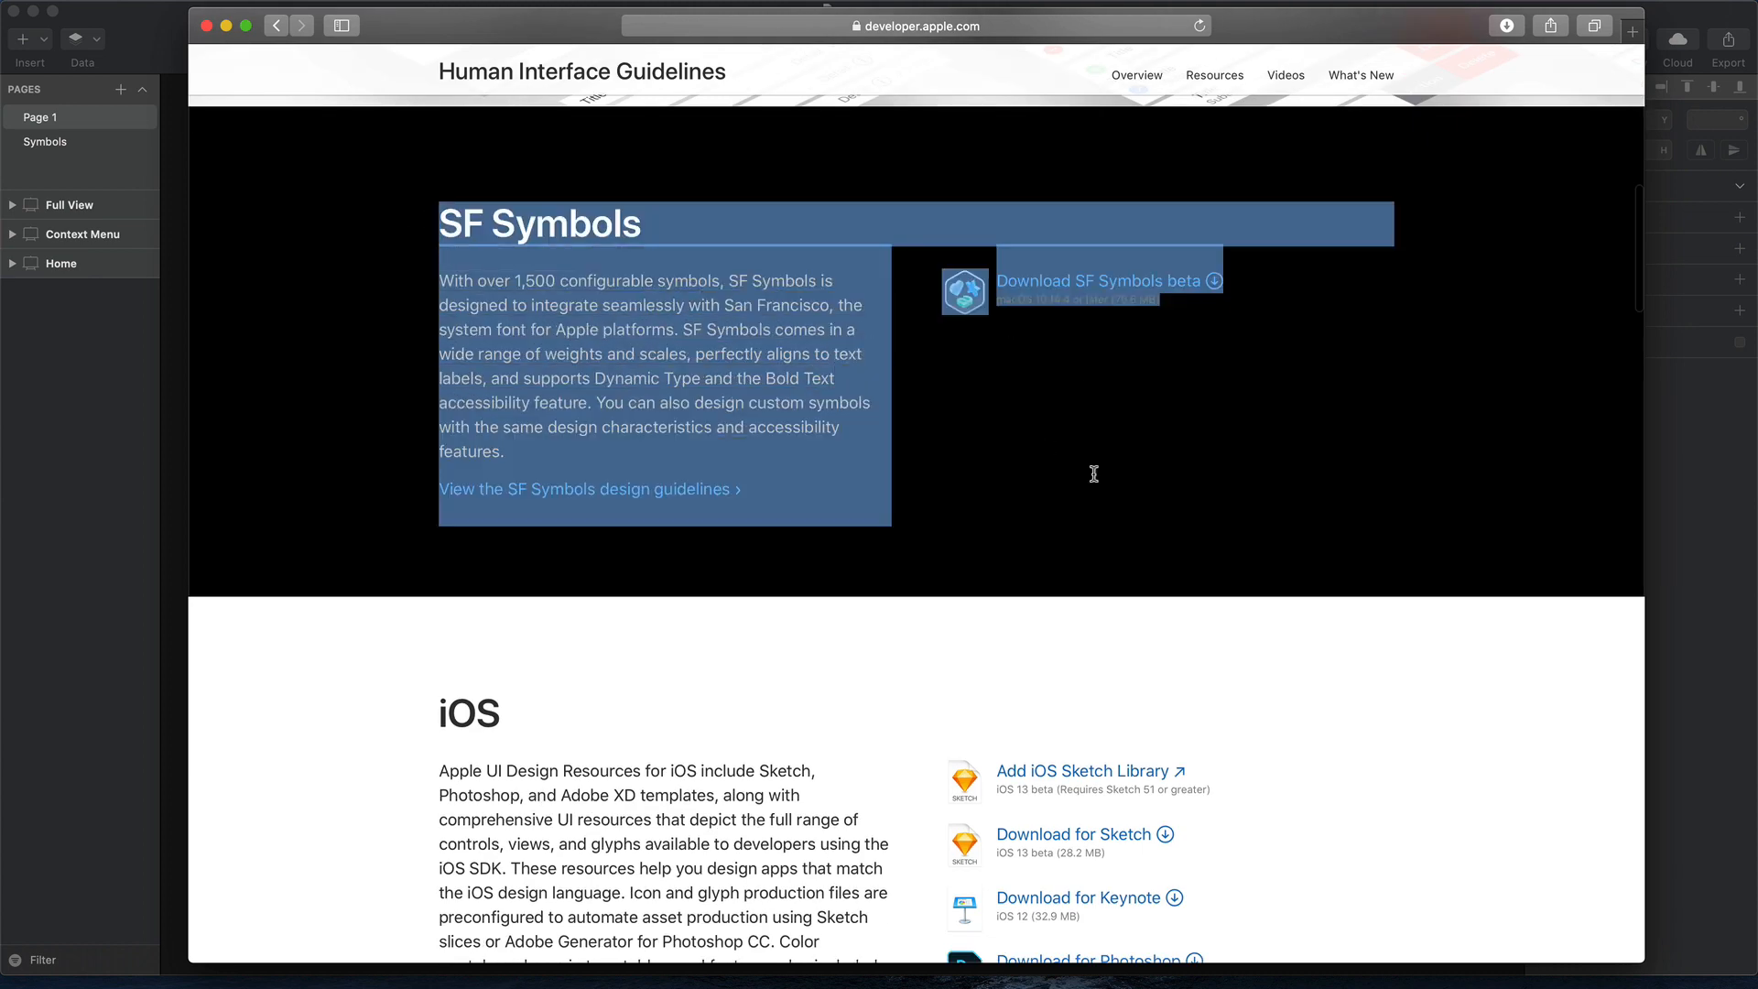
scroll(down, 3)
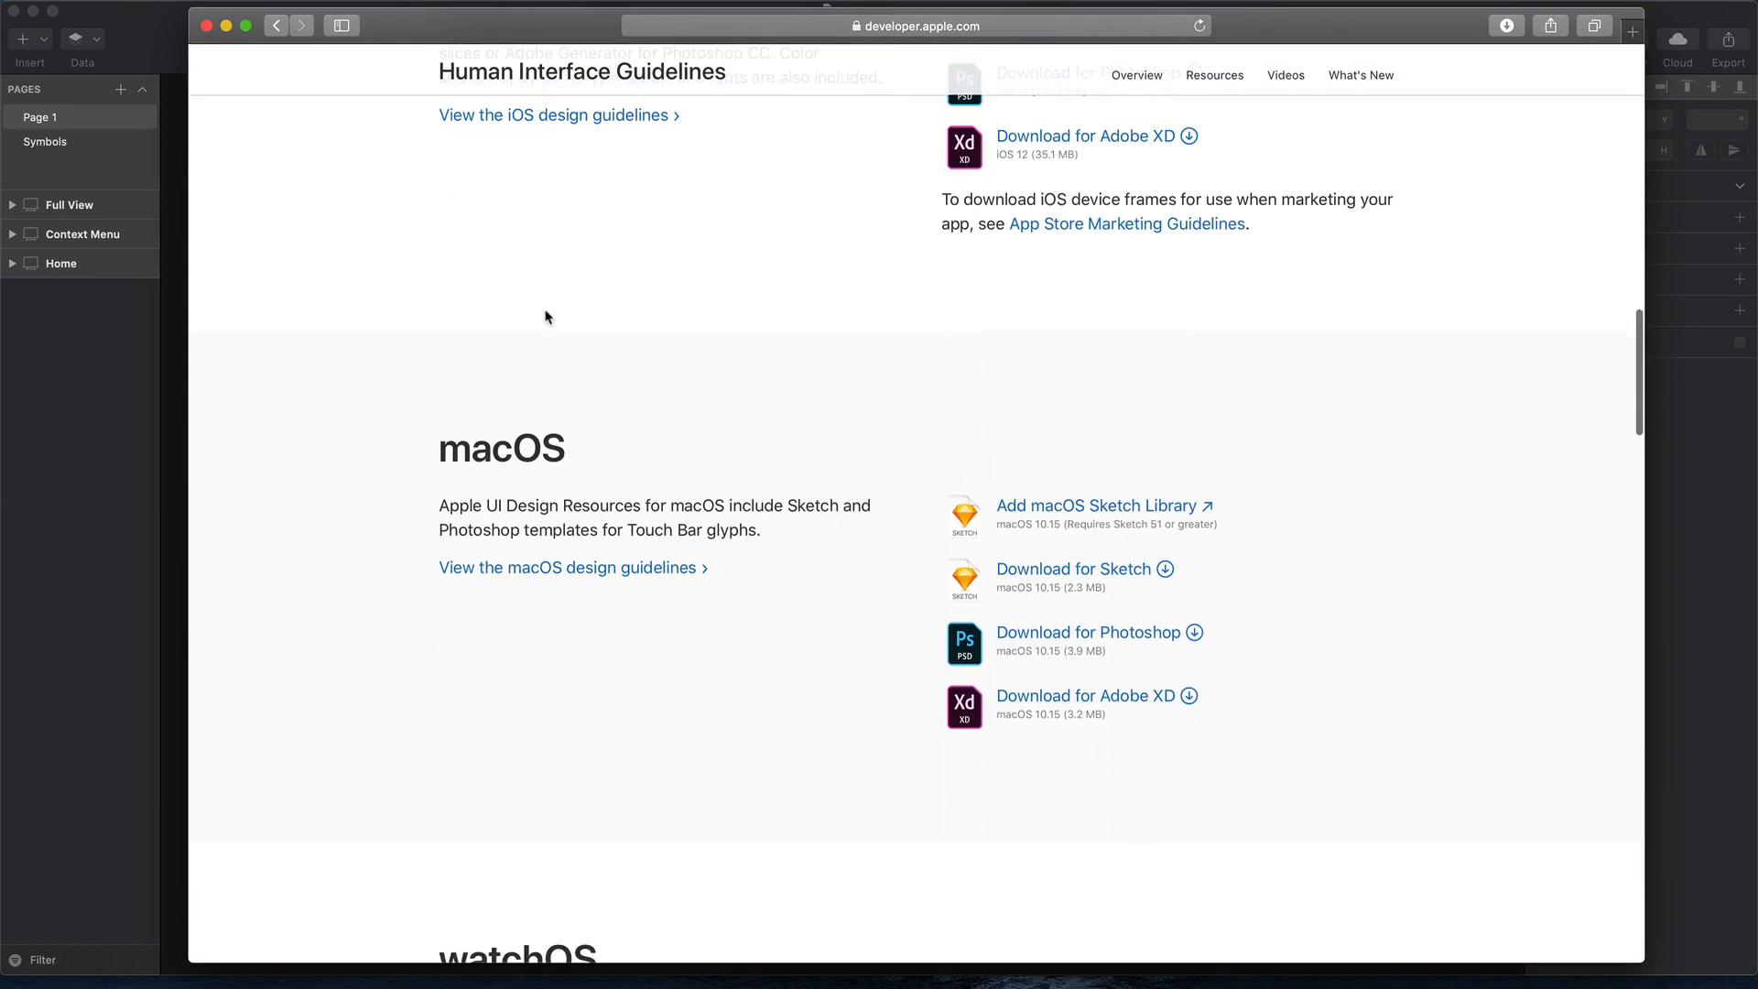
scroll(up, 3)
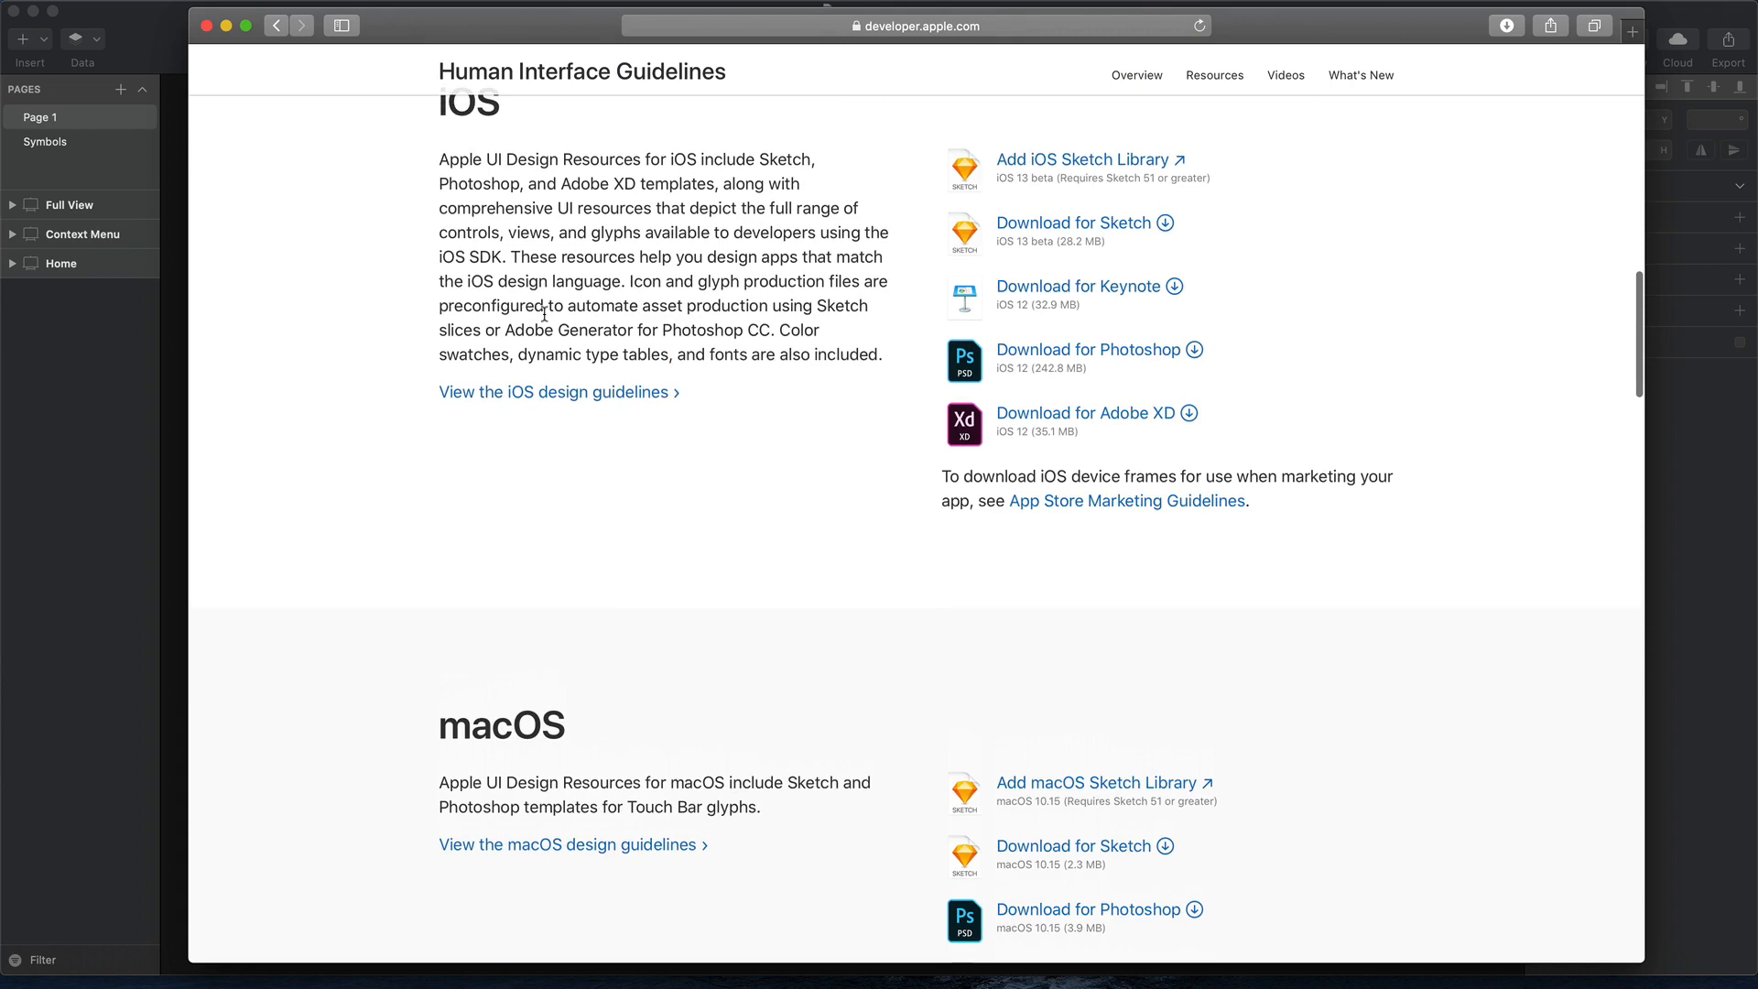
scroll(down, 3)
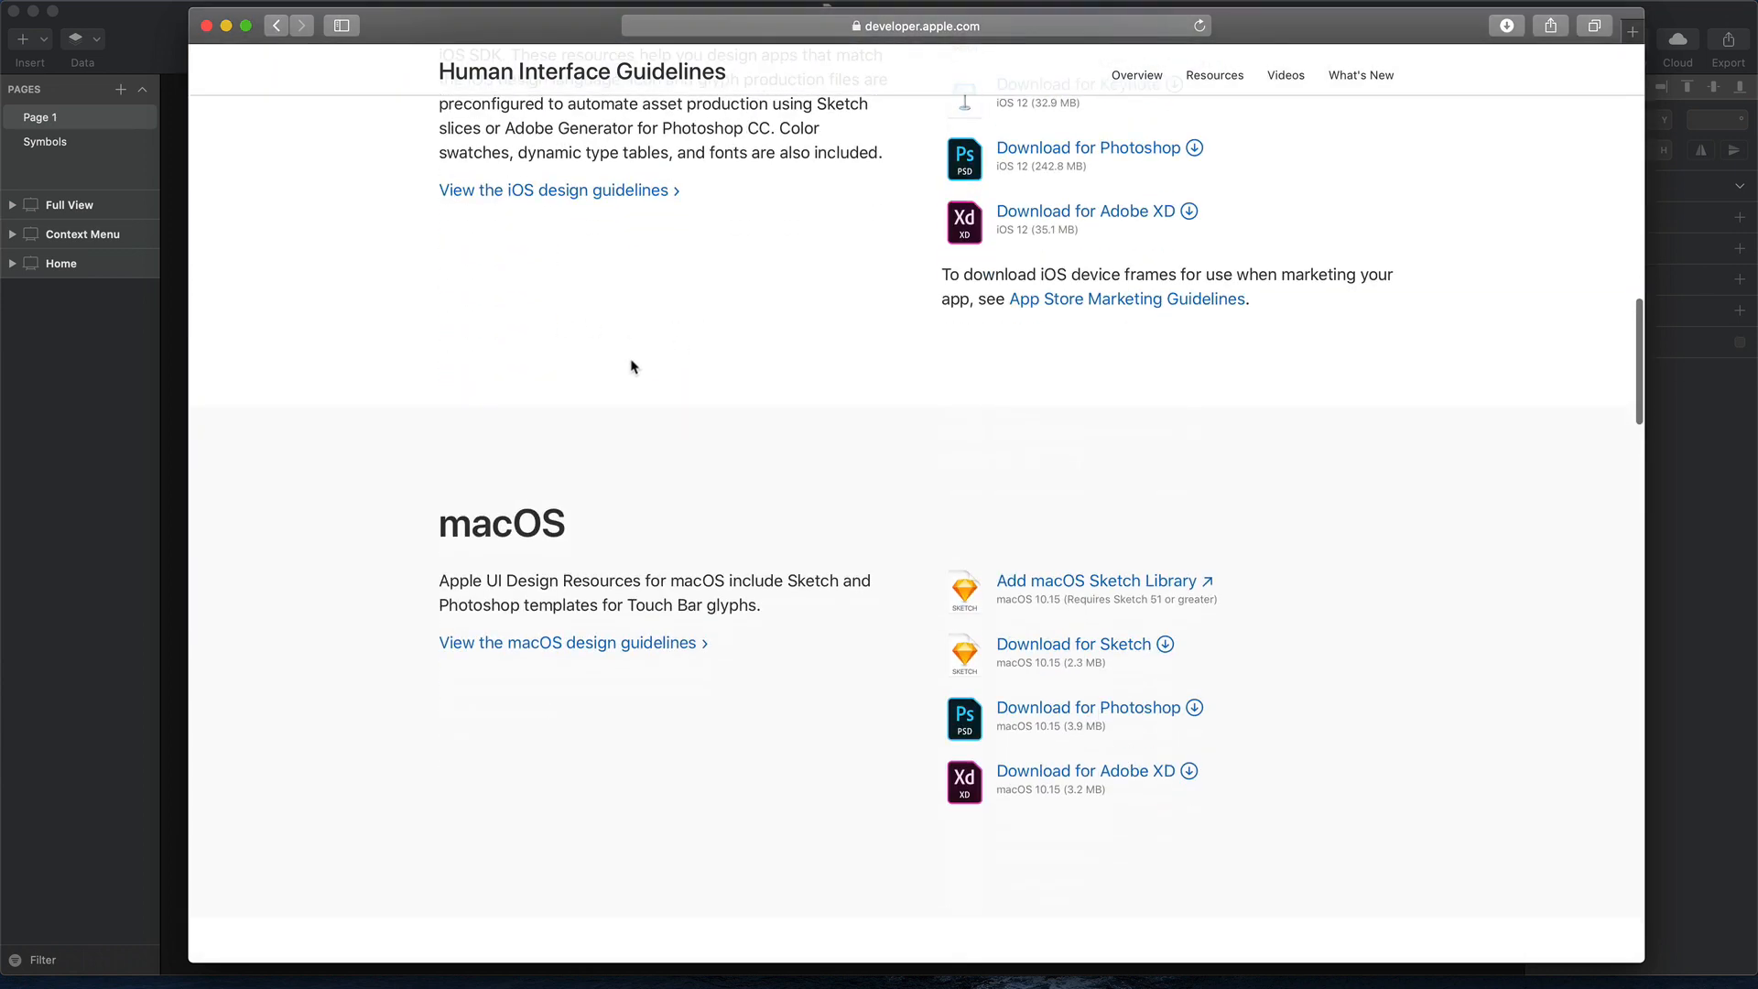
scroll(up, 3)
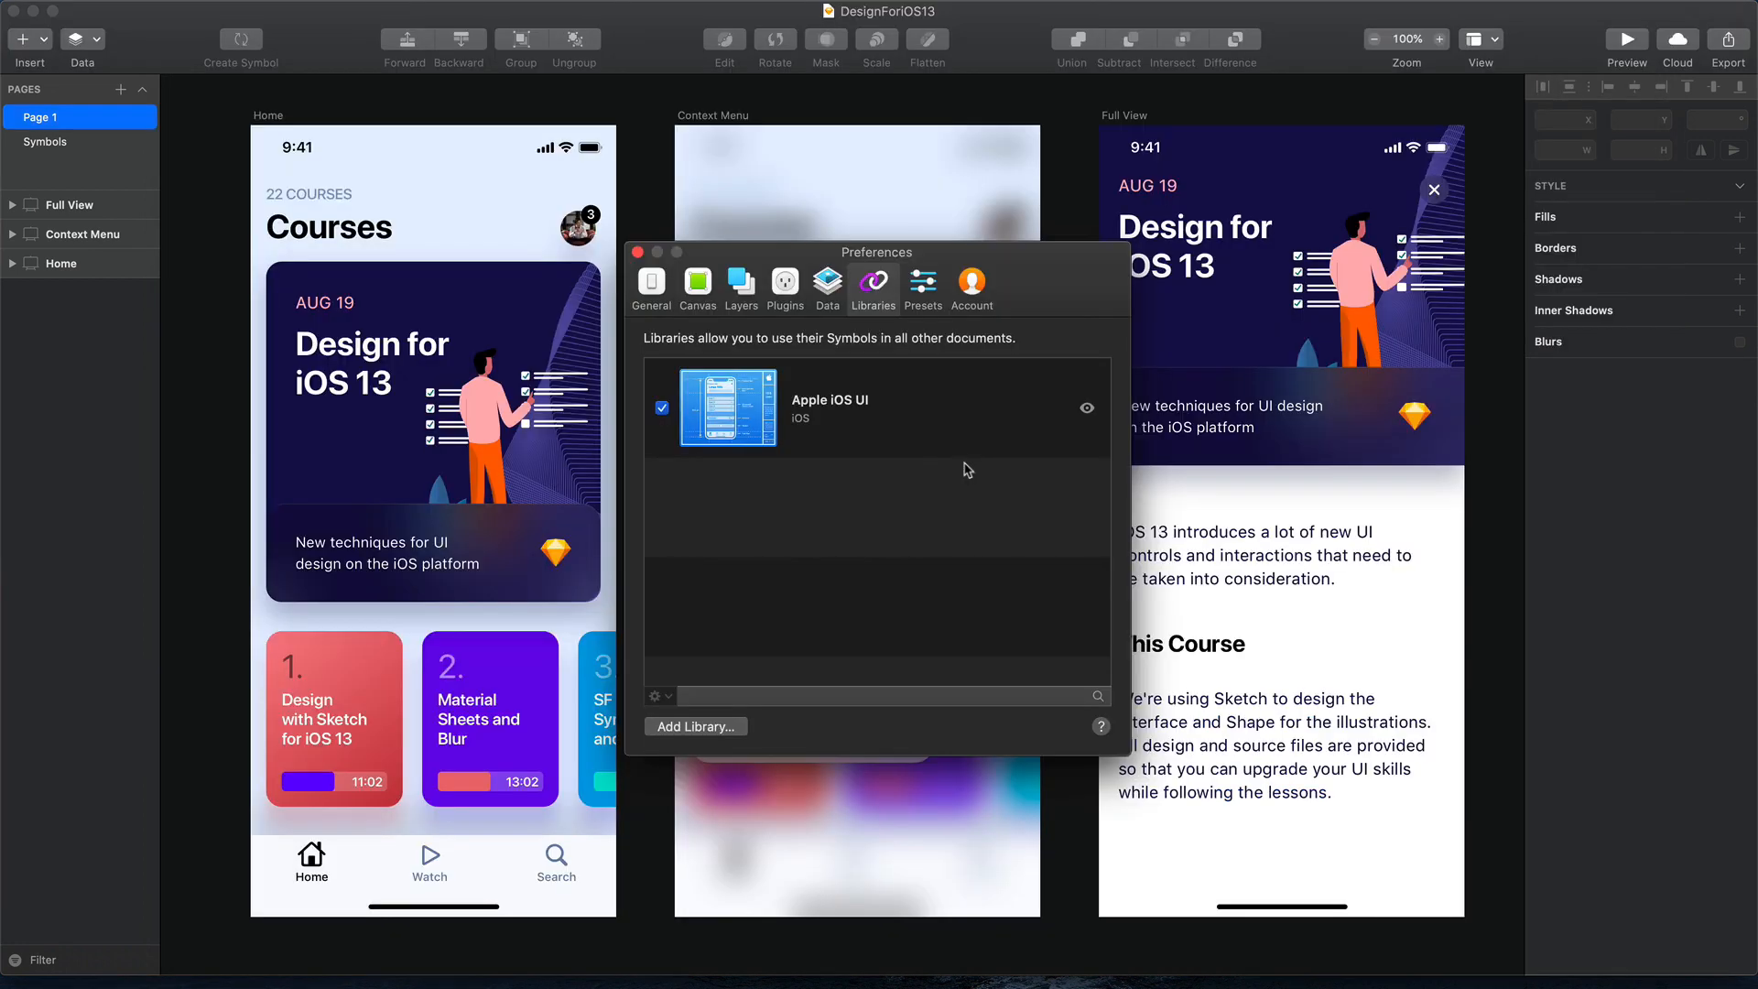
Select the enabled Apple iOS UI library in Sketch's Libraries preferences
click(875, 406)
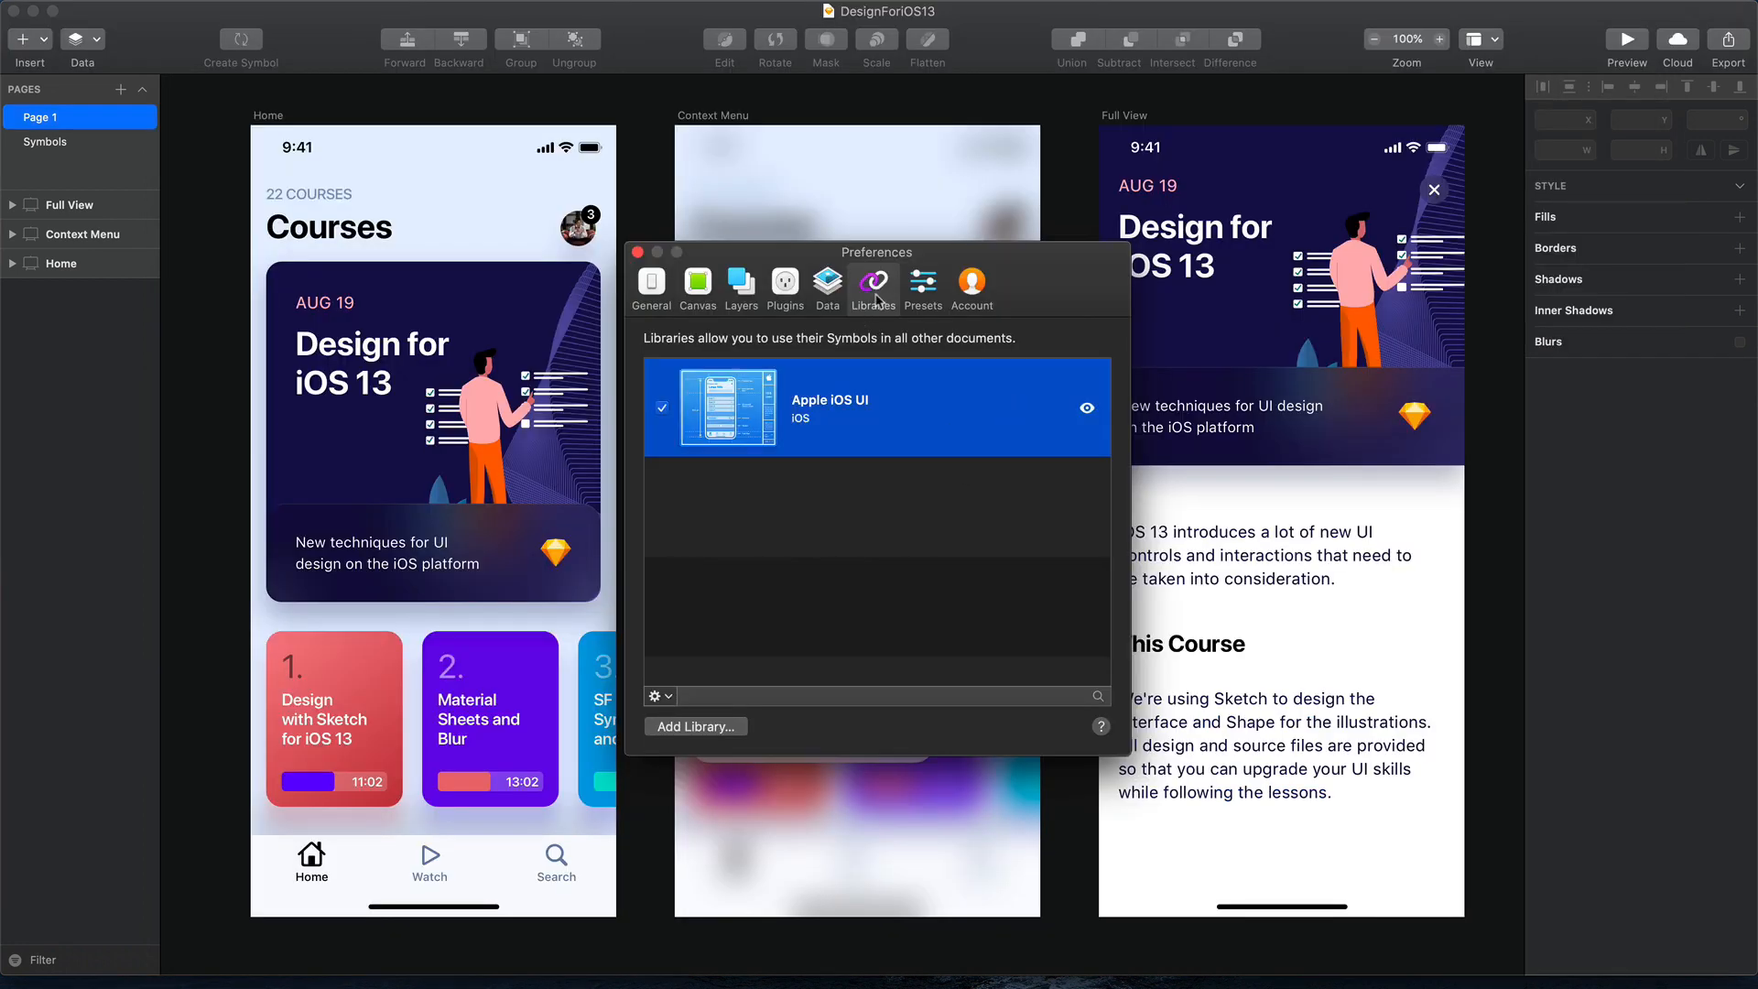
mouse_move(938, 428)
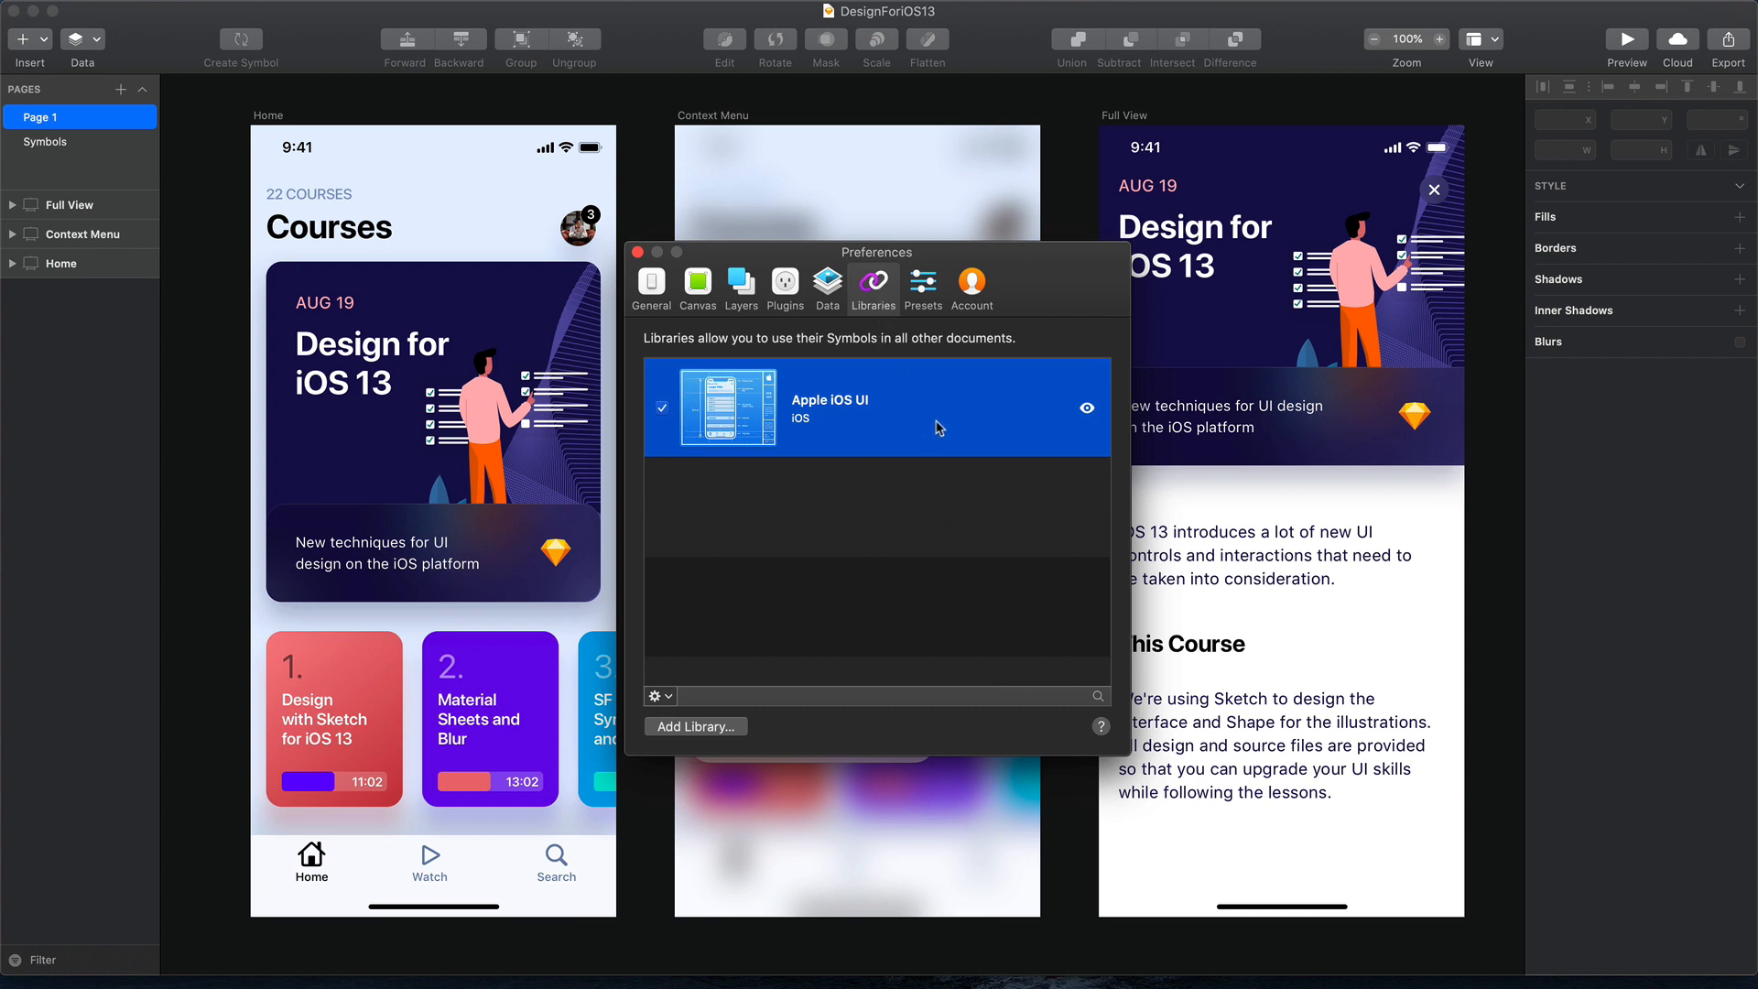
mouse_move(929, 449)
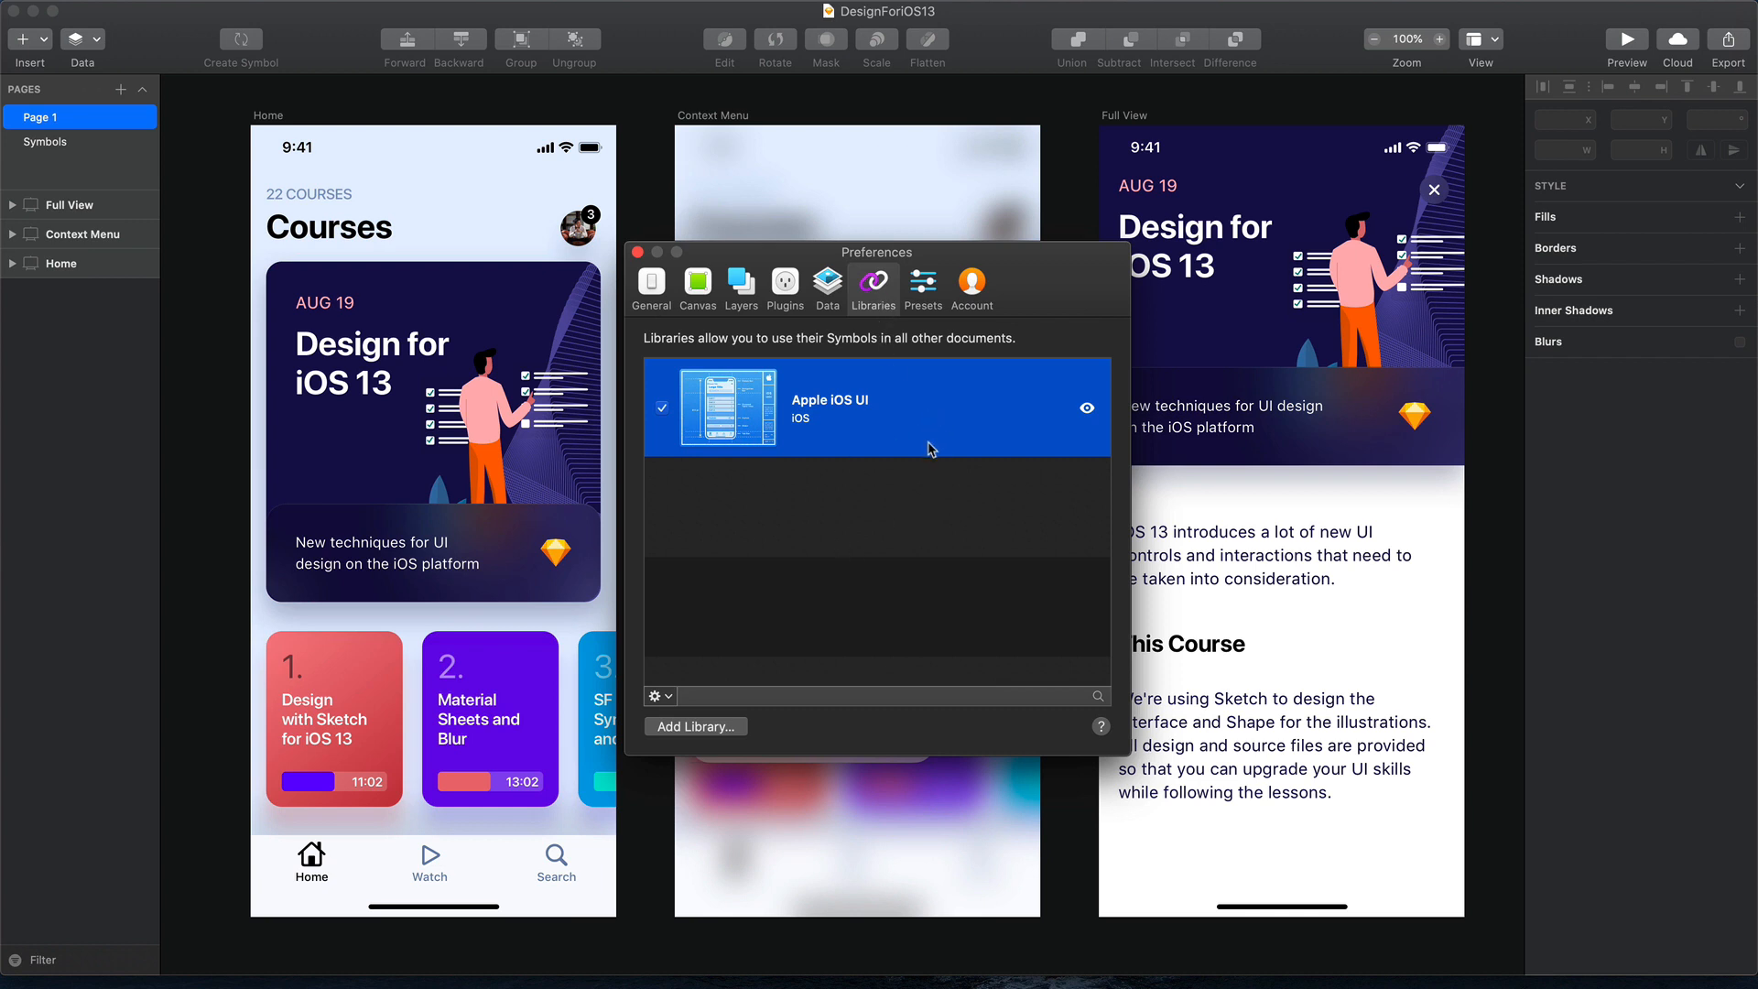
mouse_move(922, 448)
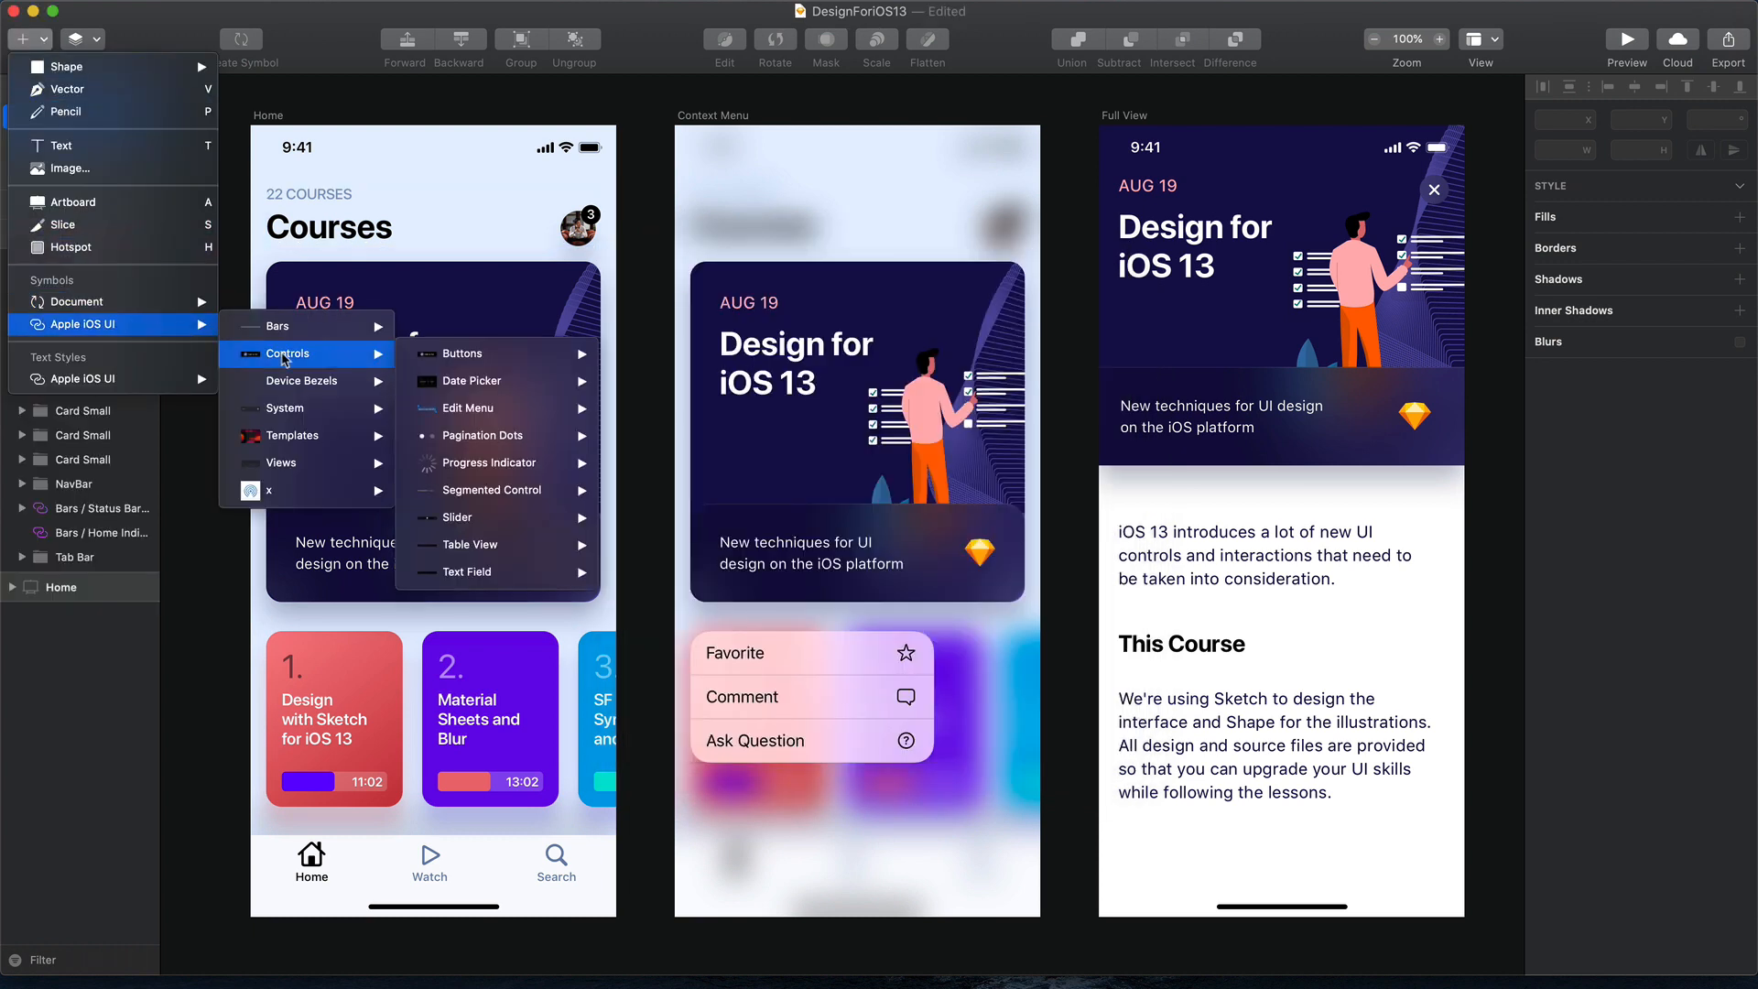
mouse_move(276, 325)
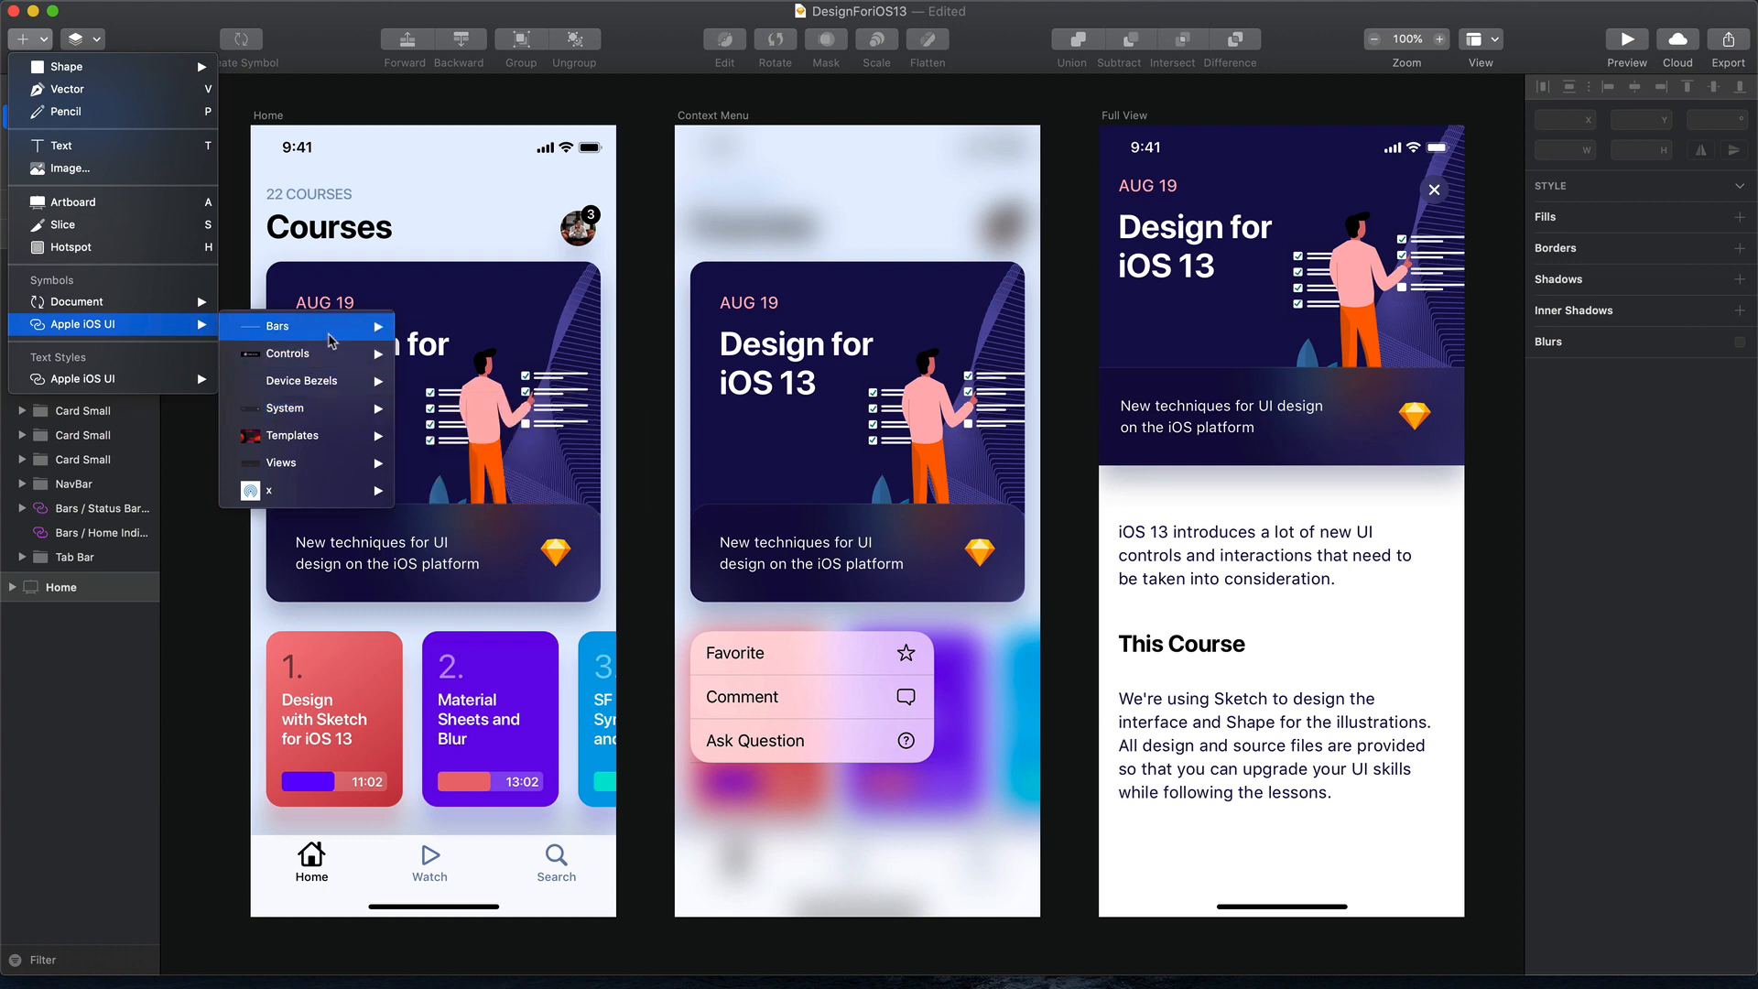
mouse_move(325, 380)
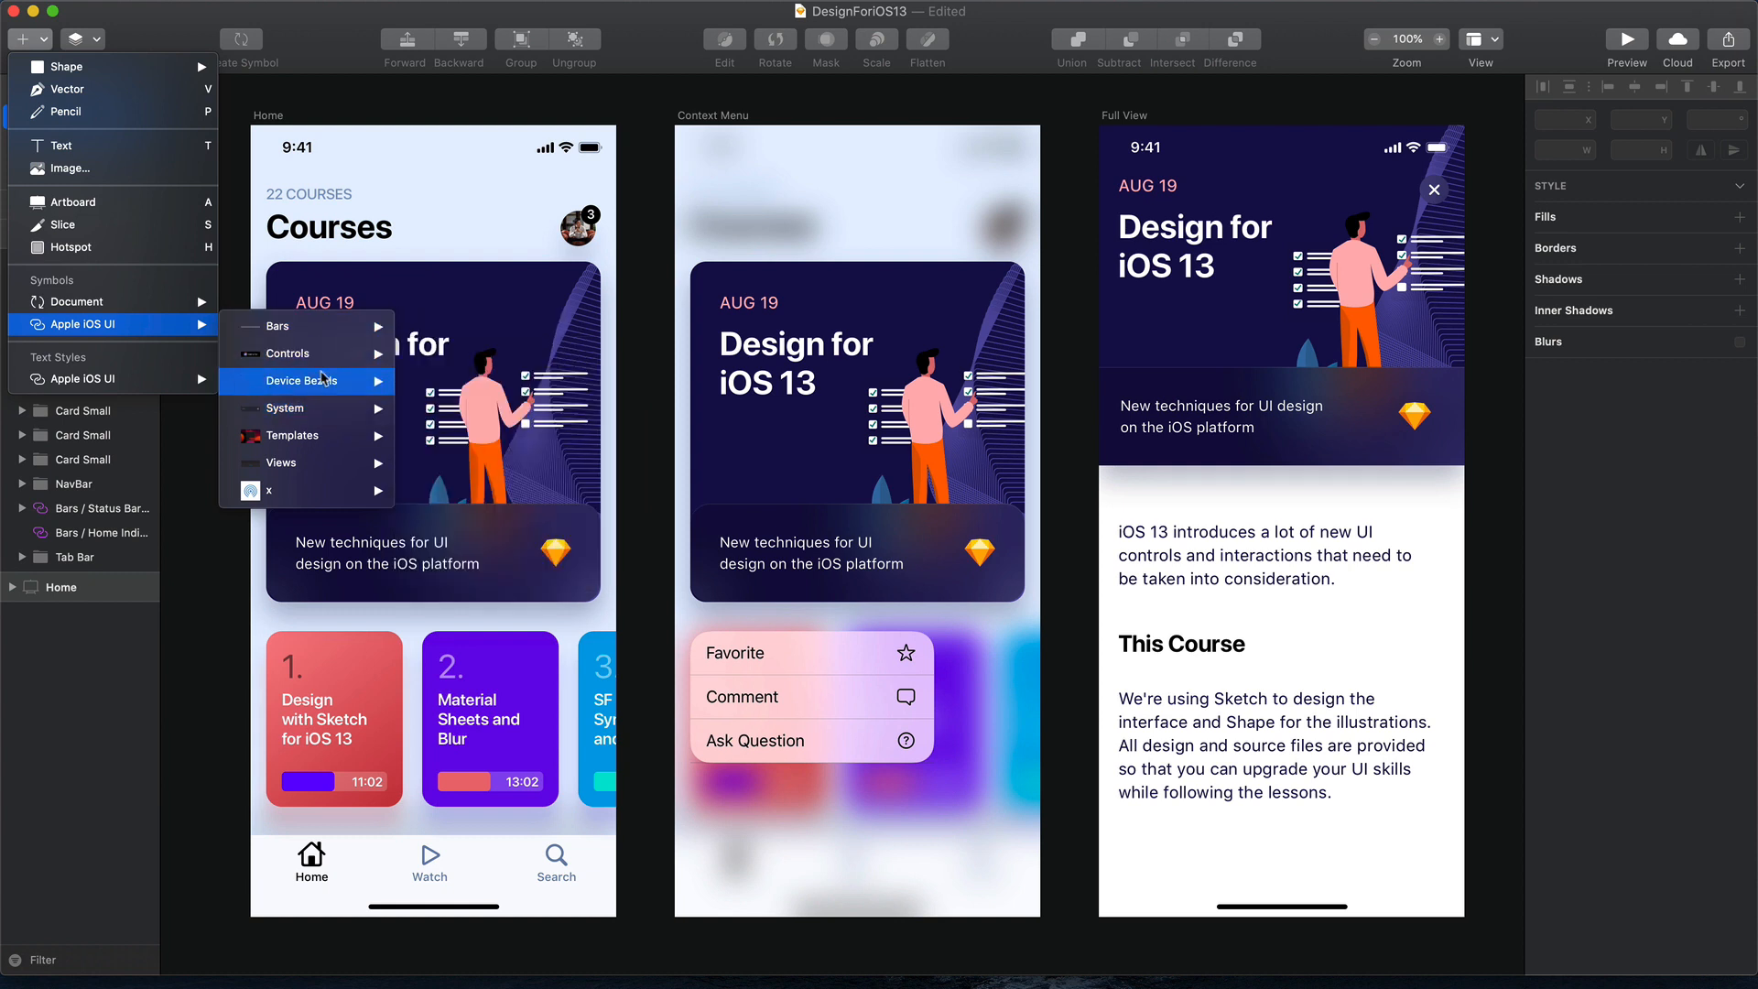
mouse_move(295, 464)
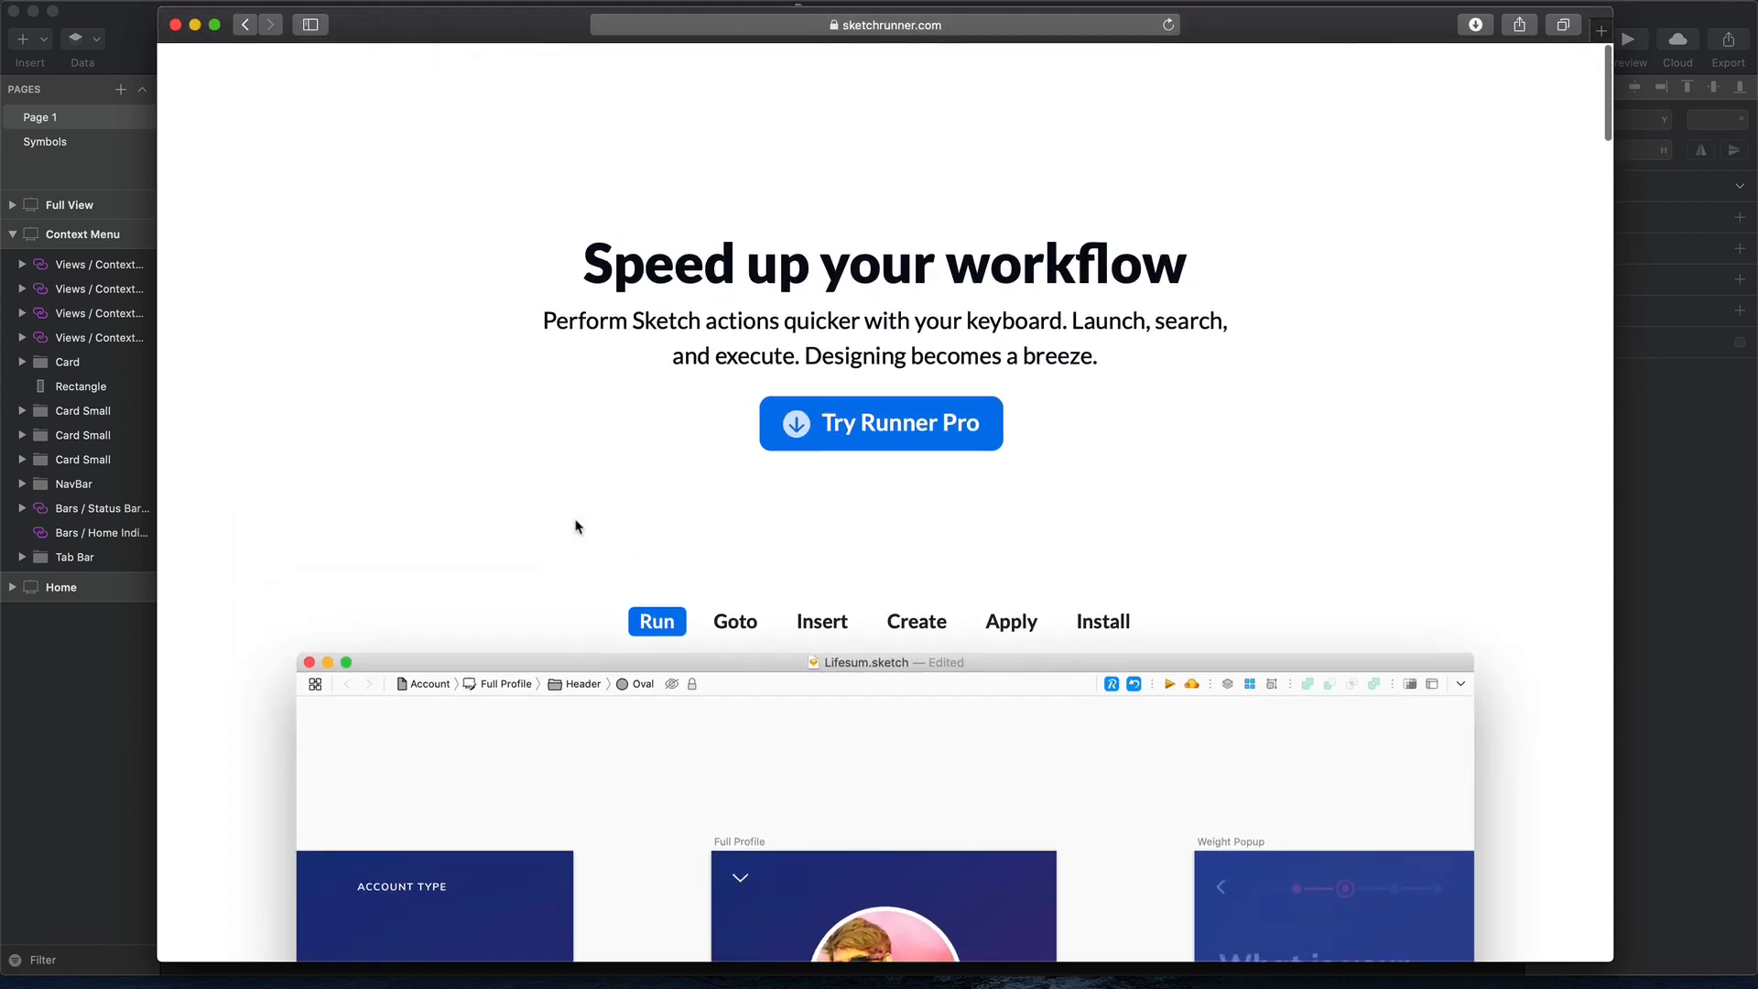
click(734, 621)
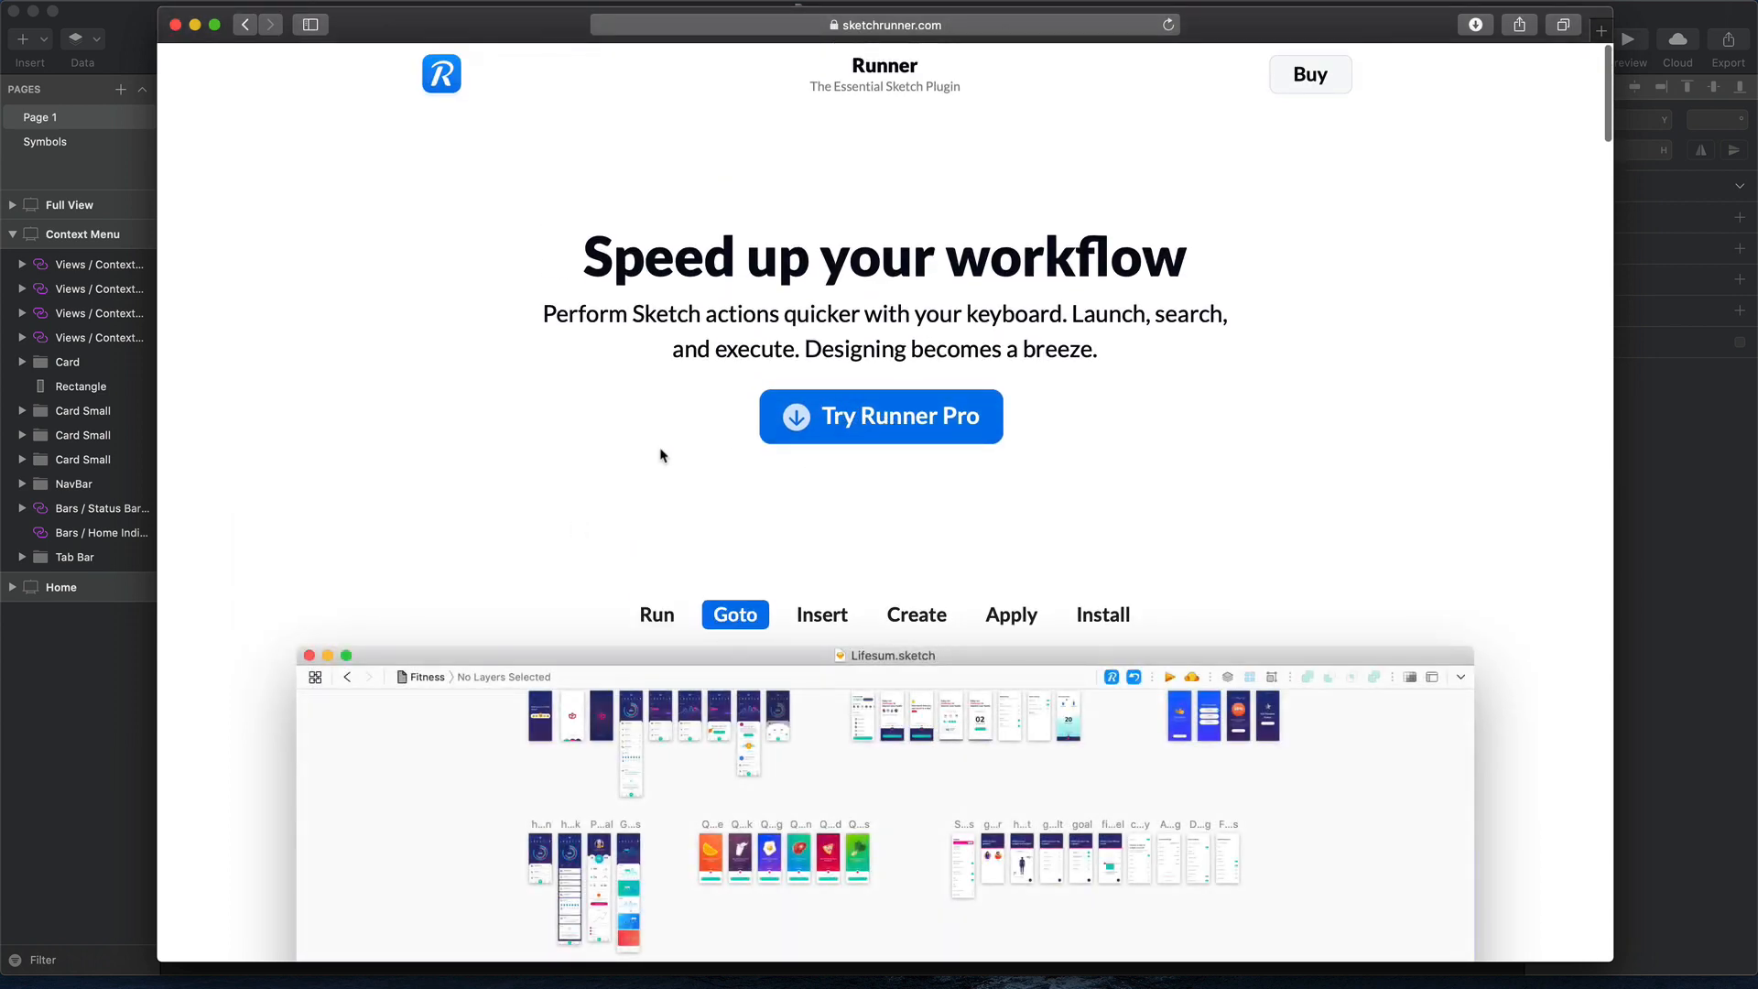
click(734, 613)
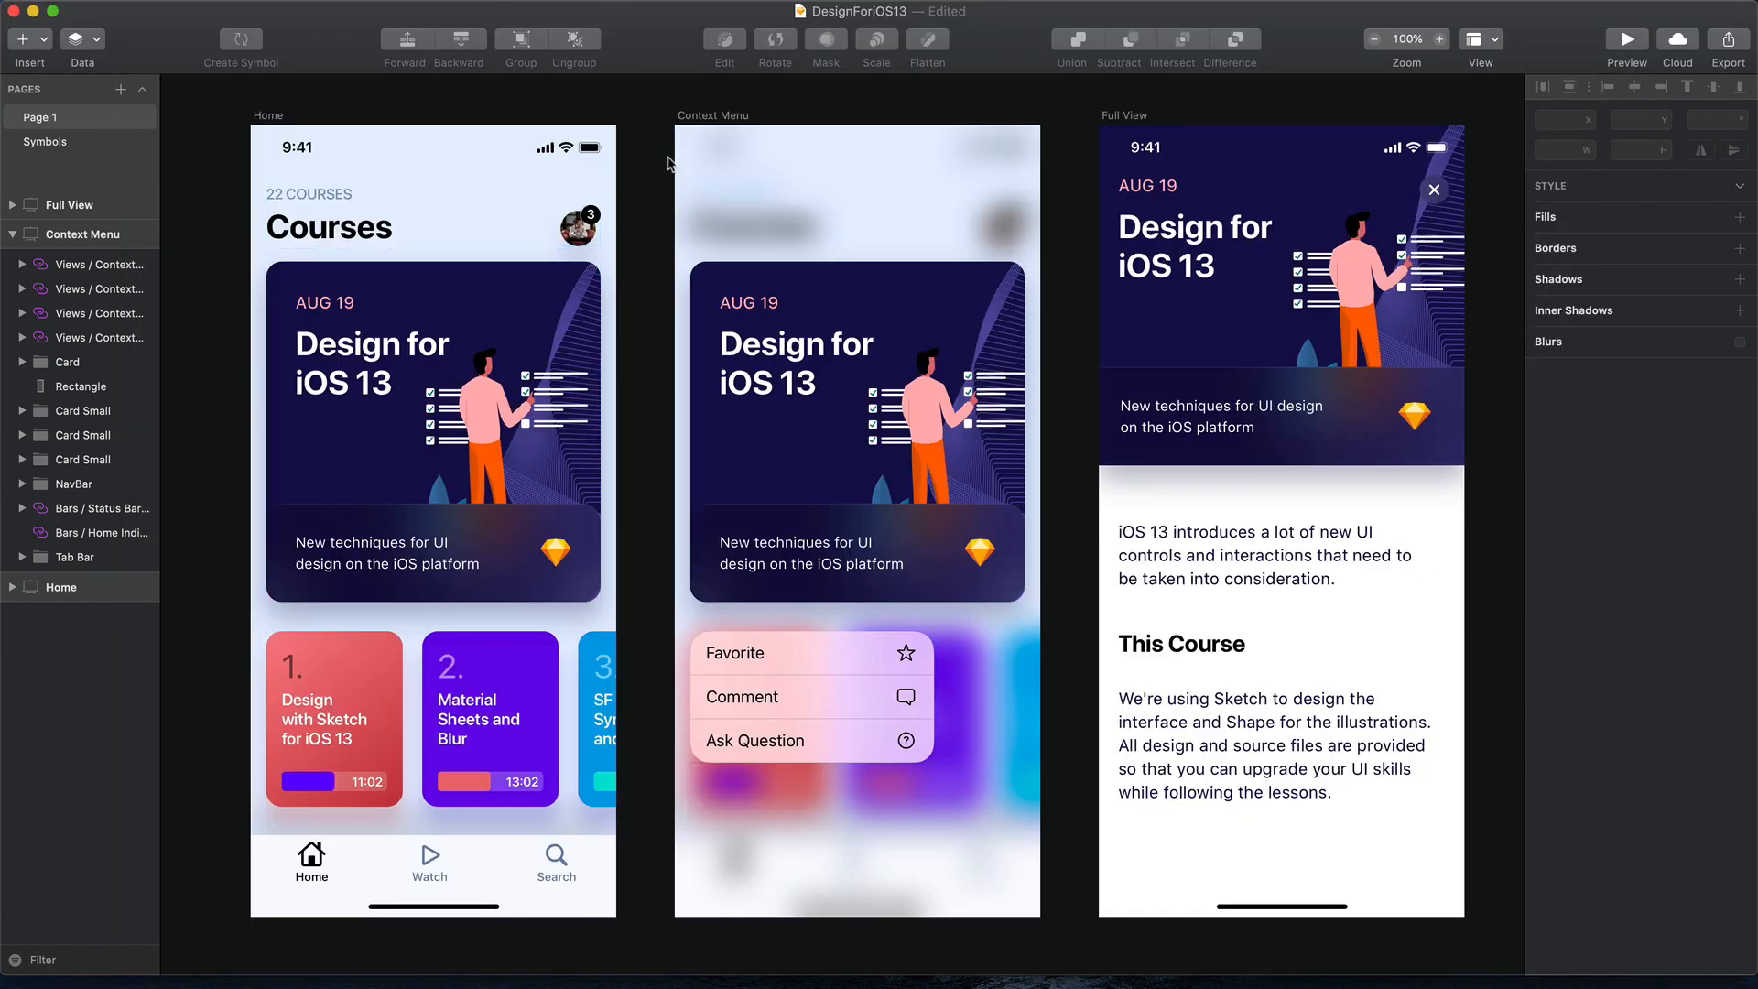
mouse_move(654, 364)
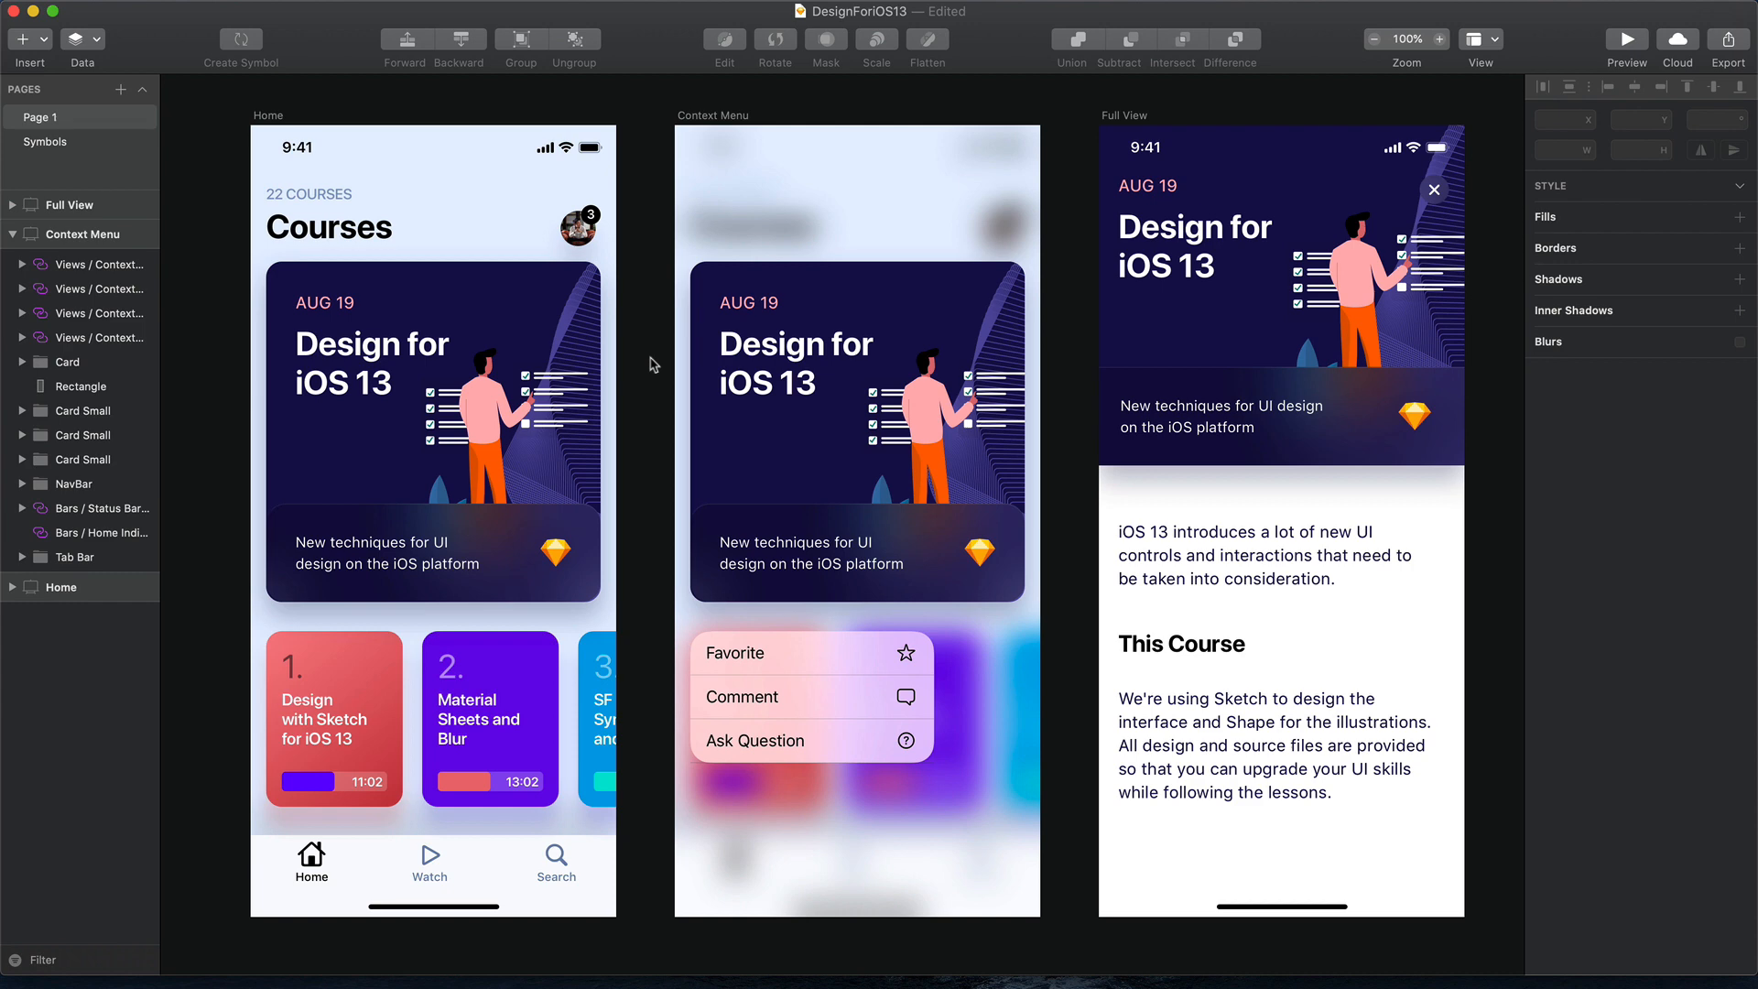
Insert the Bars / Status Bar symbol, found by searching 'stat', atop the Context Menu artboard
text(stat)
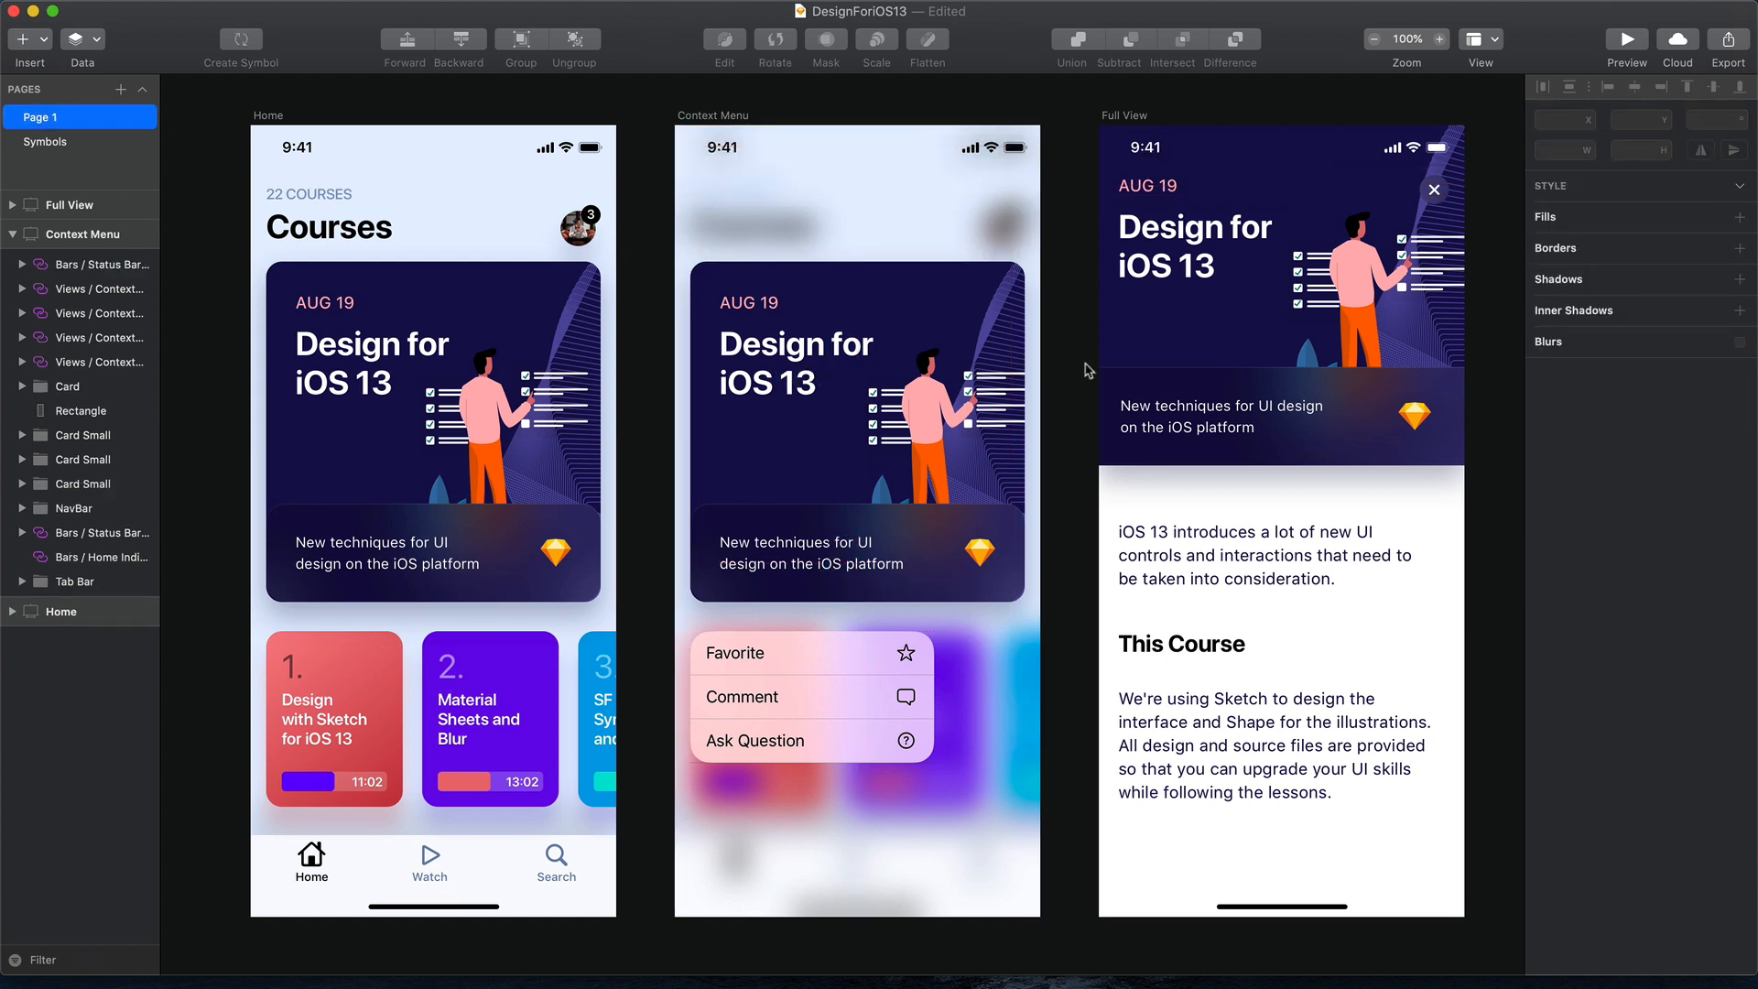
click(855, 435)
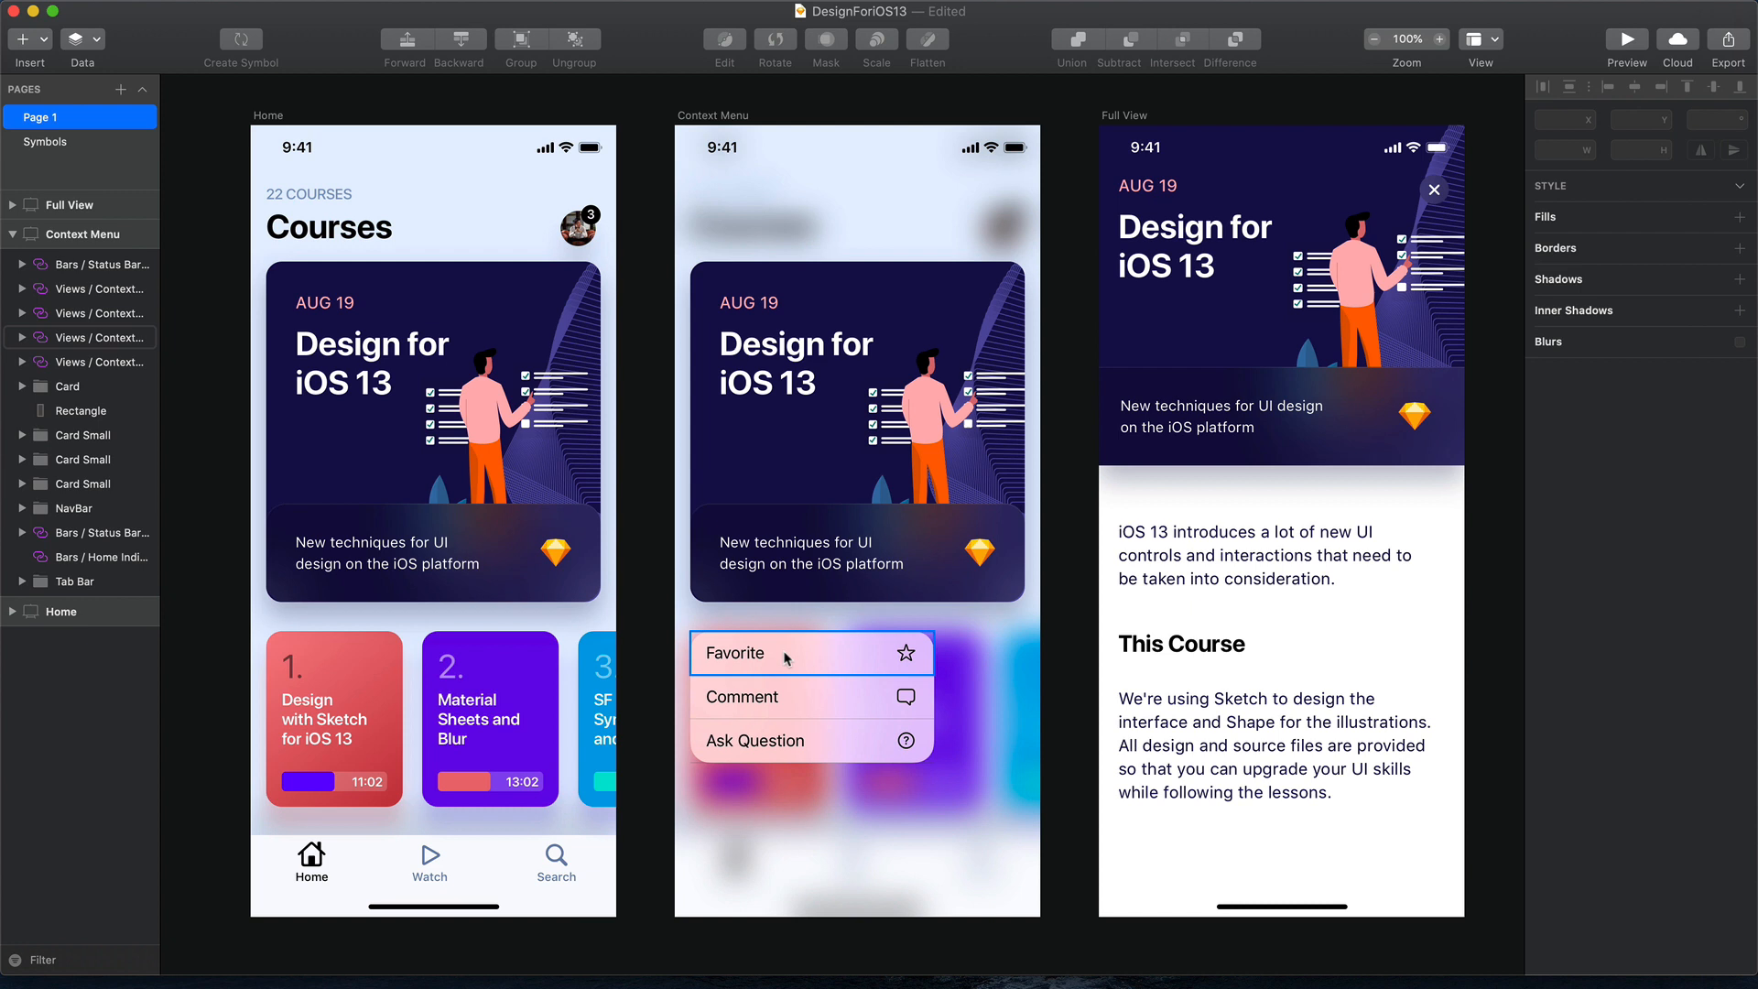
mouse_move(800, 650)
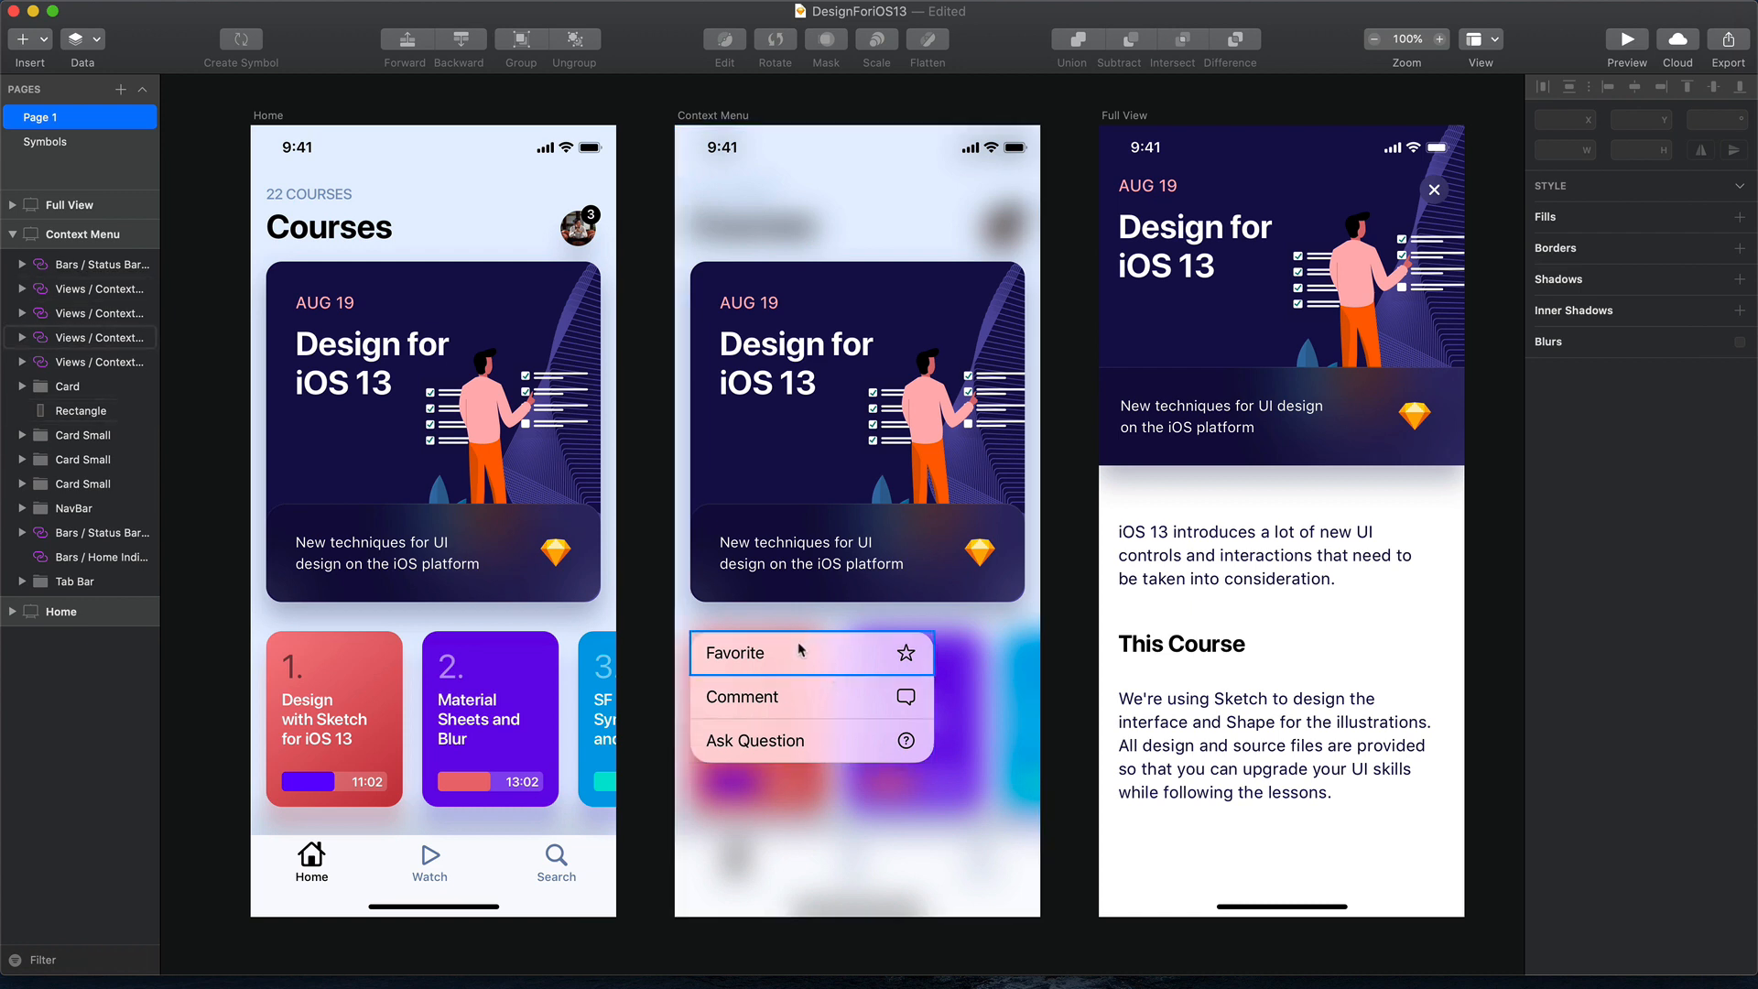
mouse_move(911, 654)
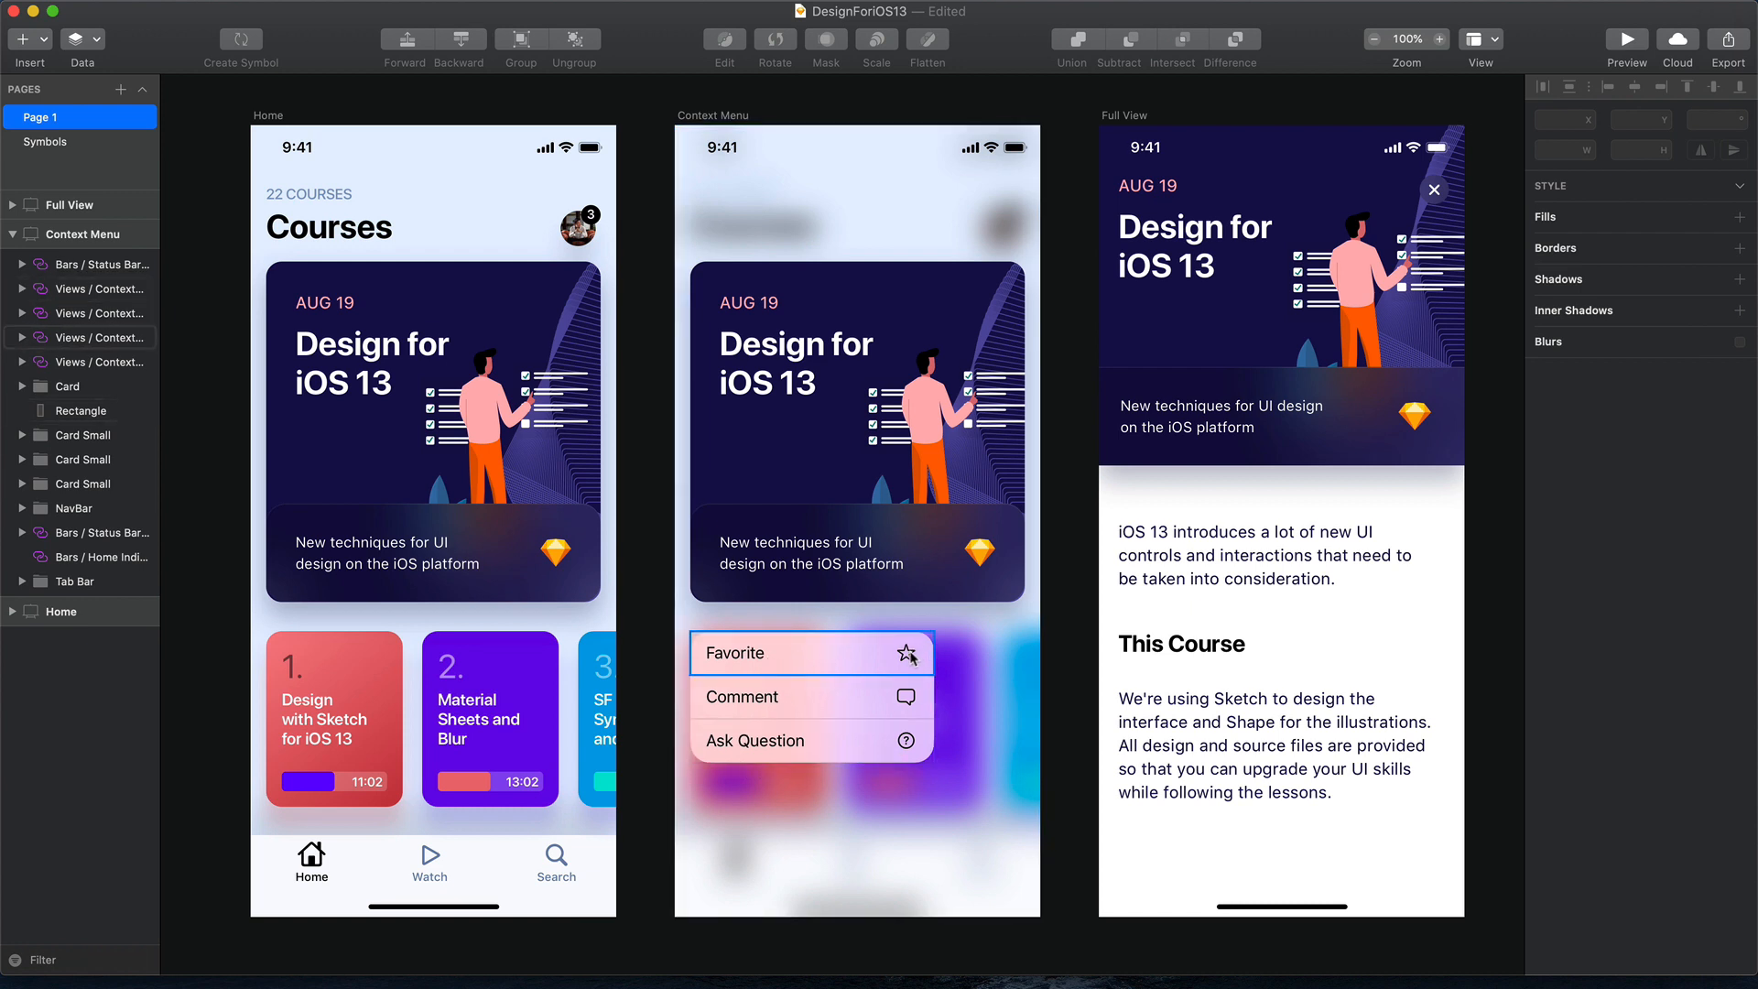
click(11, 640)
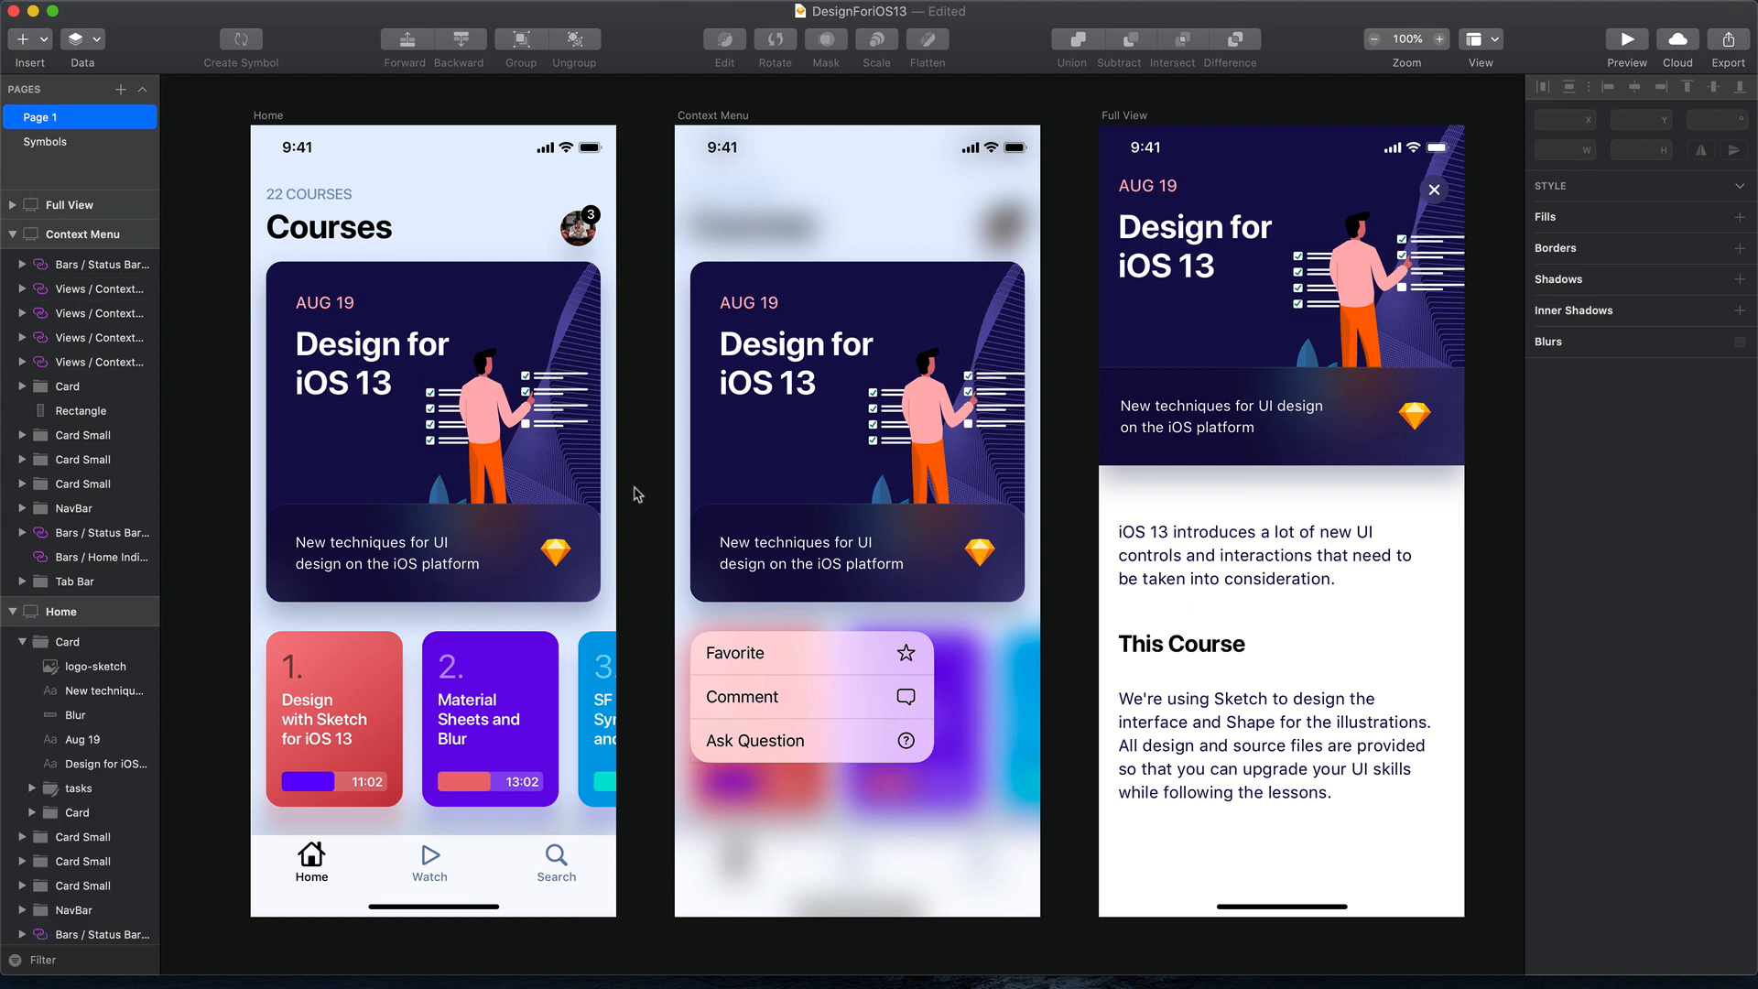
mouse_move(645, 551)
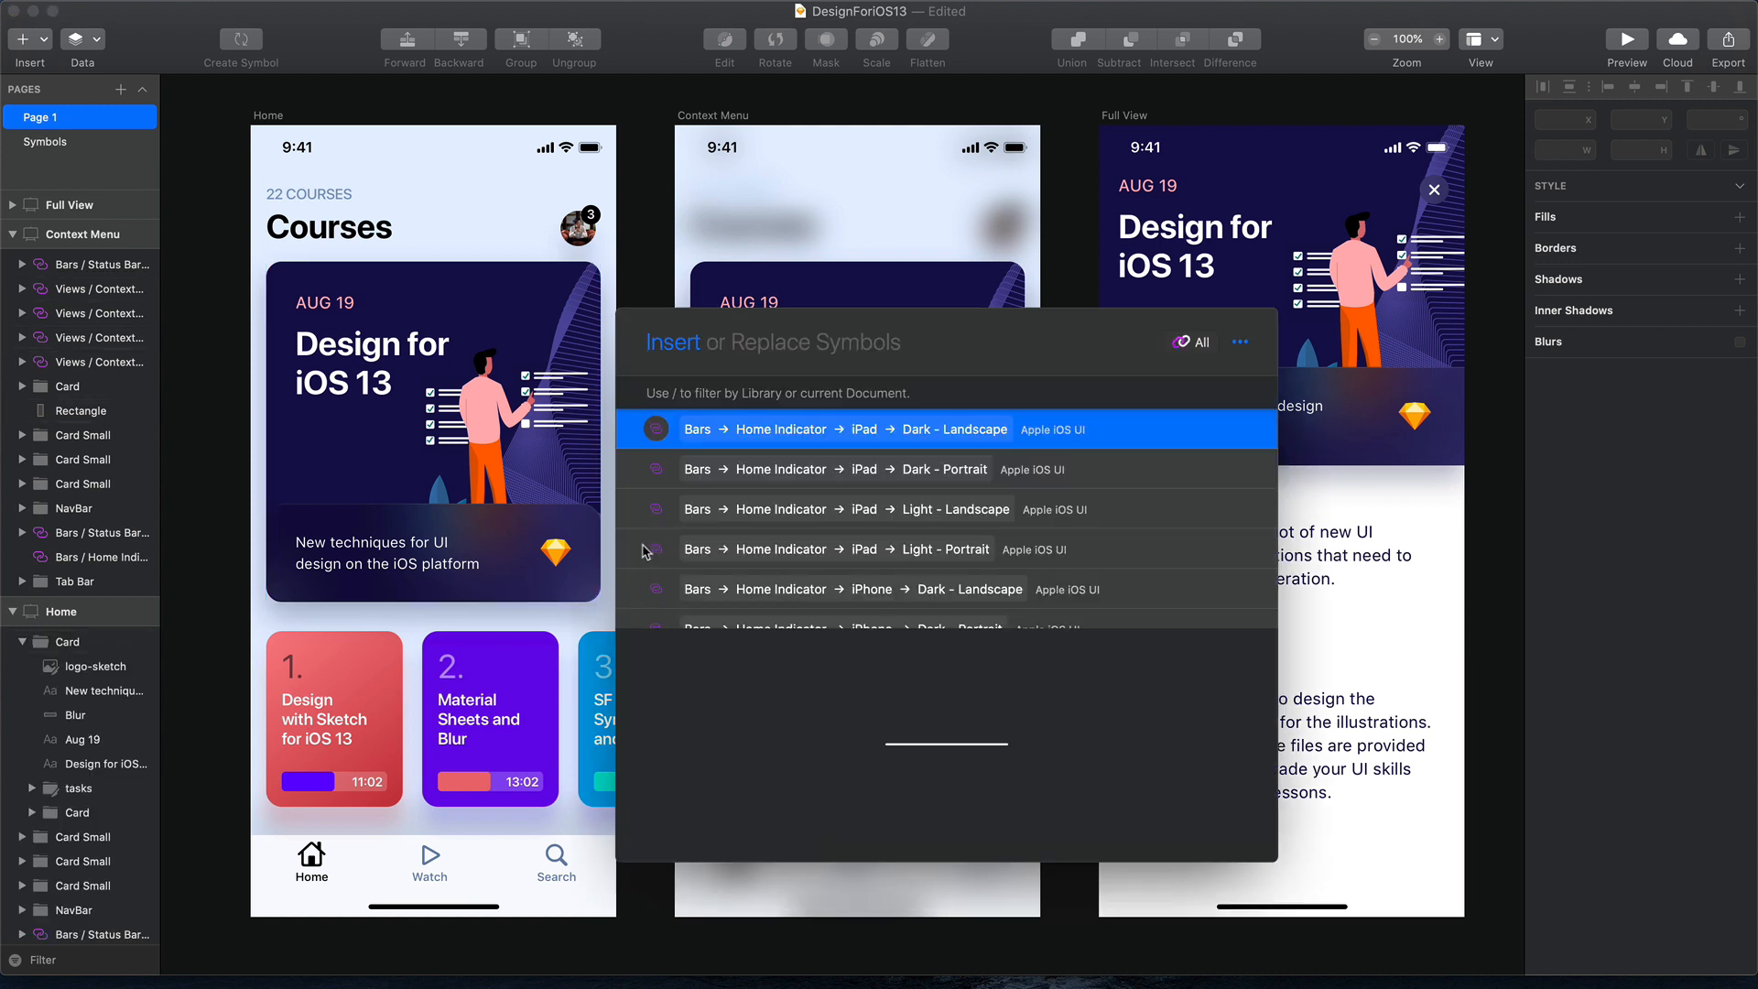
Insert the 'contextual menu light' Background - Menu symbol onto the Home artboard
text(contextual)
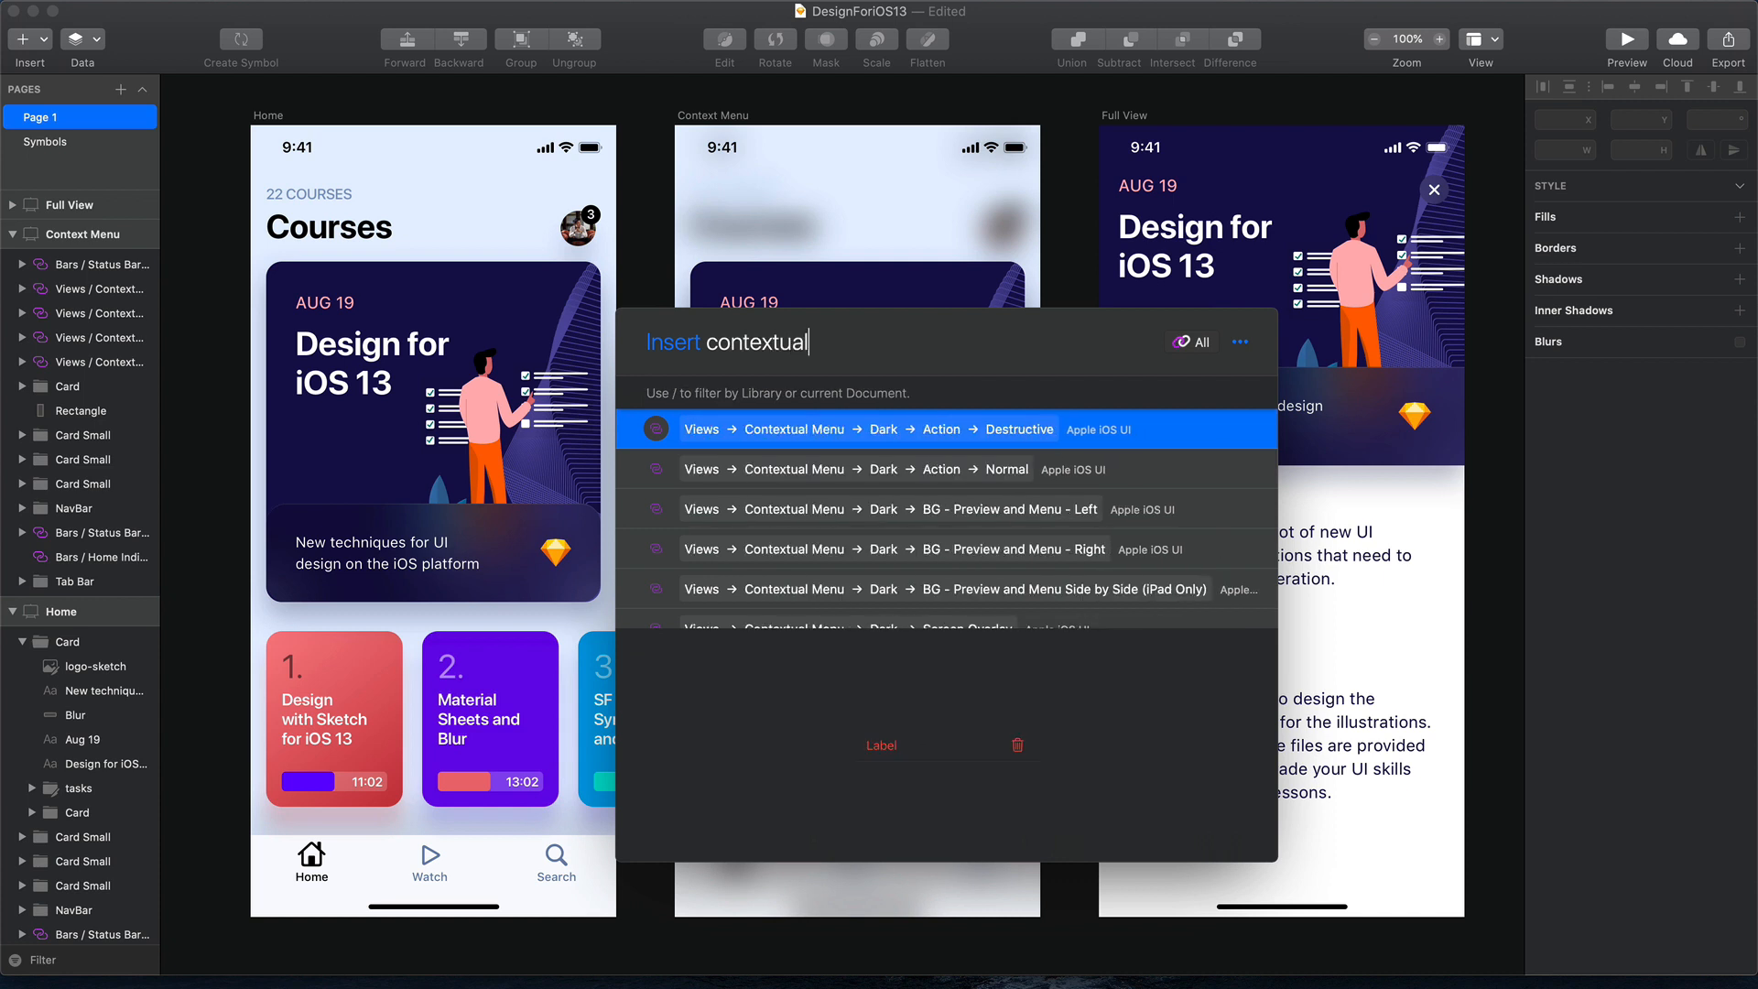
text(menu light)
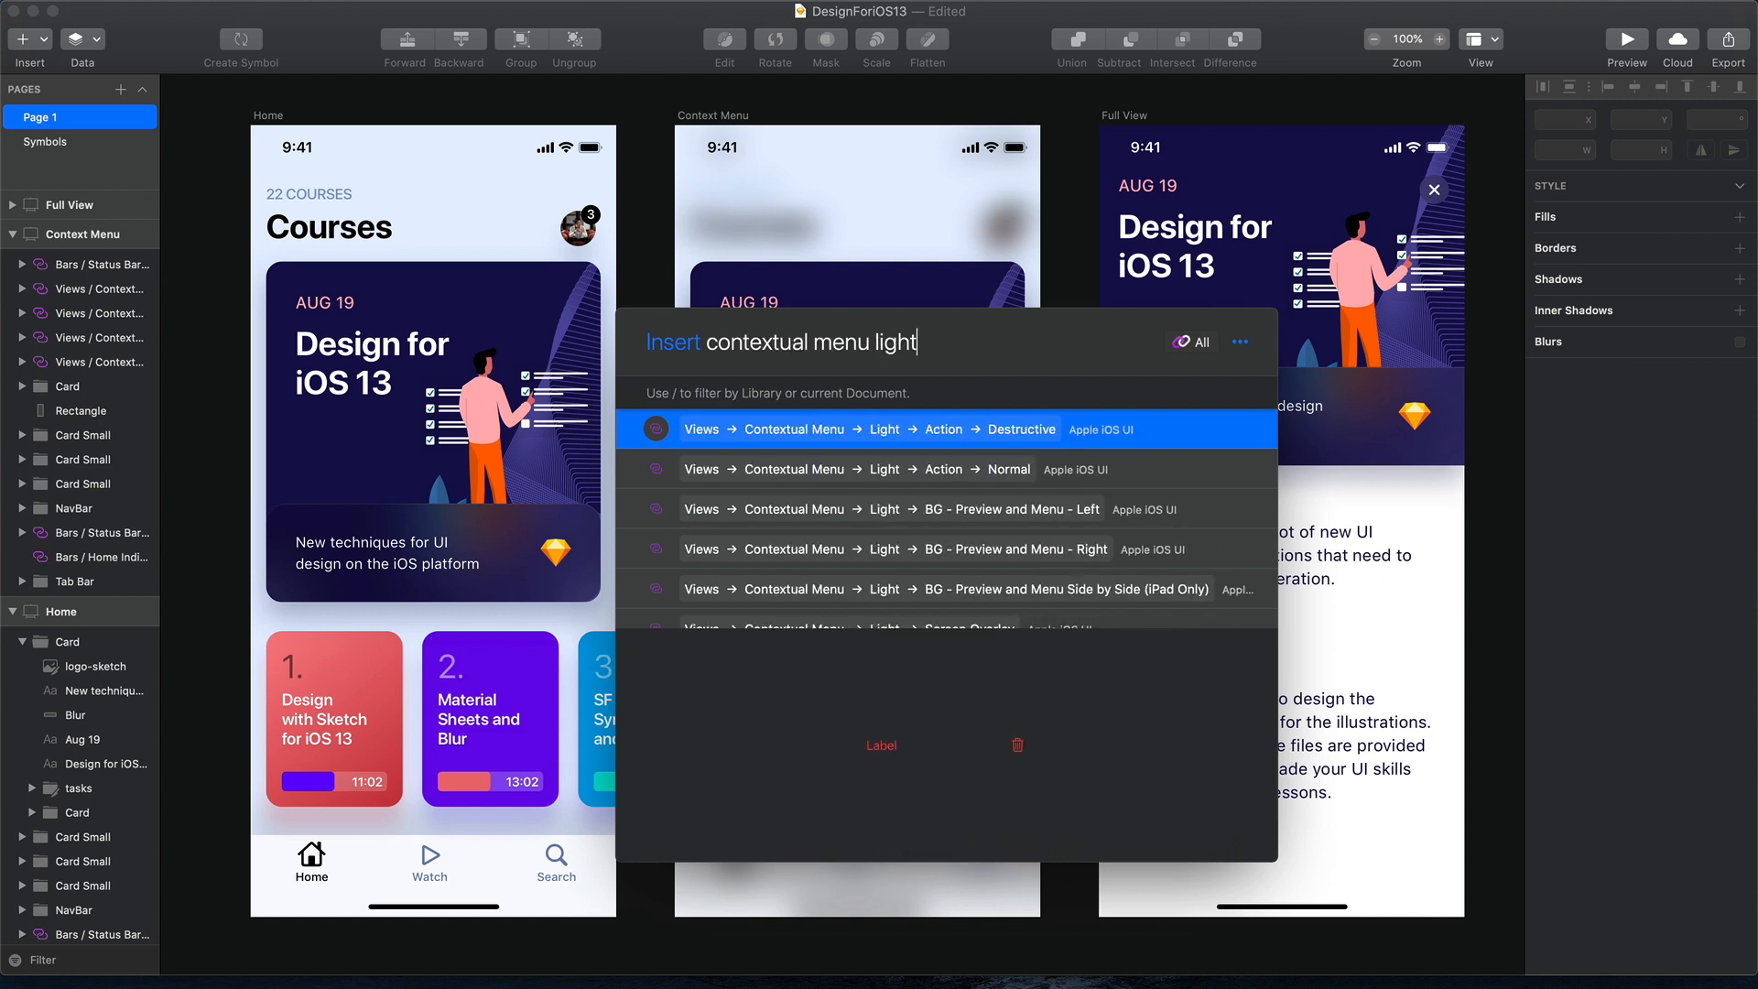
scroll(down, 3)
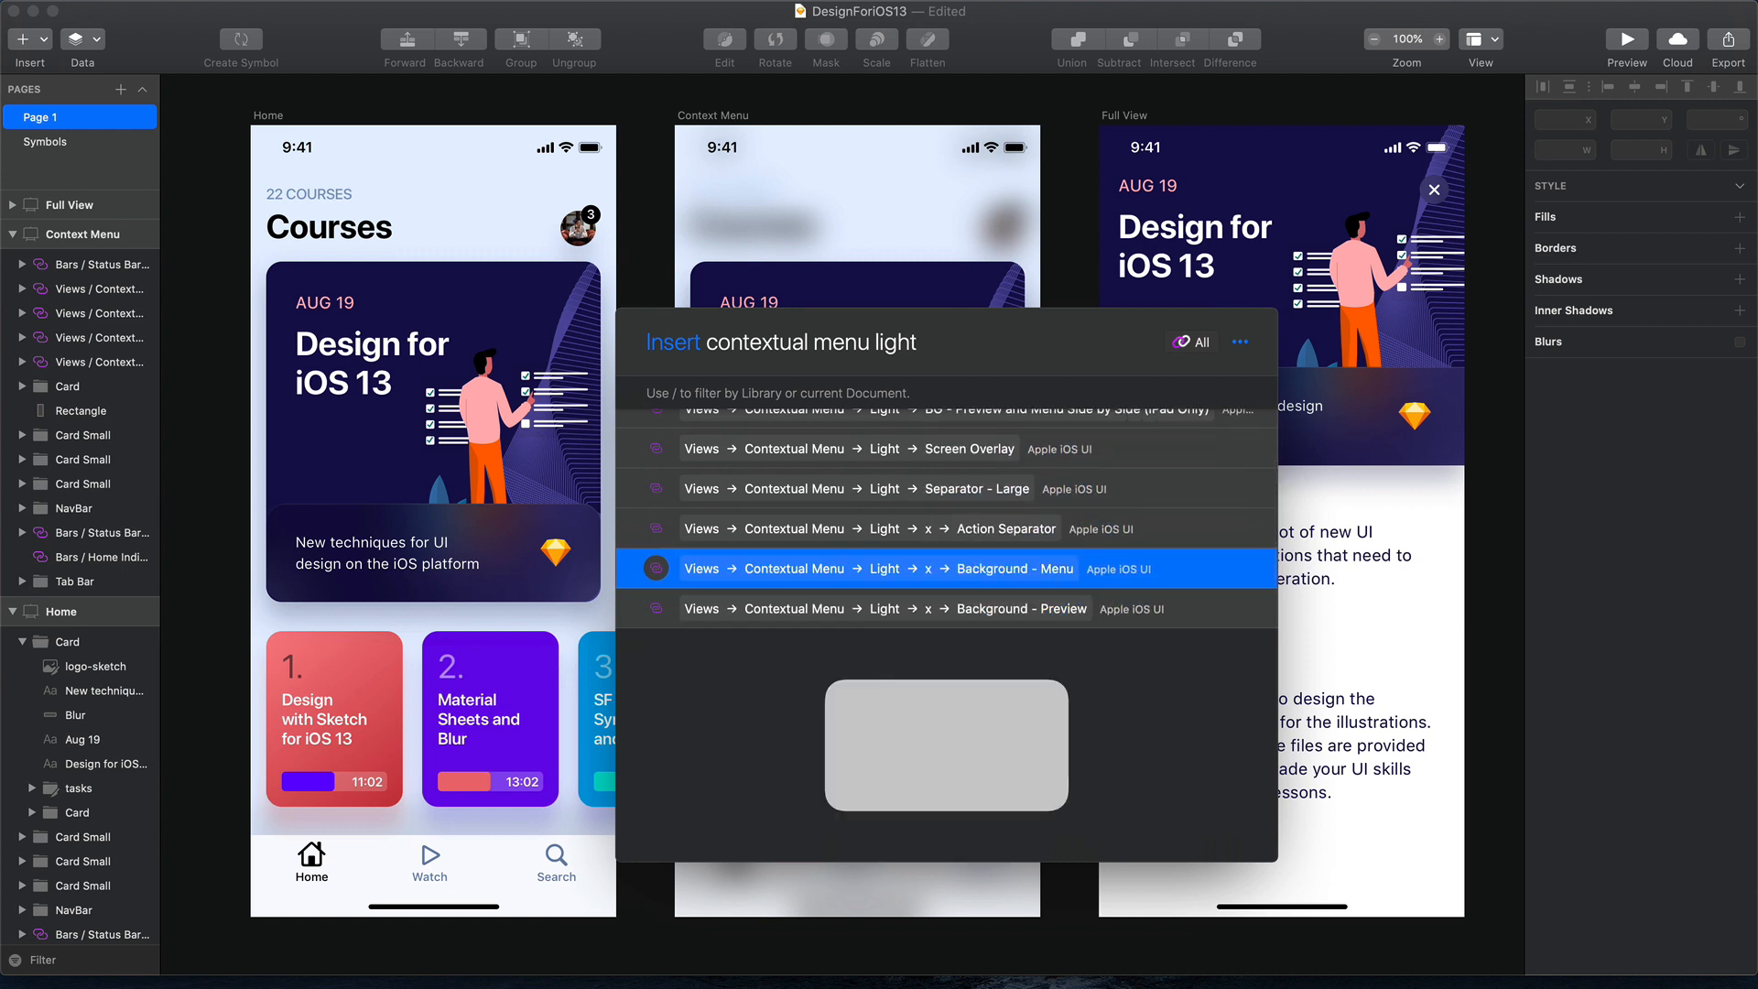
mouse_move(846, 561)
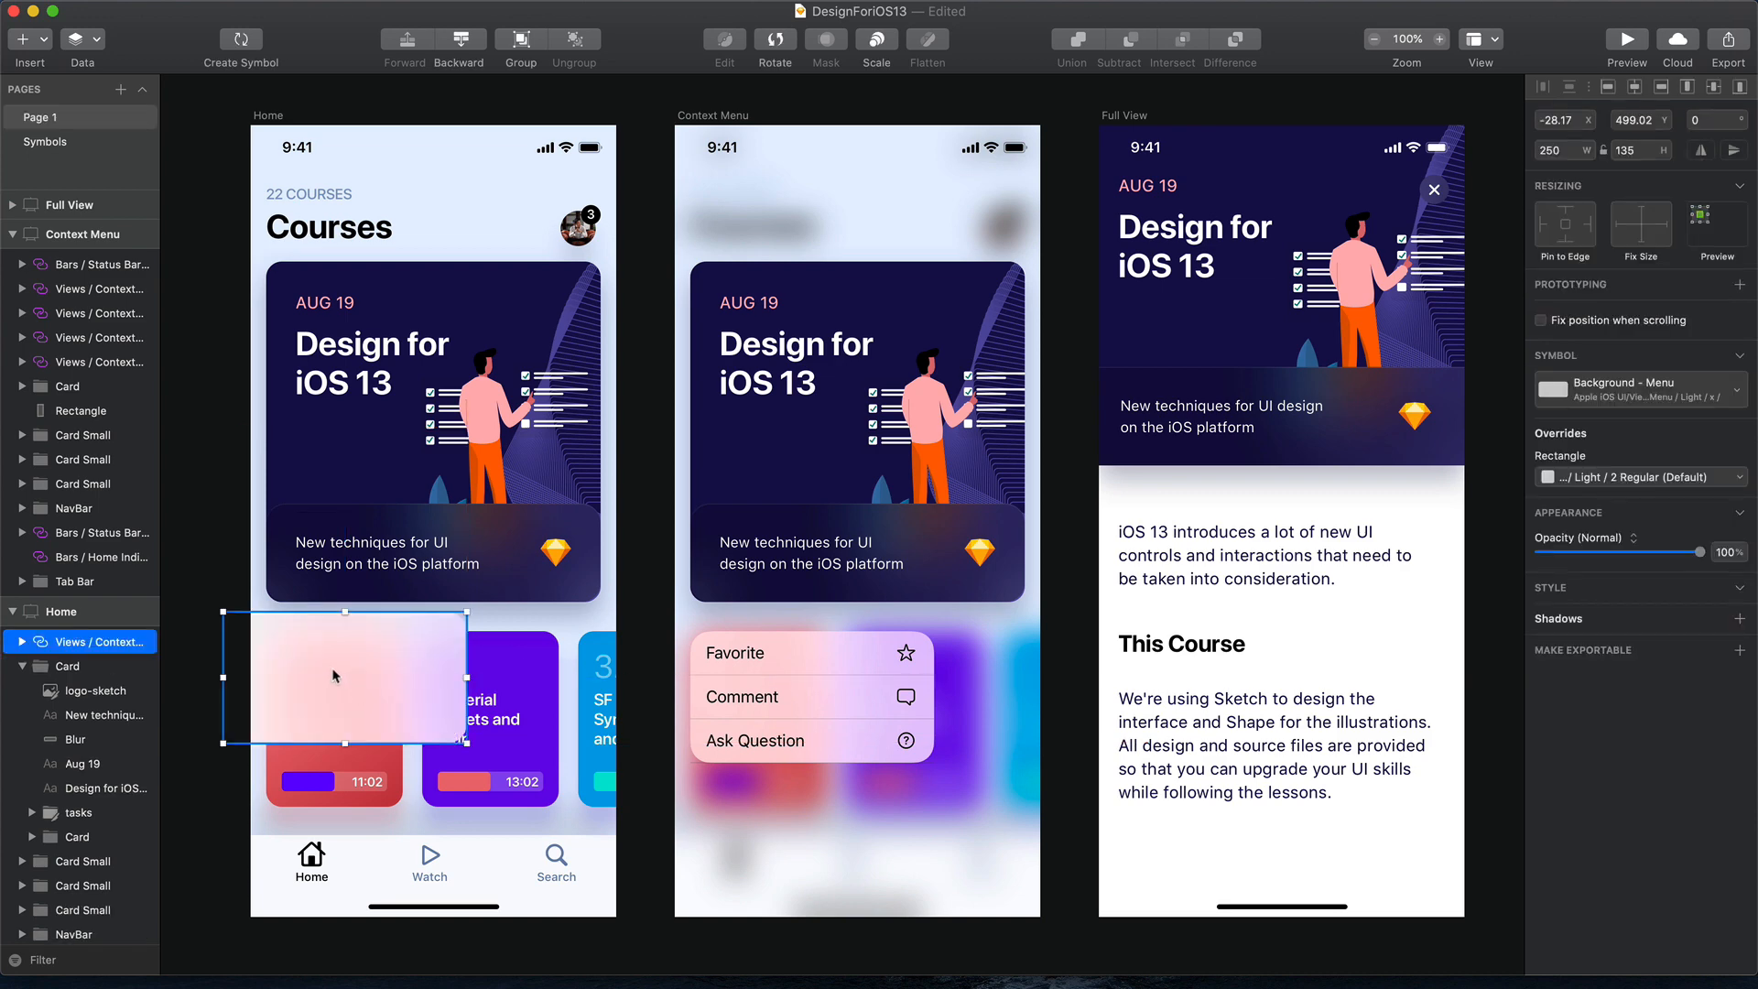
click(637, 542)
text(contex)
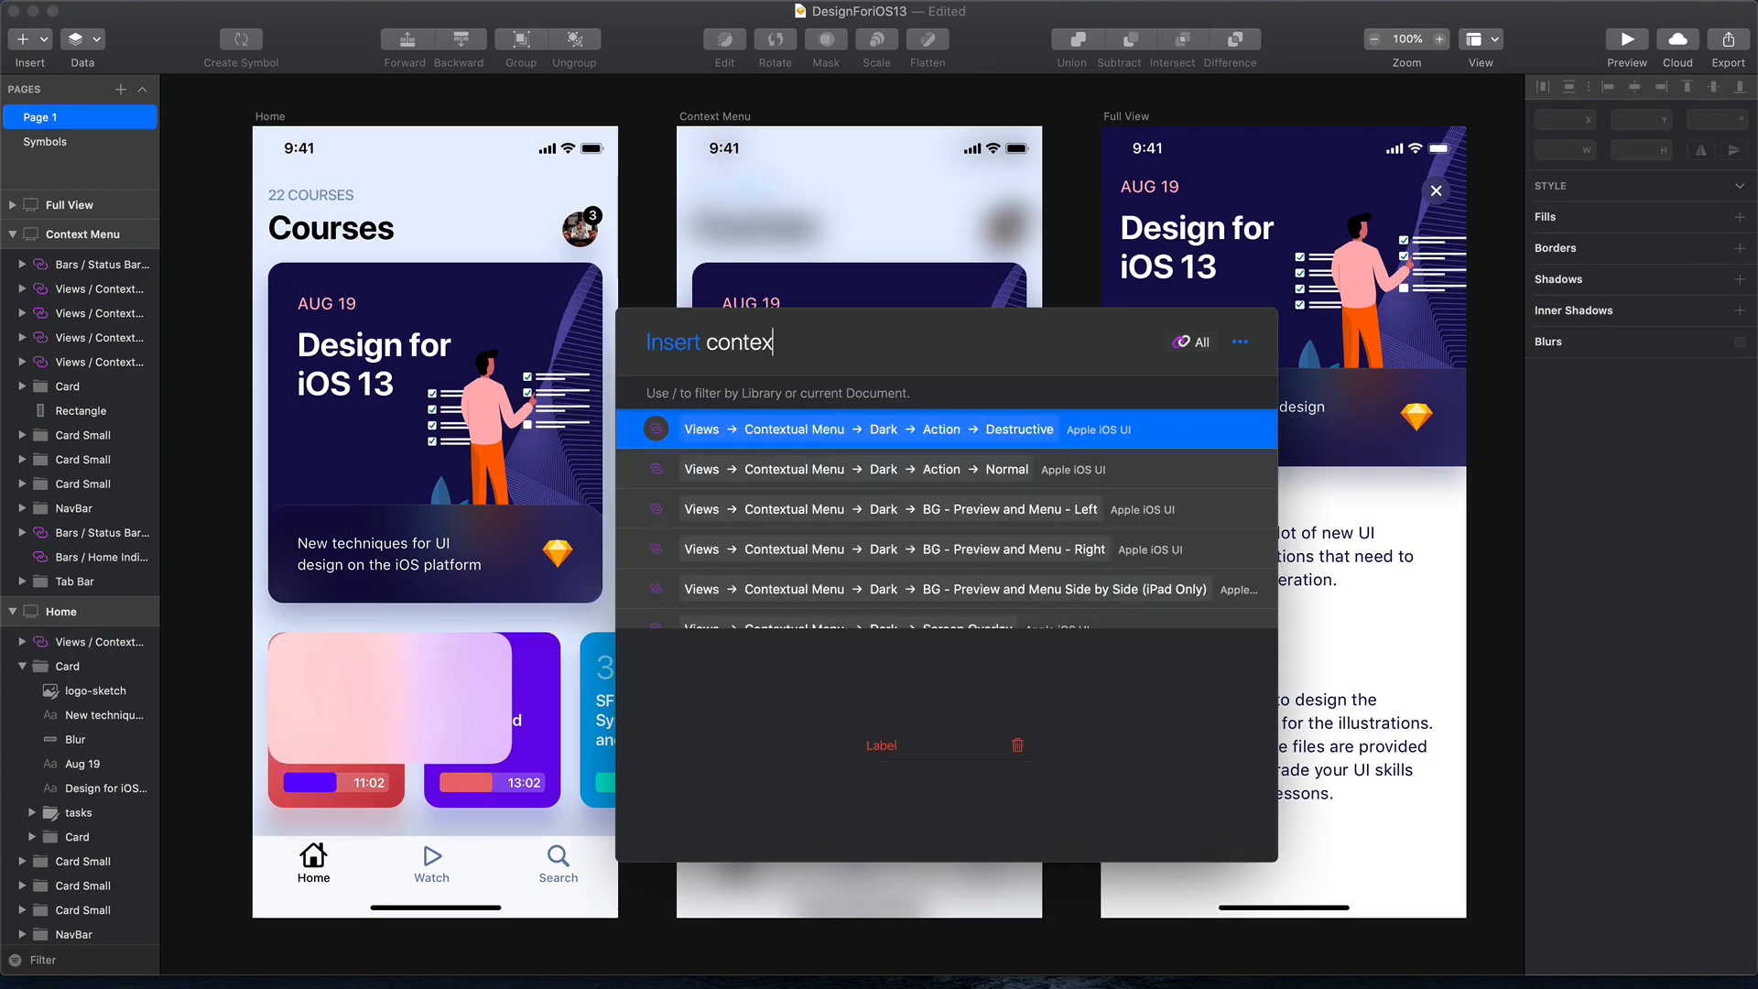
Position the light menu over the small cards and stack three 'Label' action rows
text(menu lig)
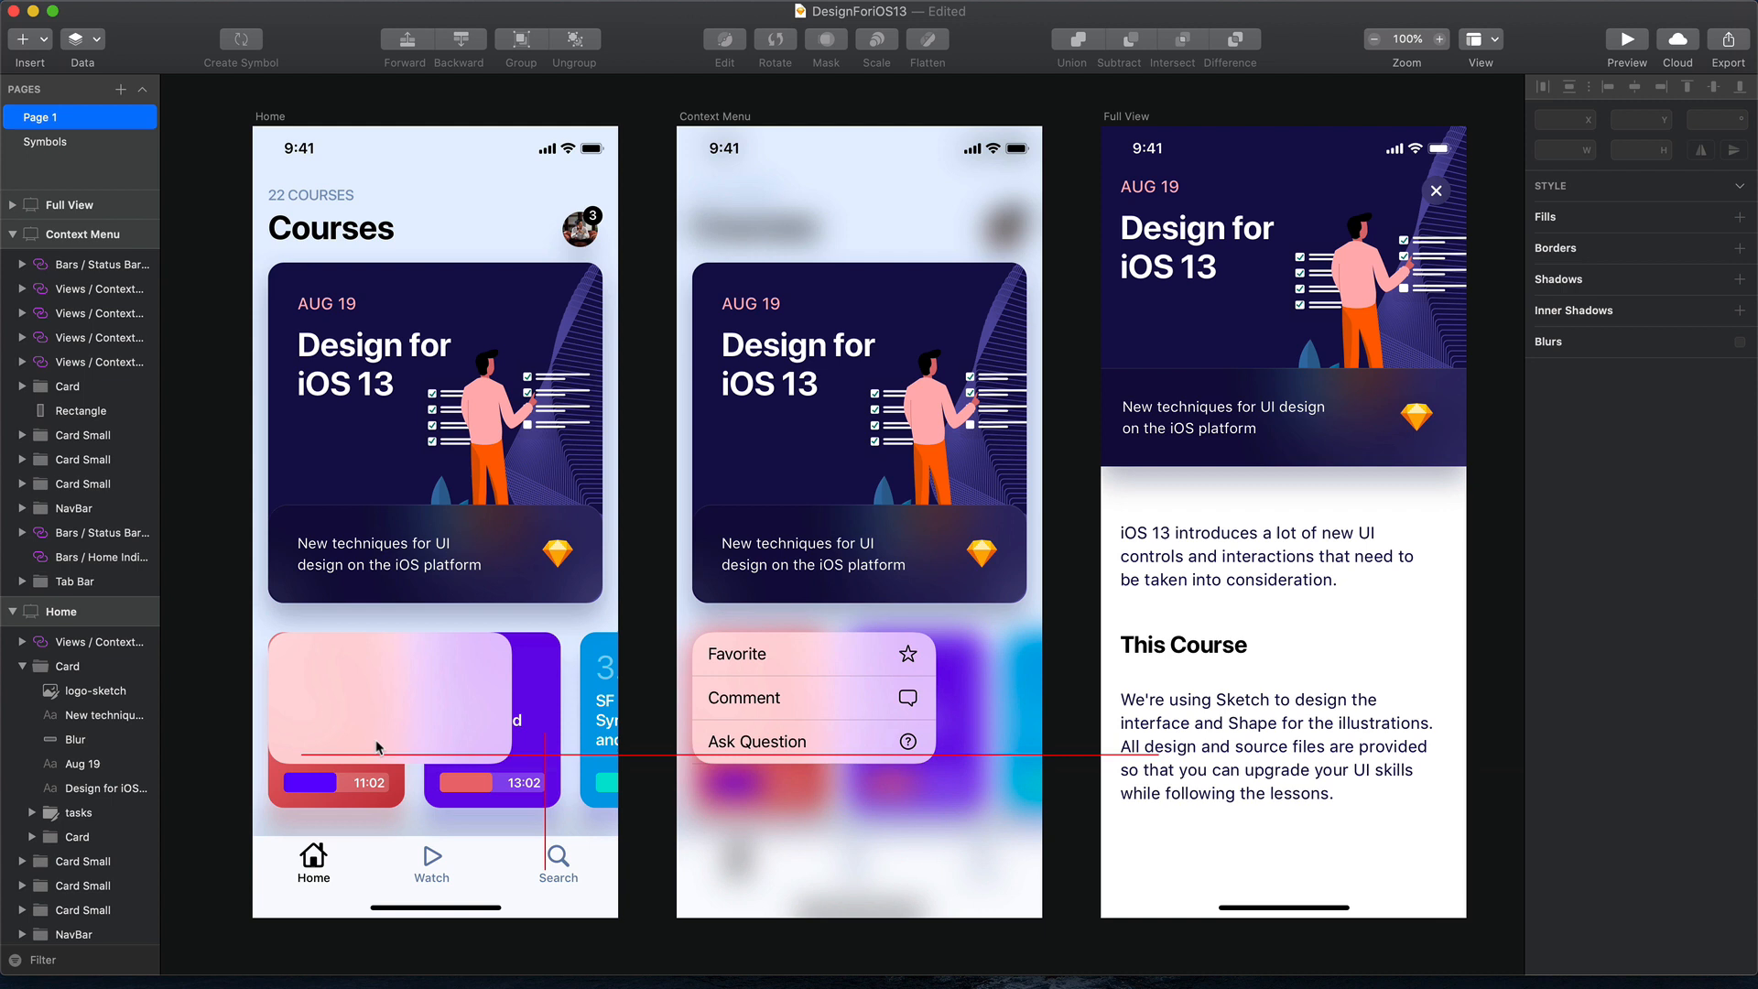
click(381, 695)
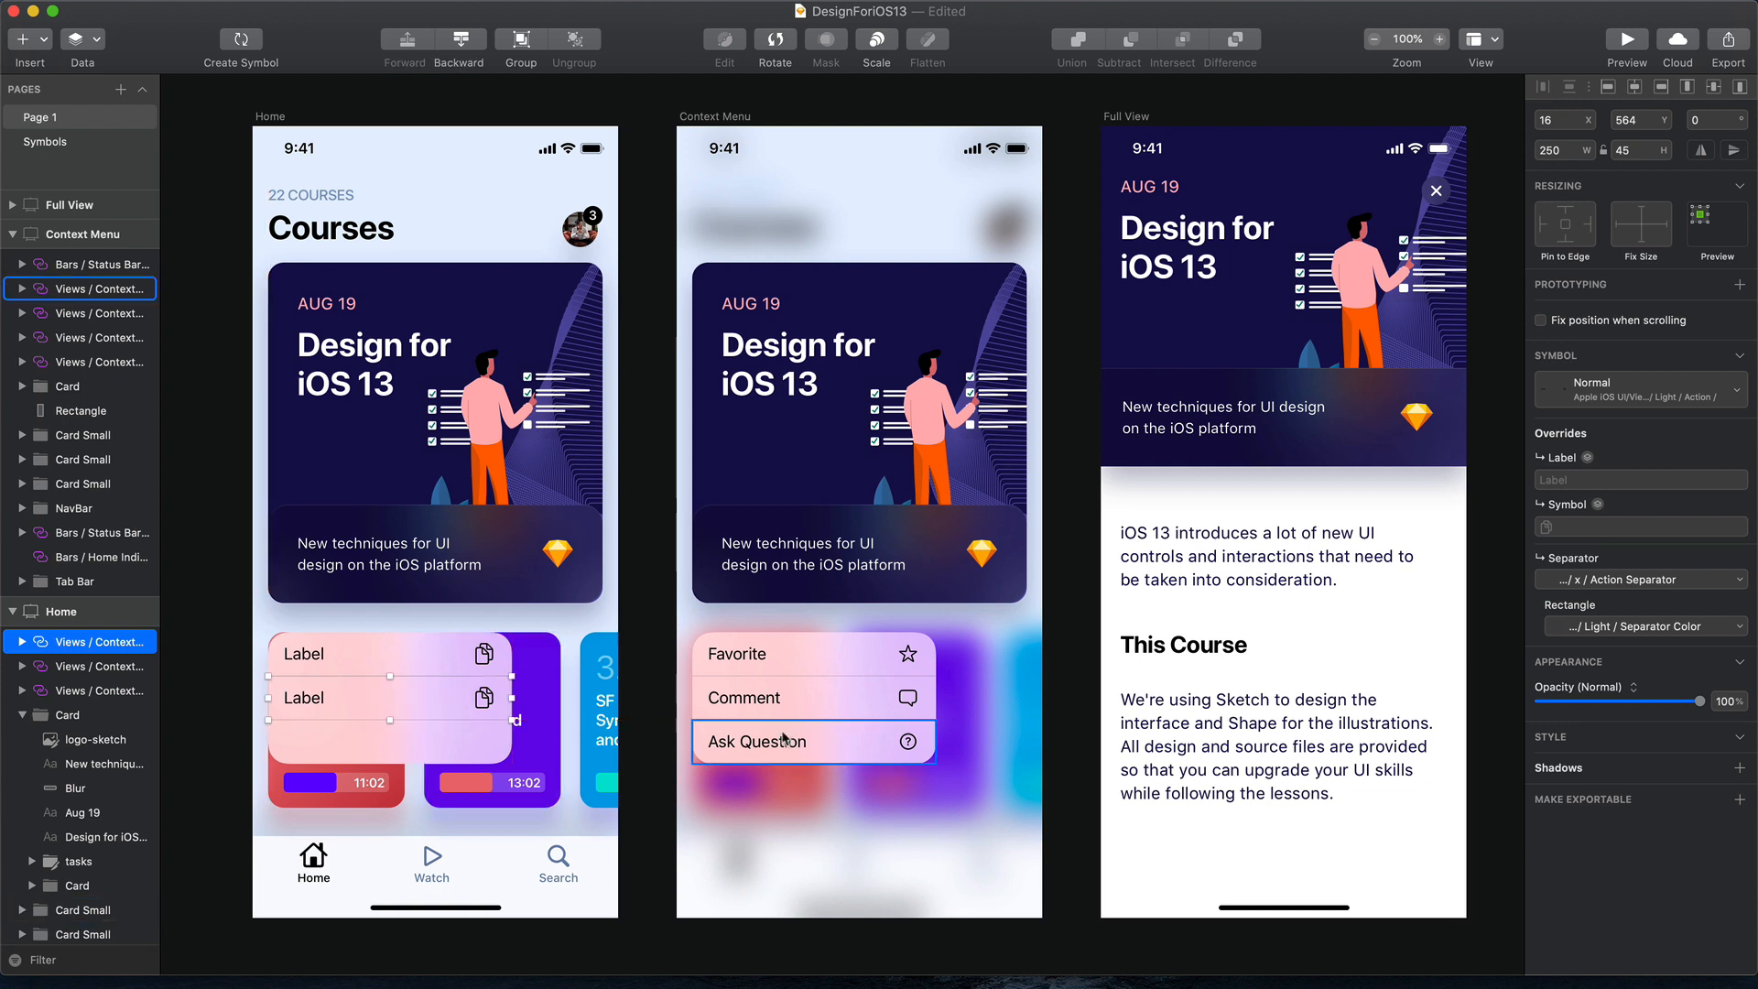
click(386, 741)
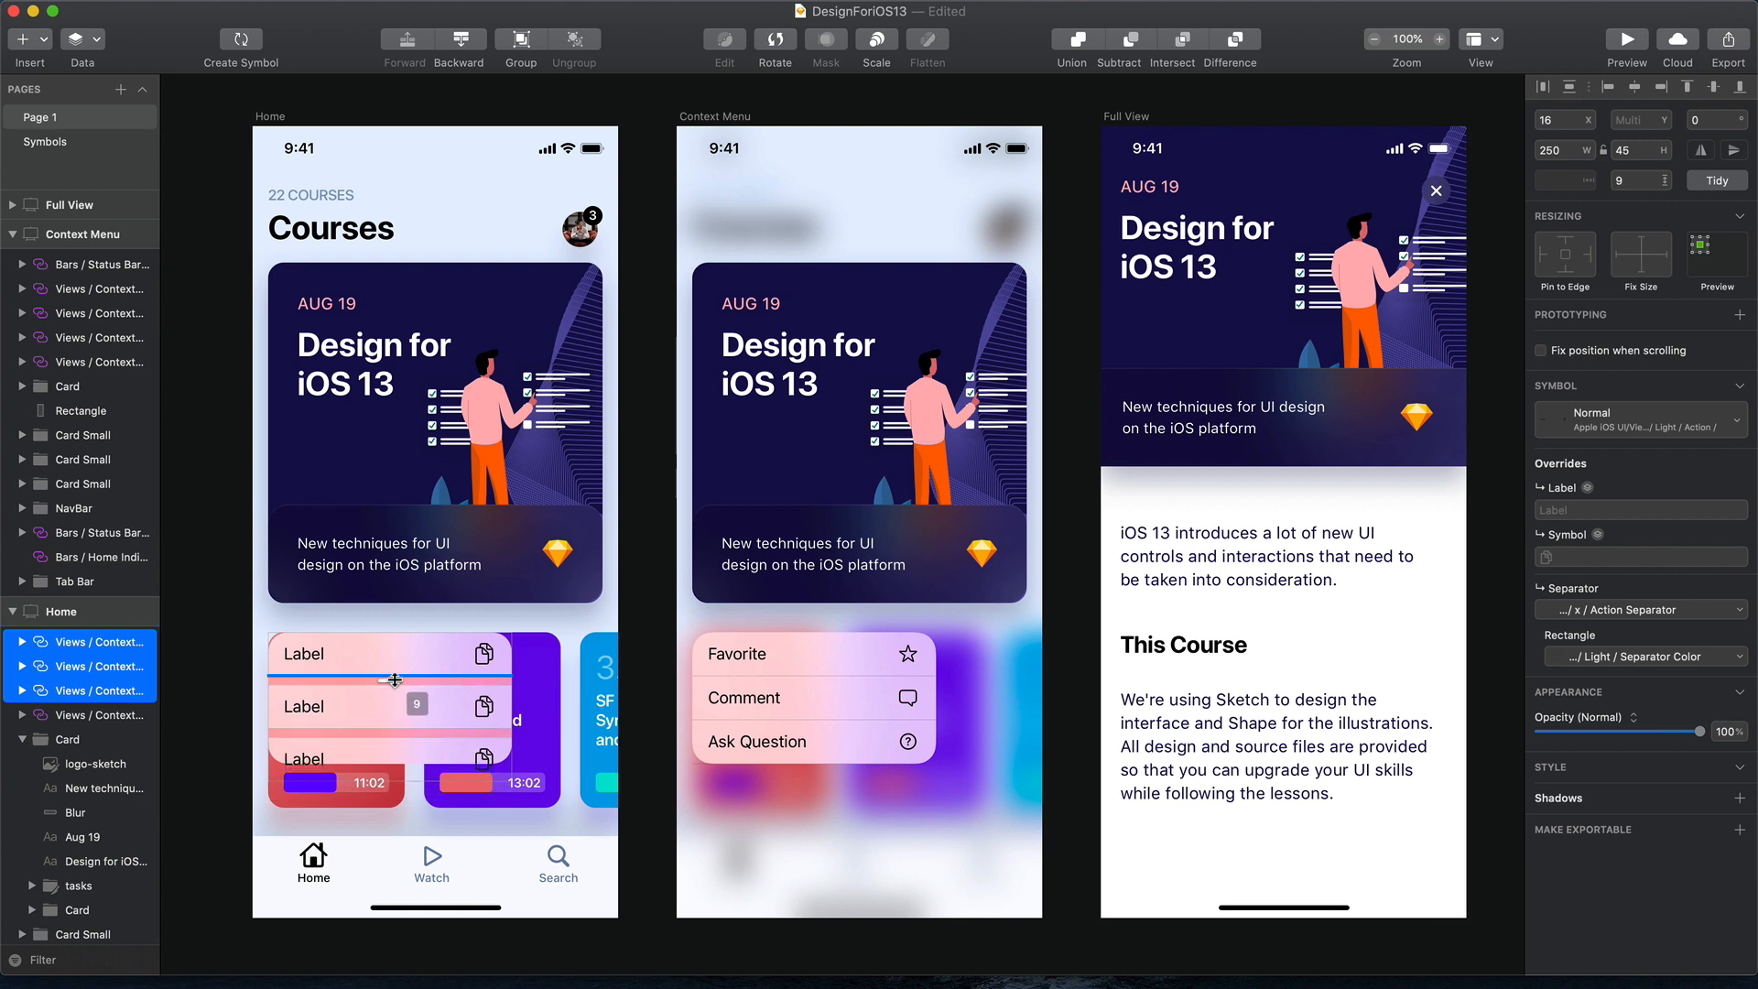
click(435, 432)
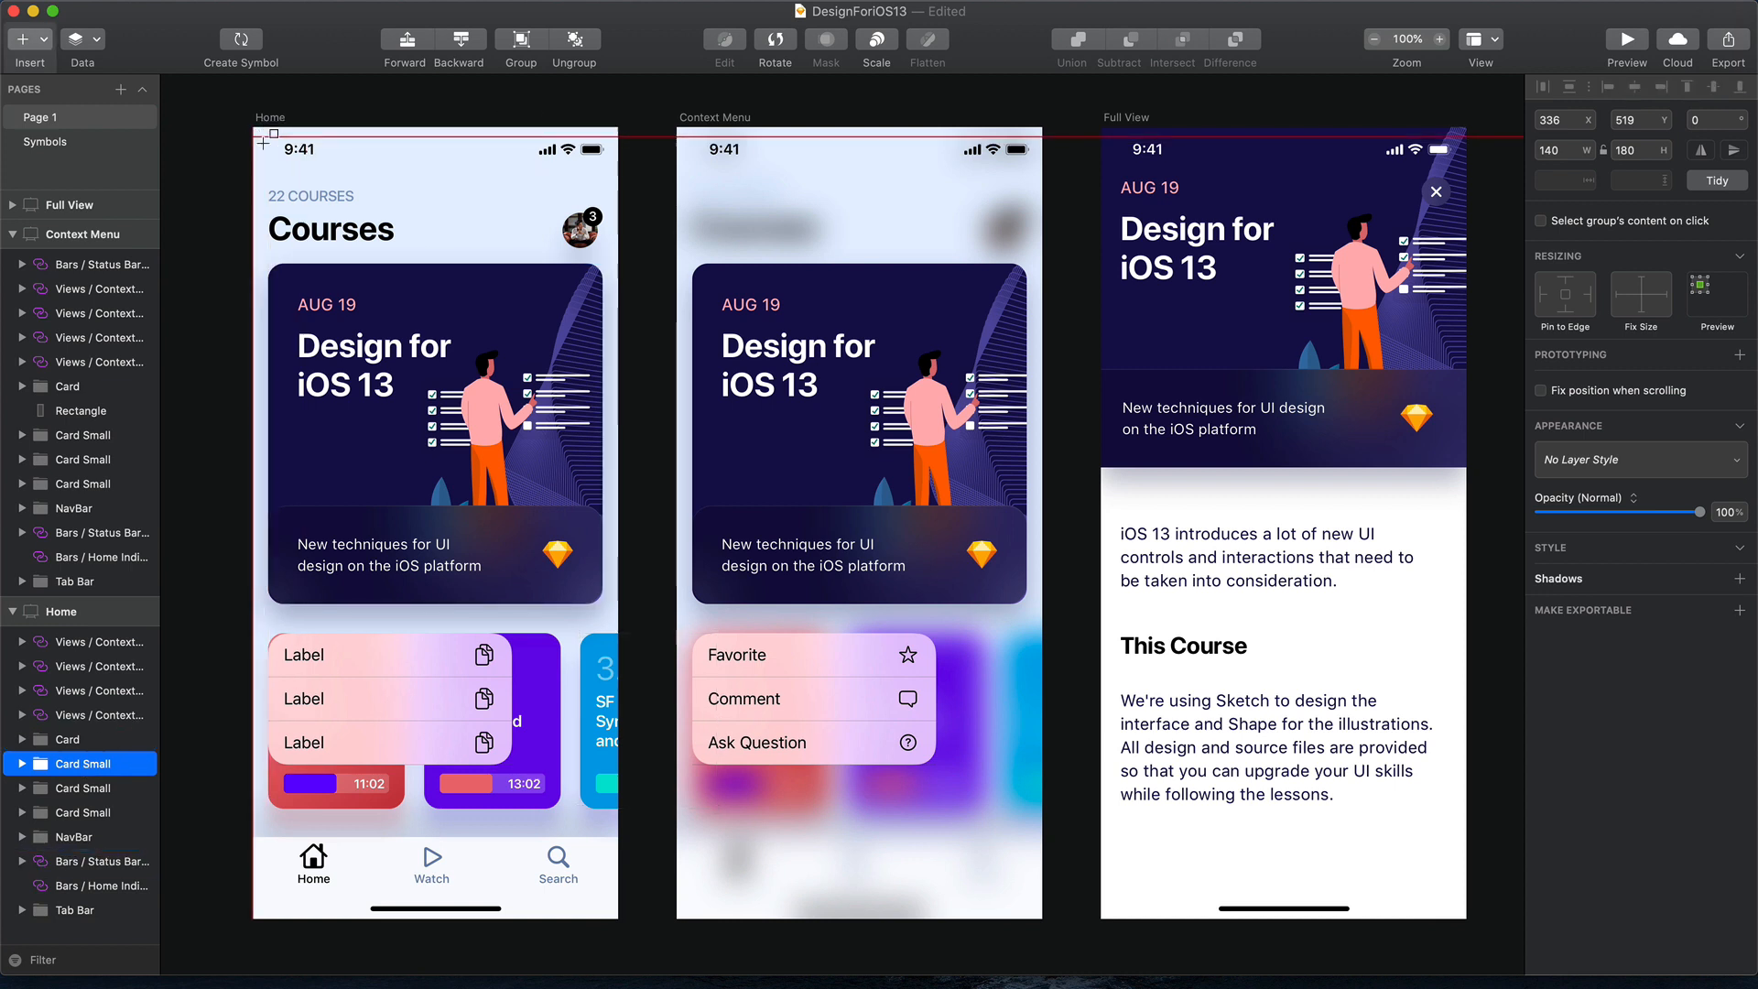
Give the full-screen Home rectangle a Background Blur, then select the course card
click(384, 189)
text(812)
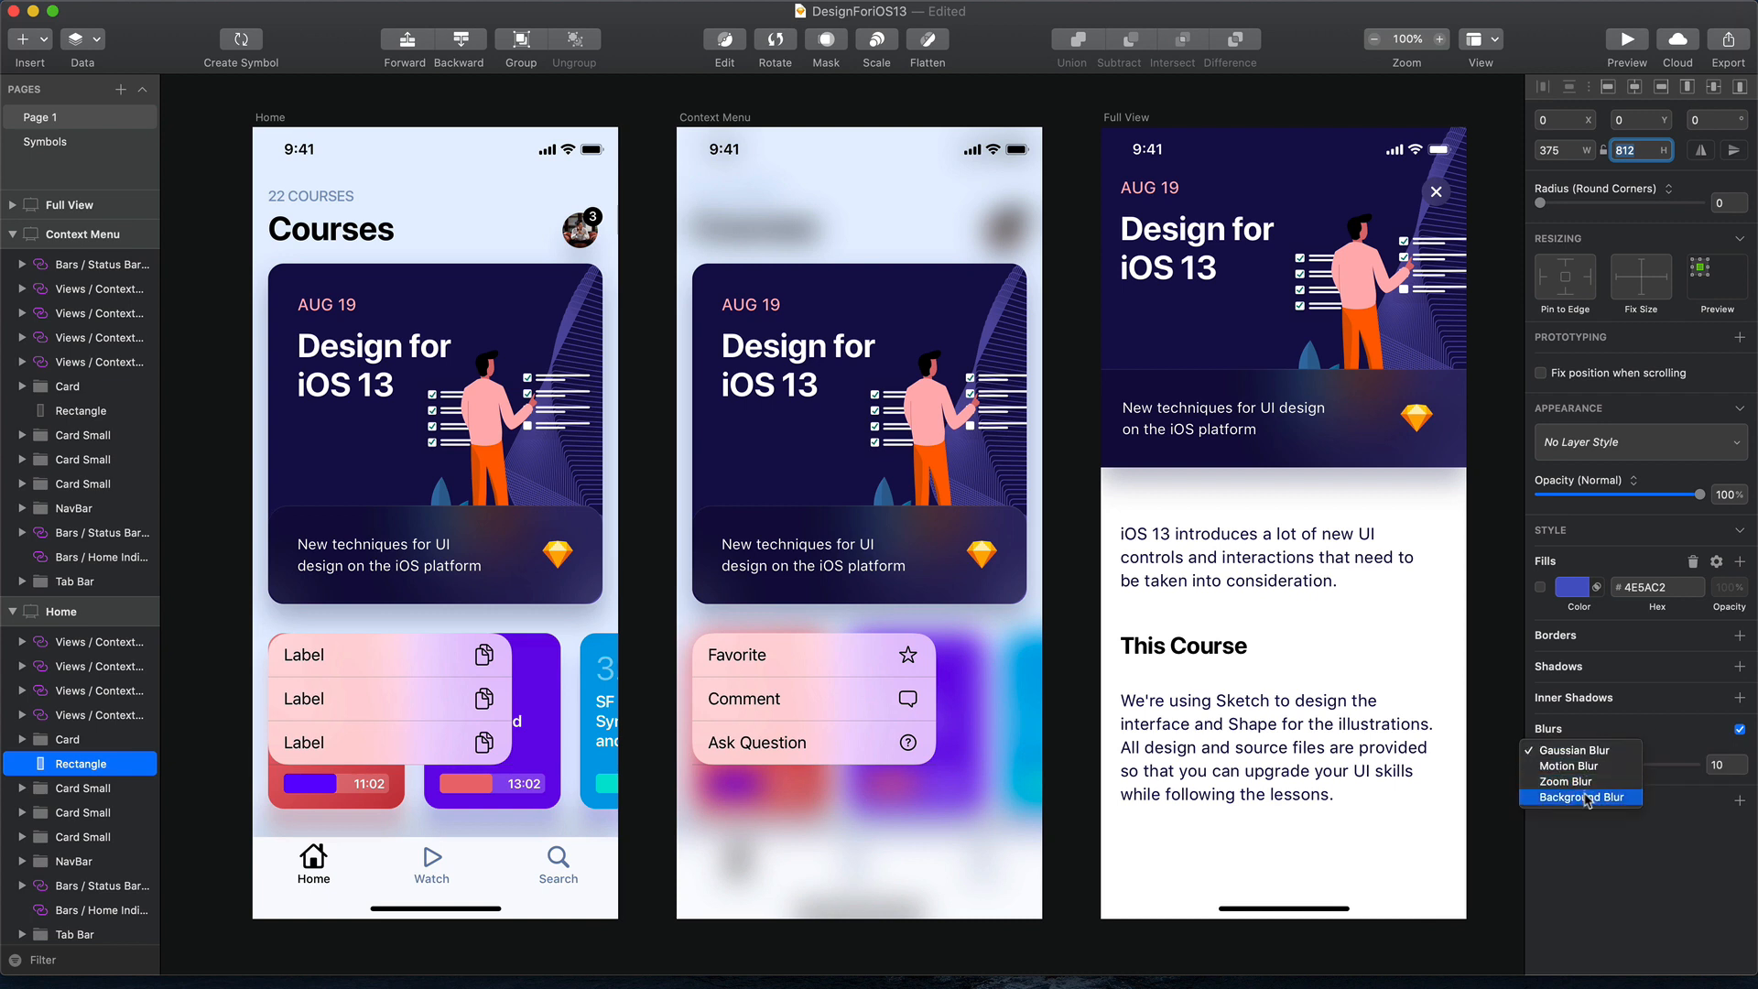
click(1582, 798)
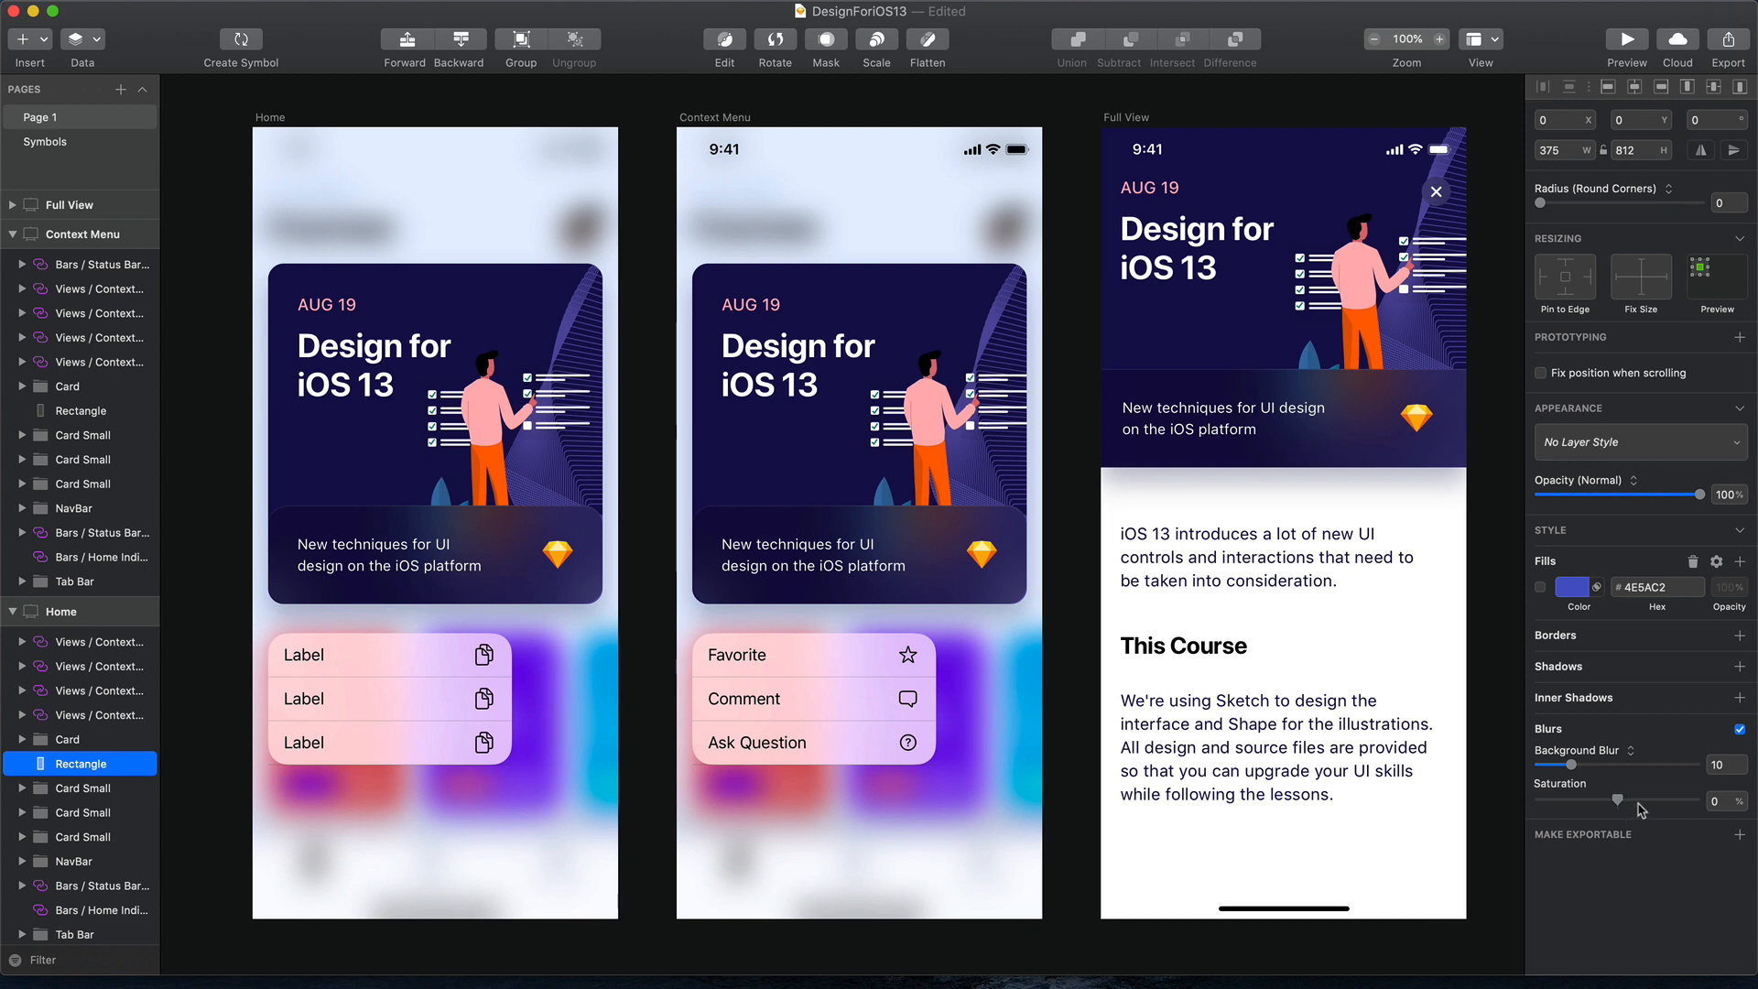
click(682, 534)
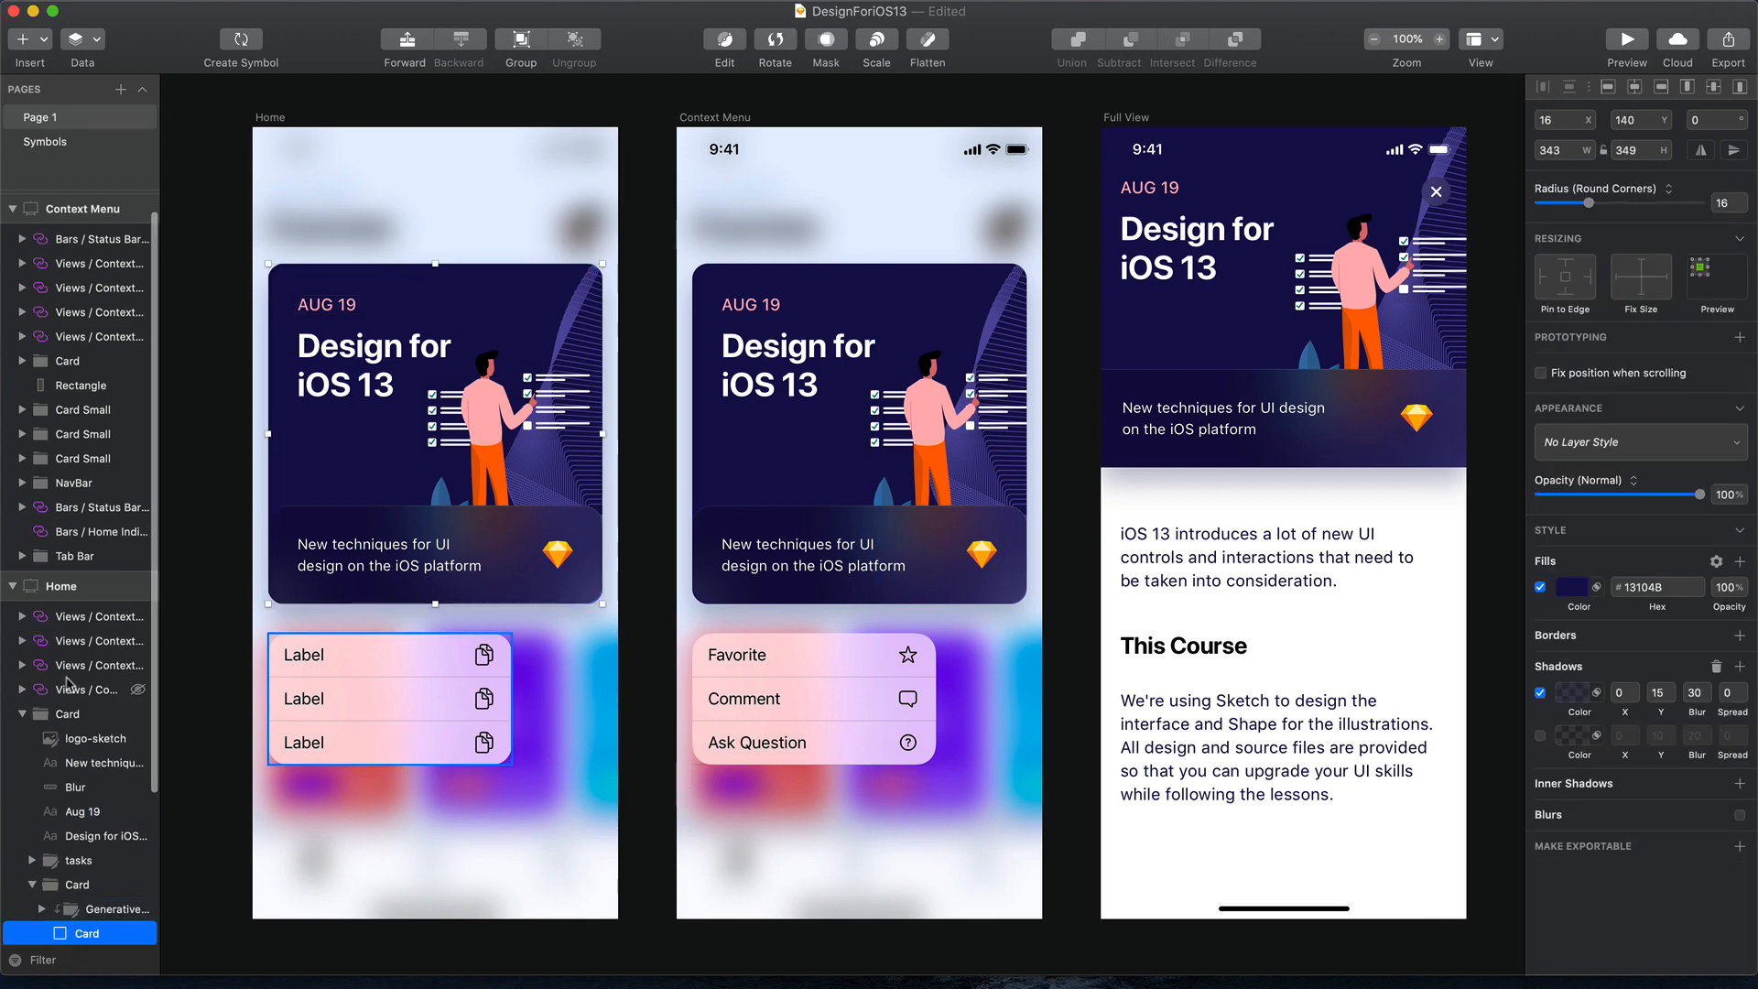
Switch the Home card's radius from Round Corners to Smooth Corners and deselect
click(1679, 187)
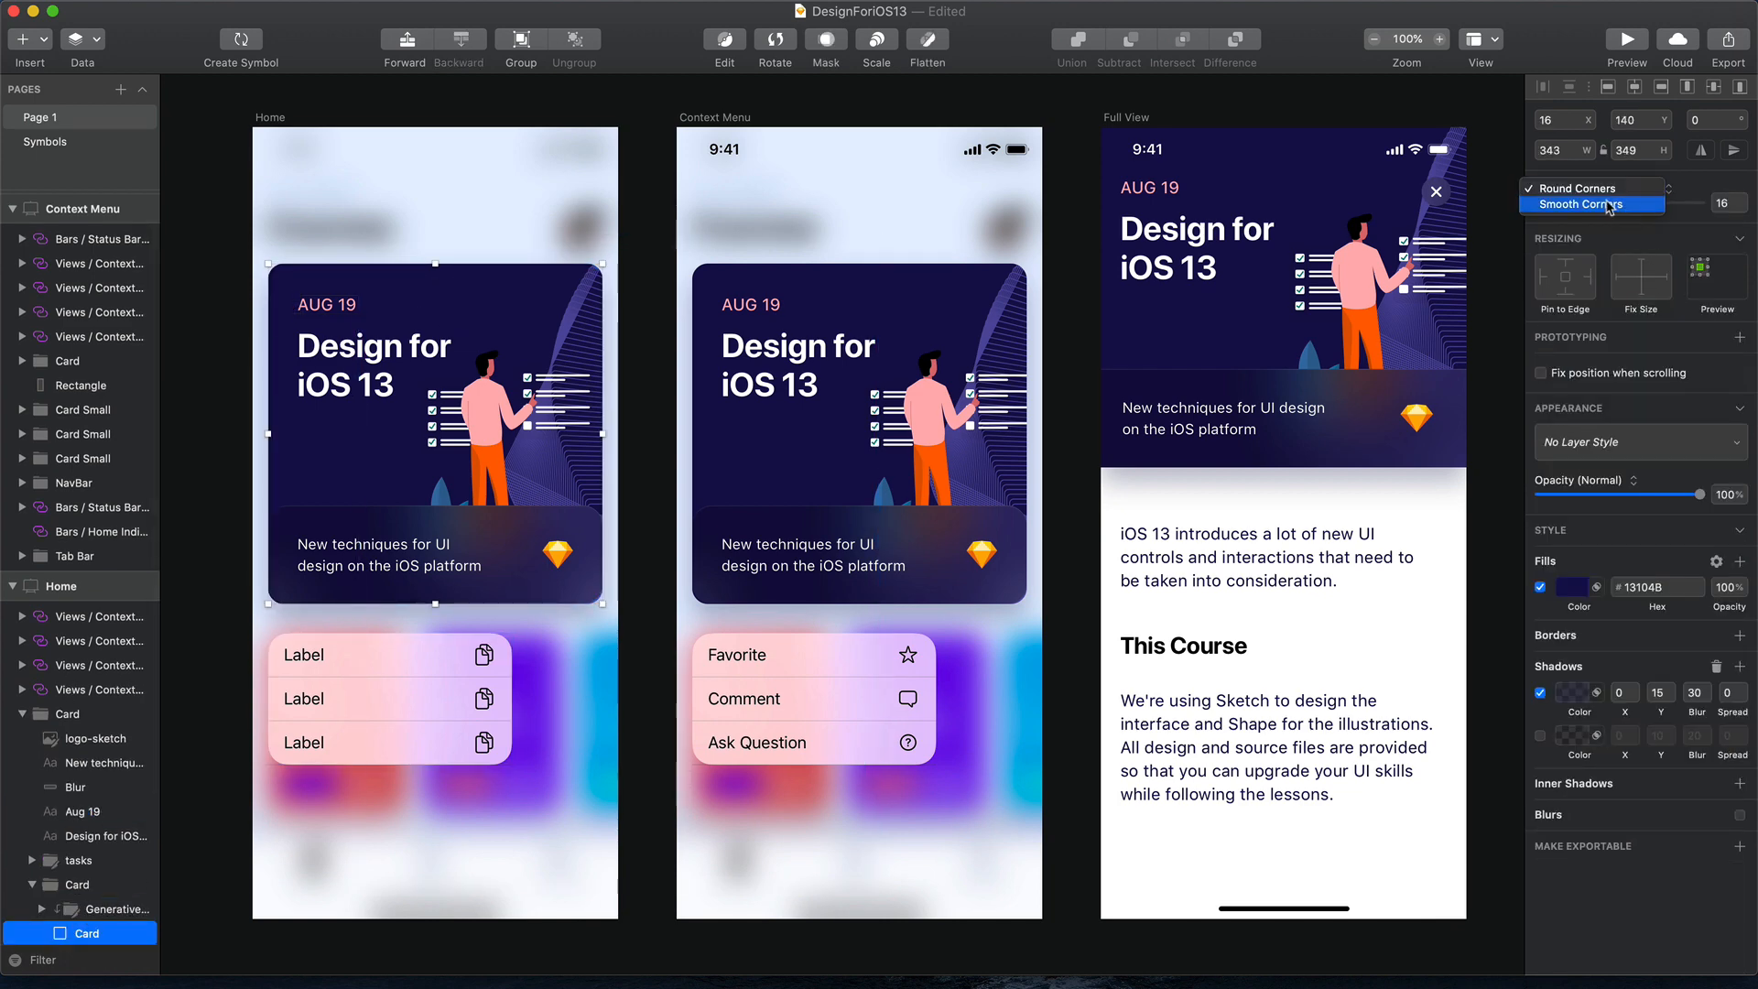
click(1588, 204)
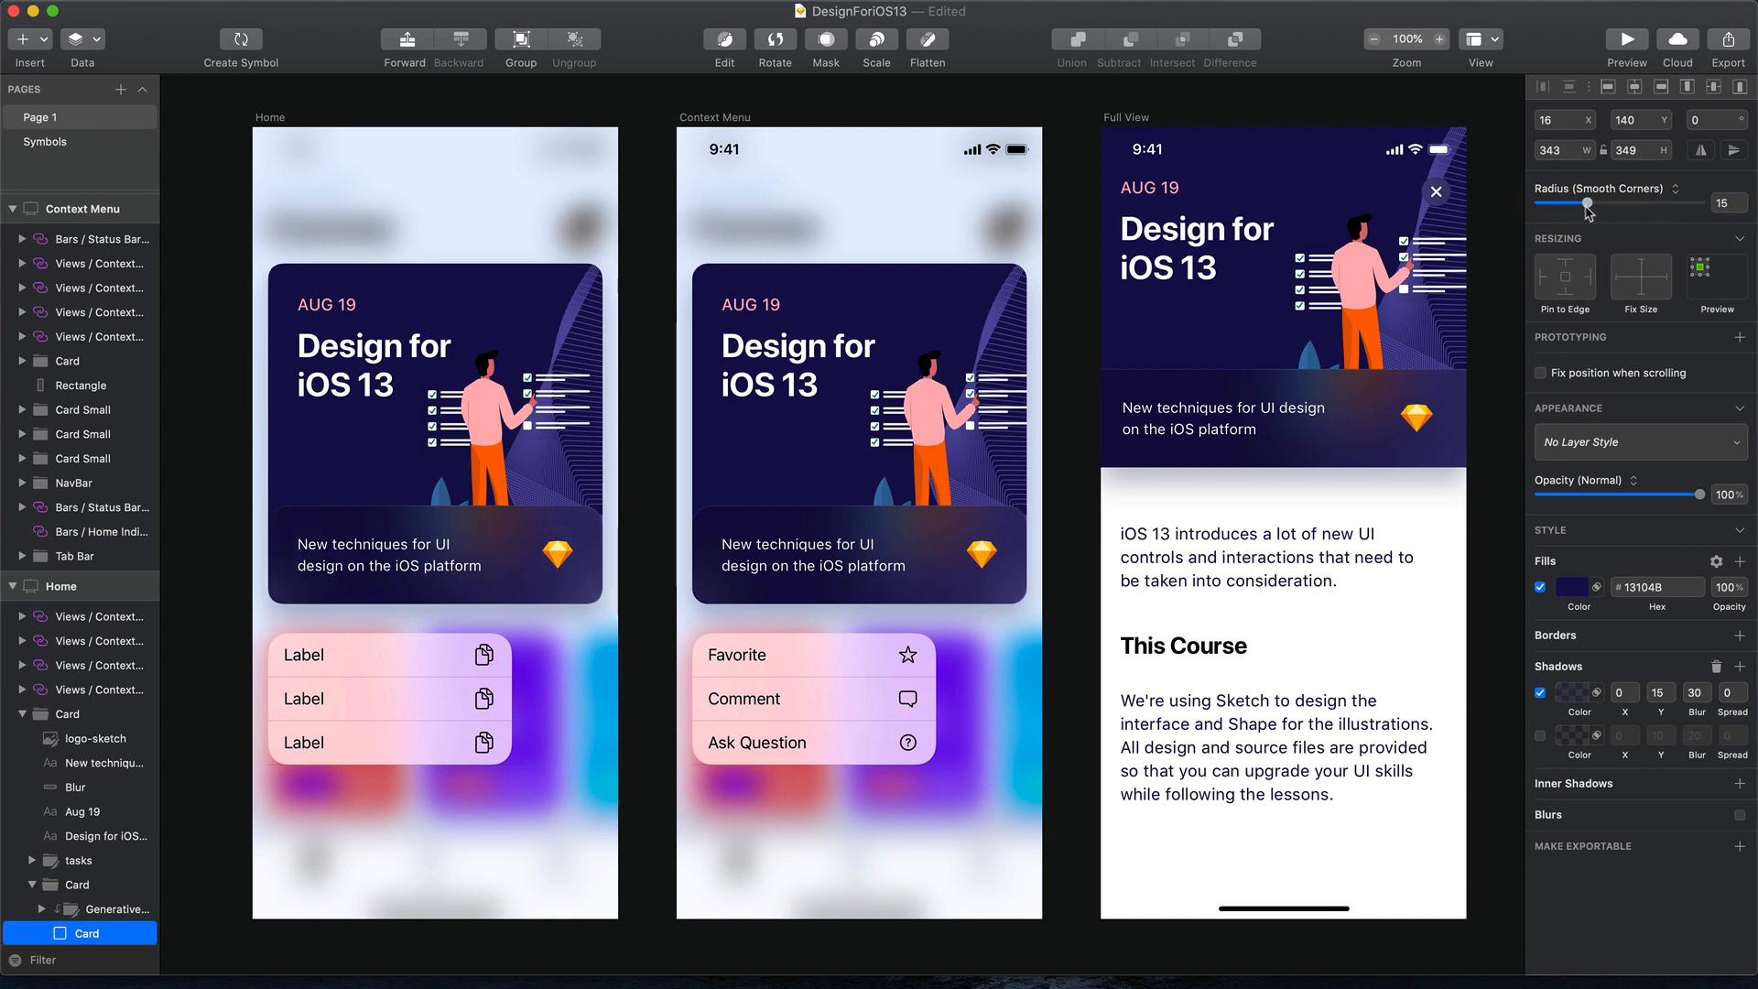
click(656, 375)
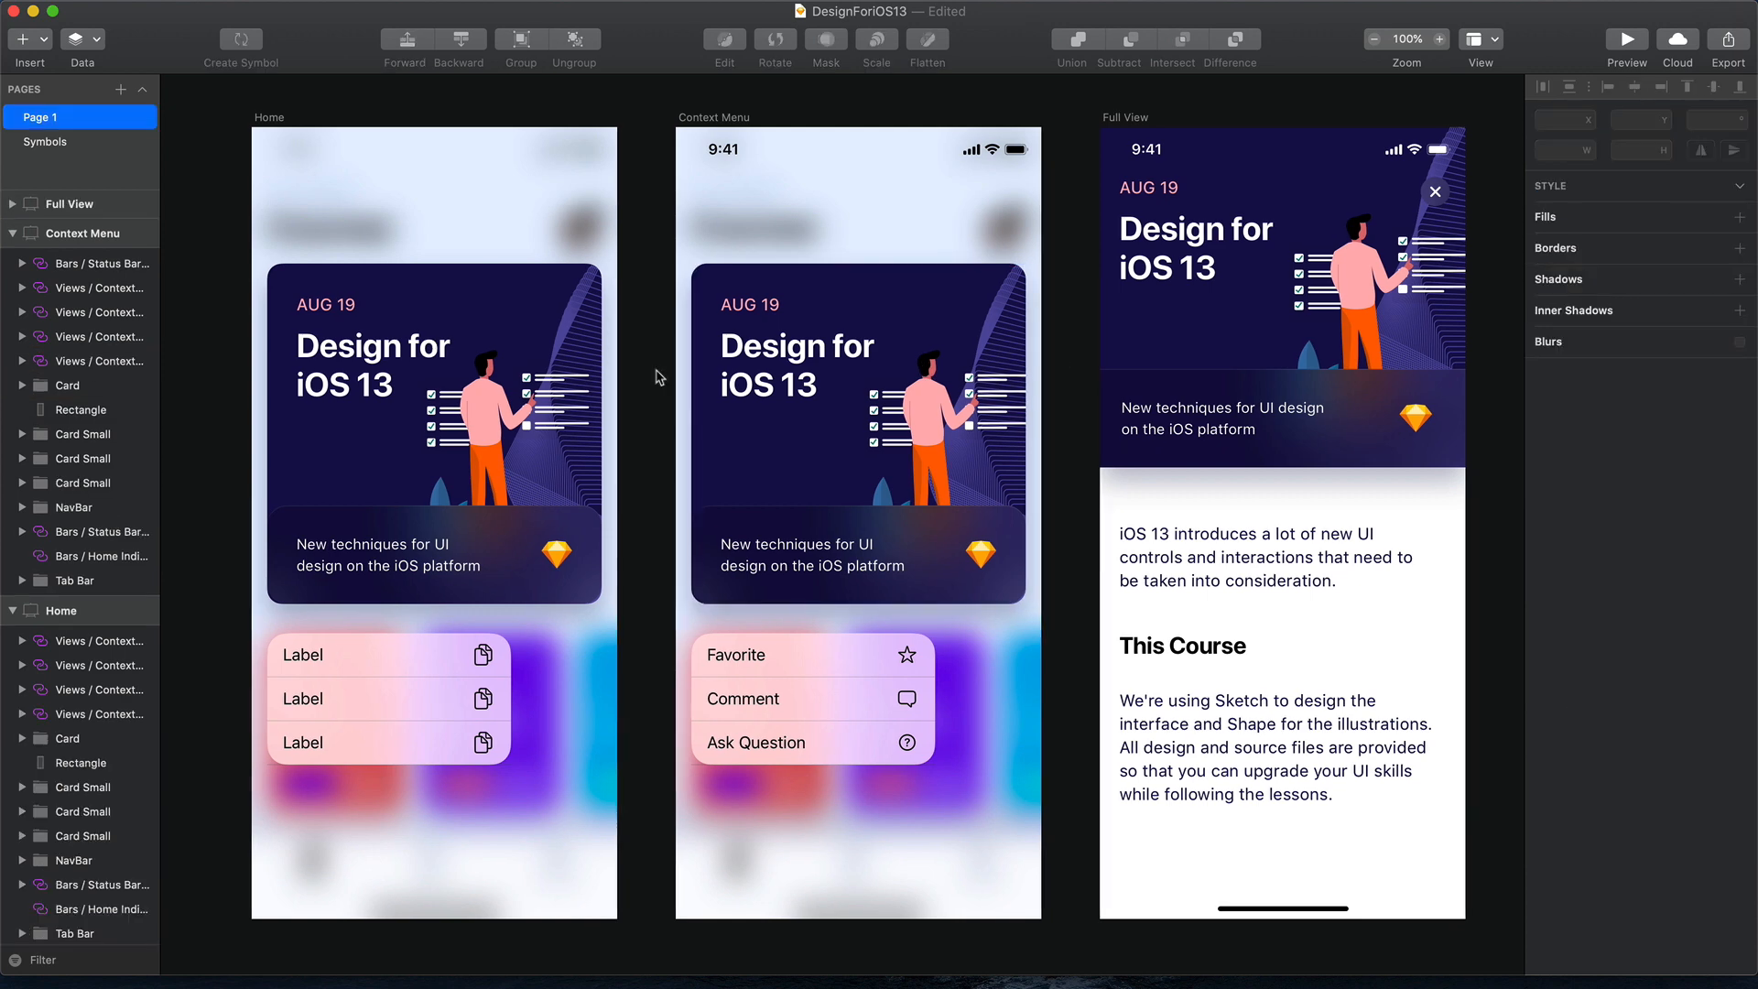
Insert the light Modal Stack - Default navigation bar at the top of Full View
click(1282, 150)
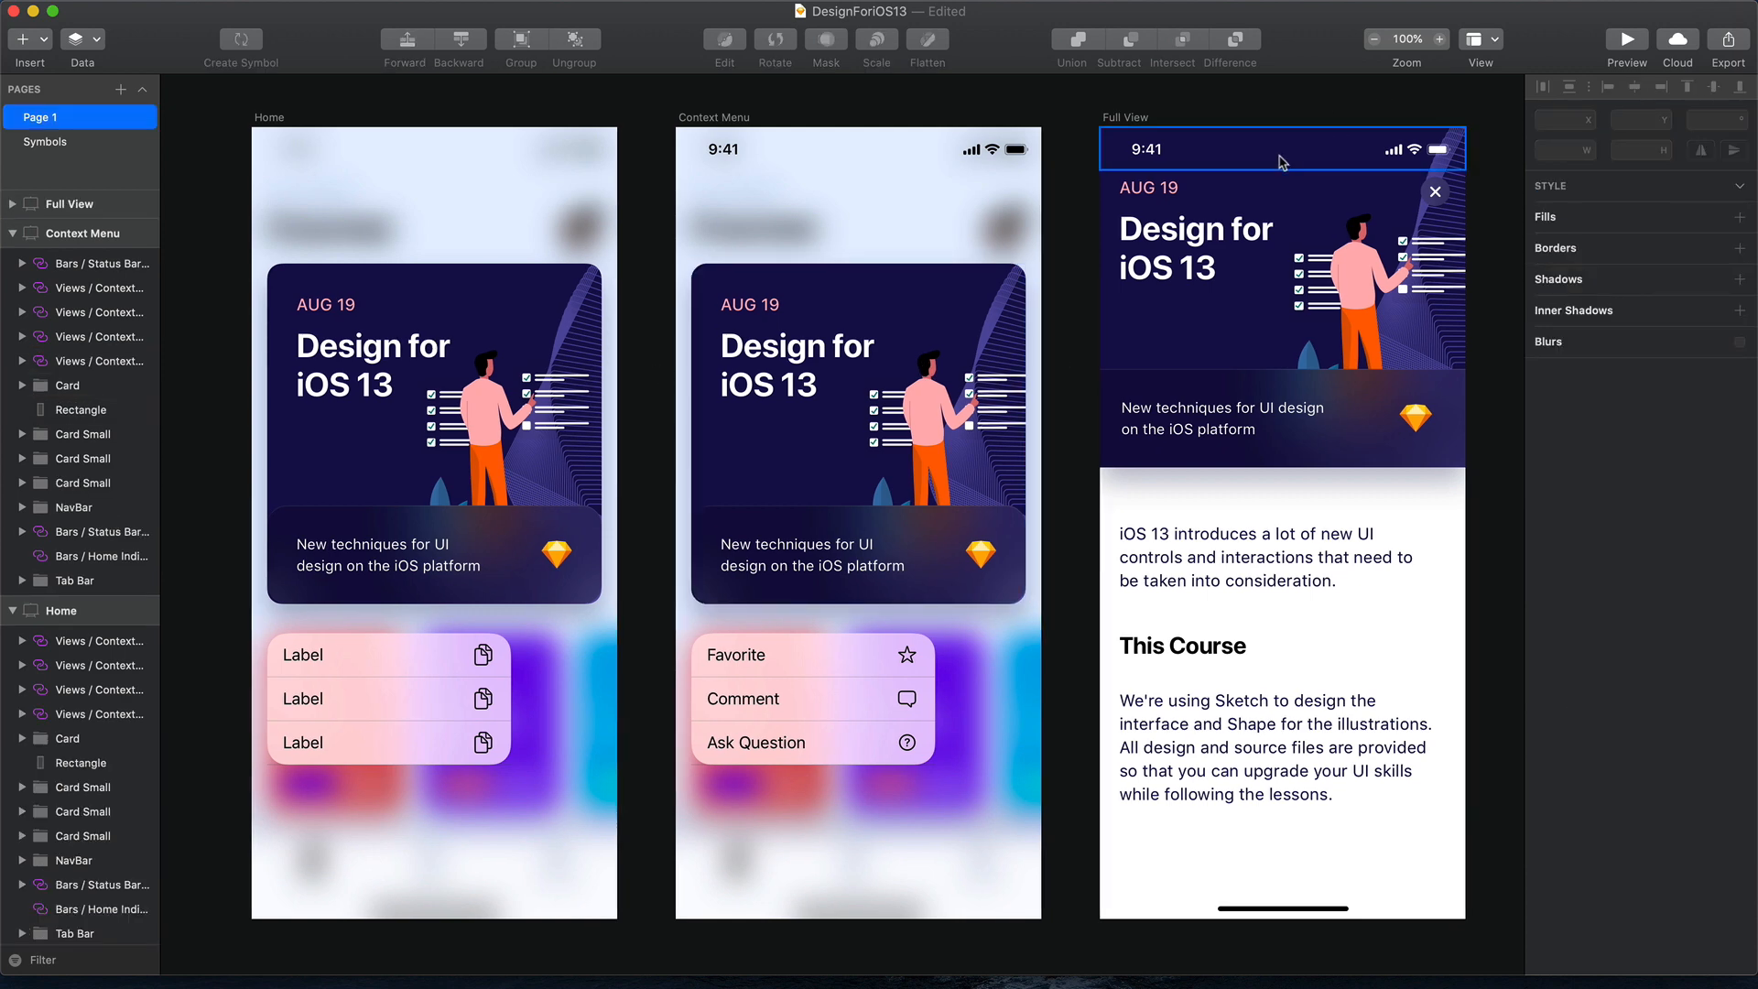
click(1282, 149)
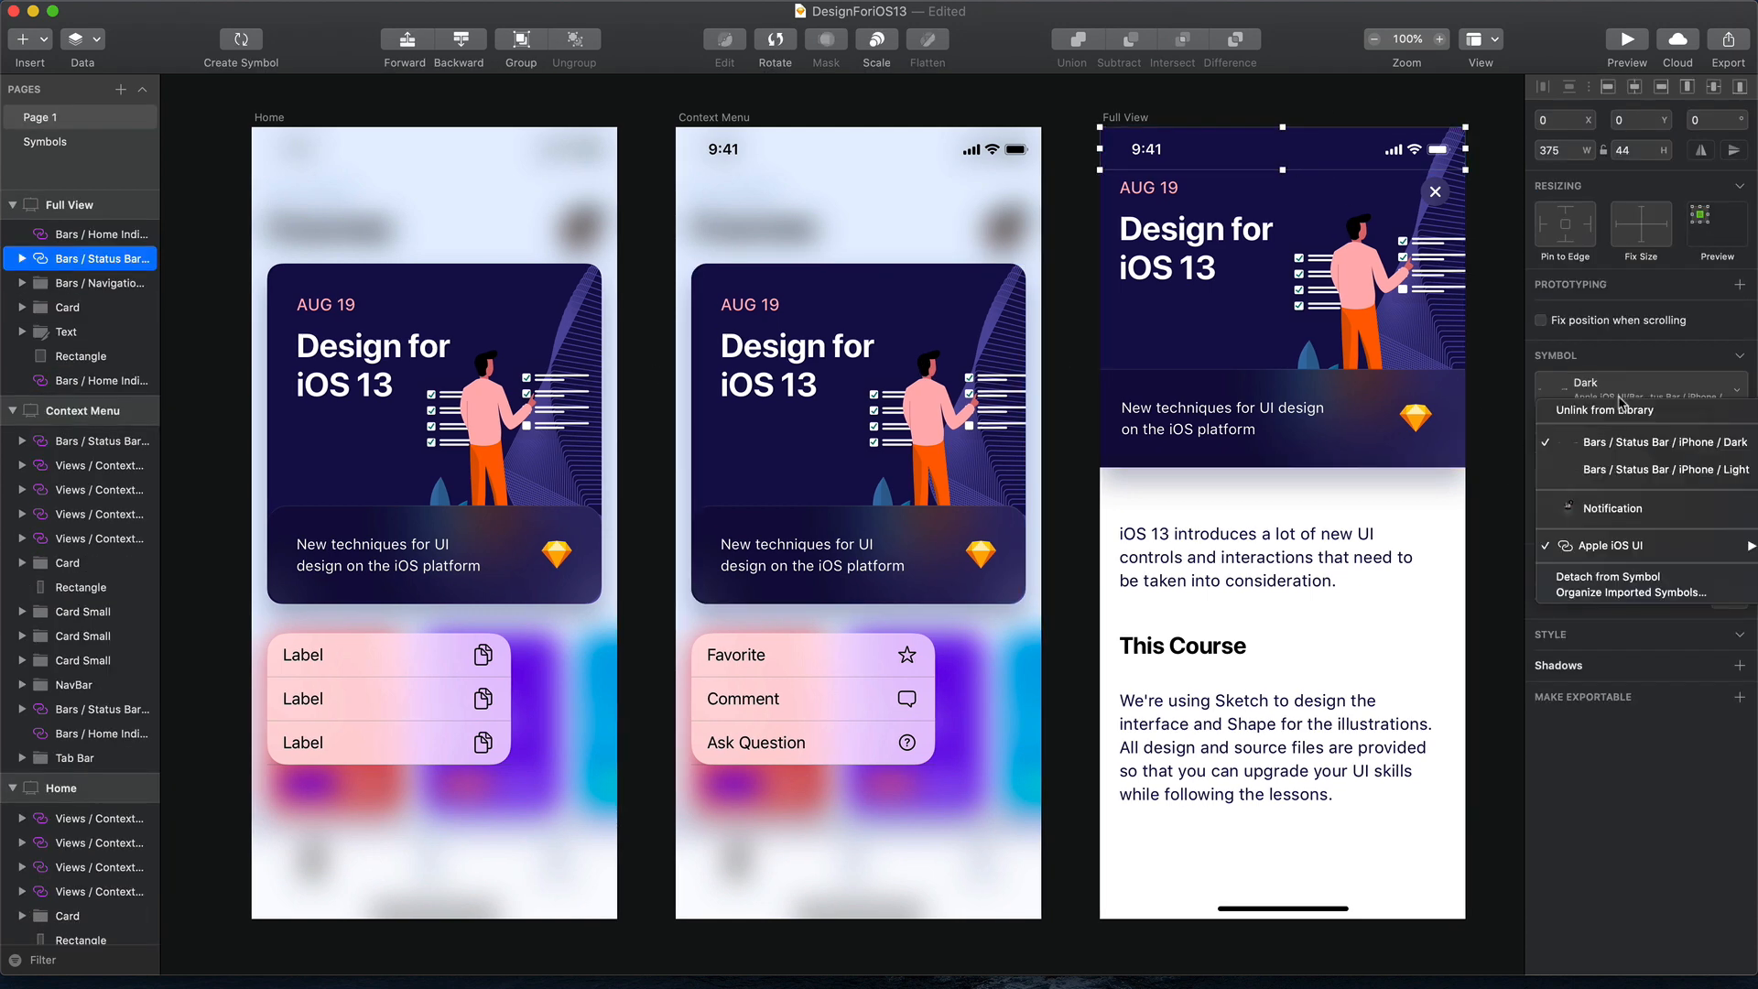
click(1678, 469)
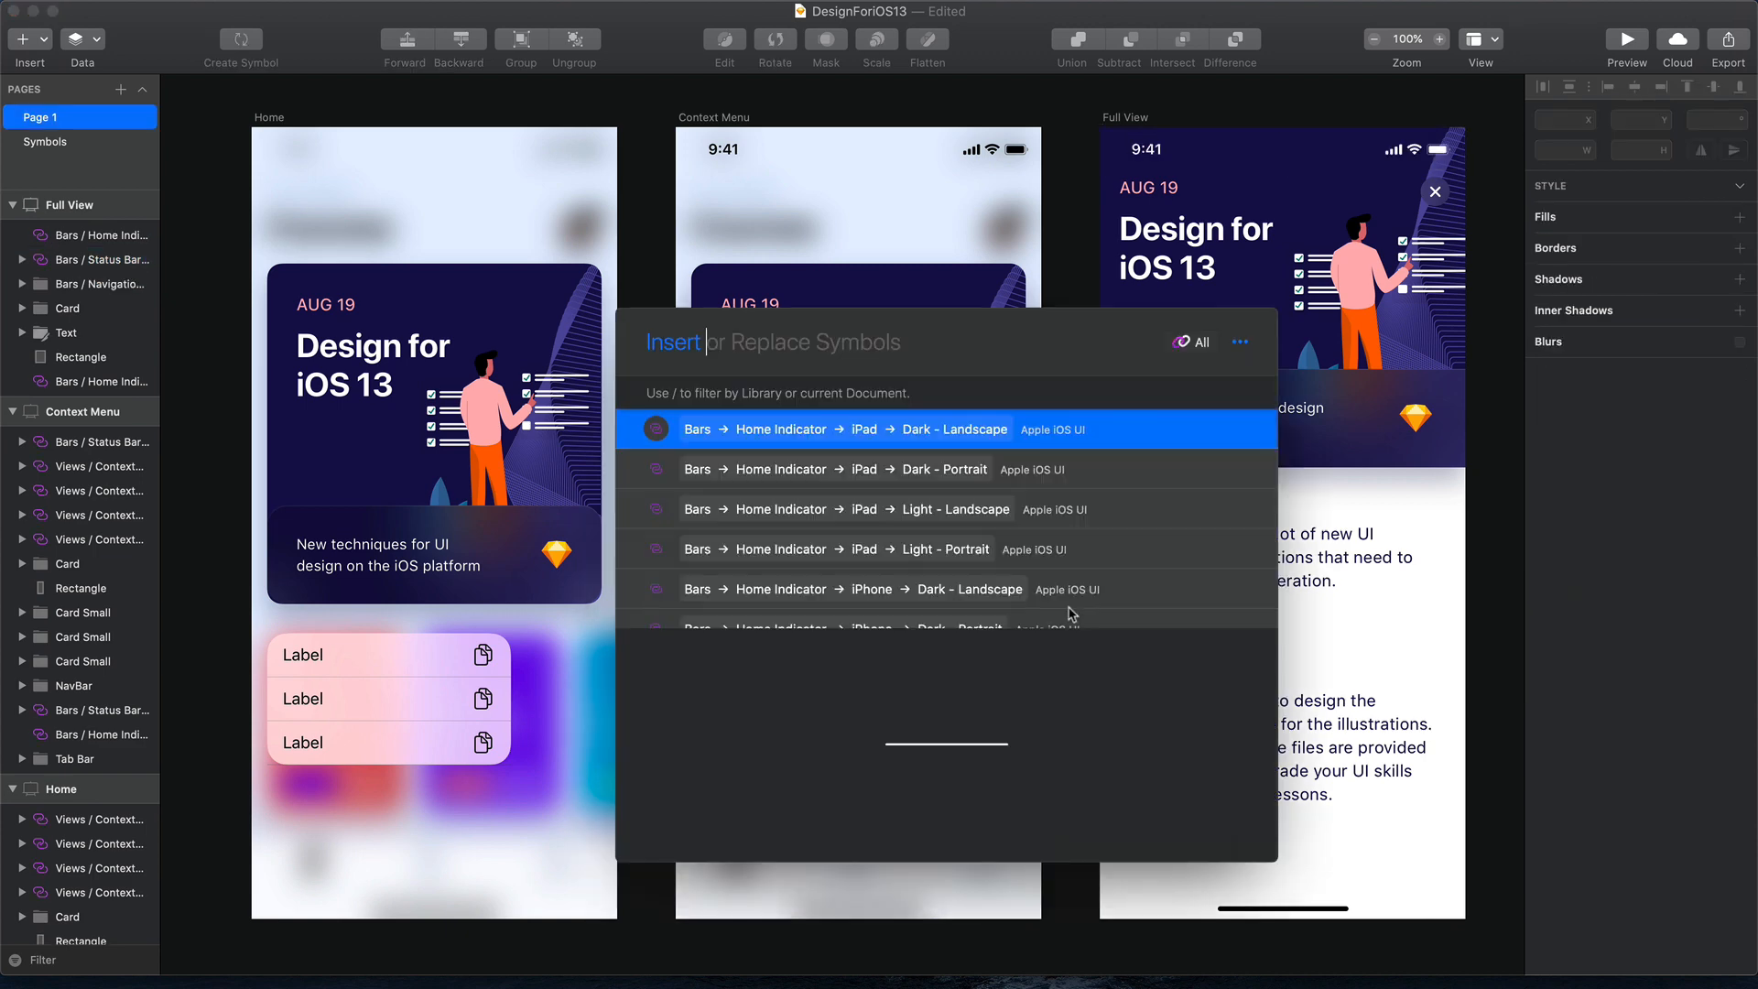
text(modal ligh)
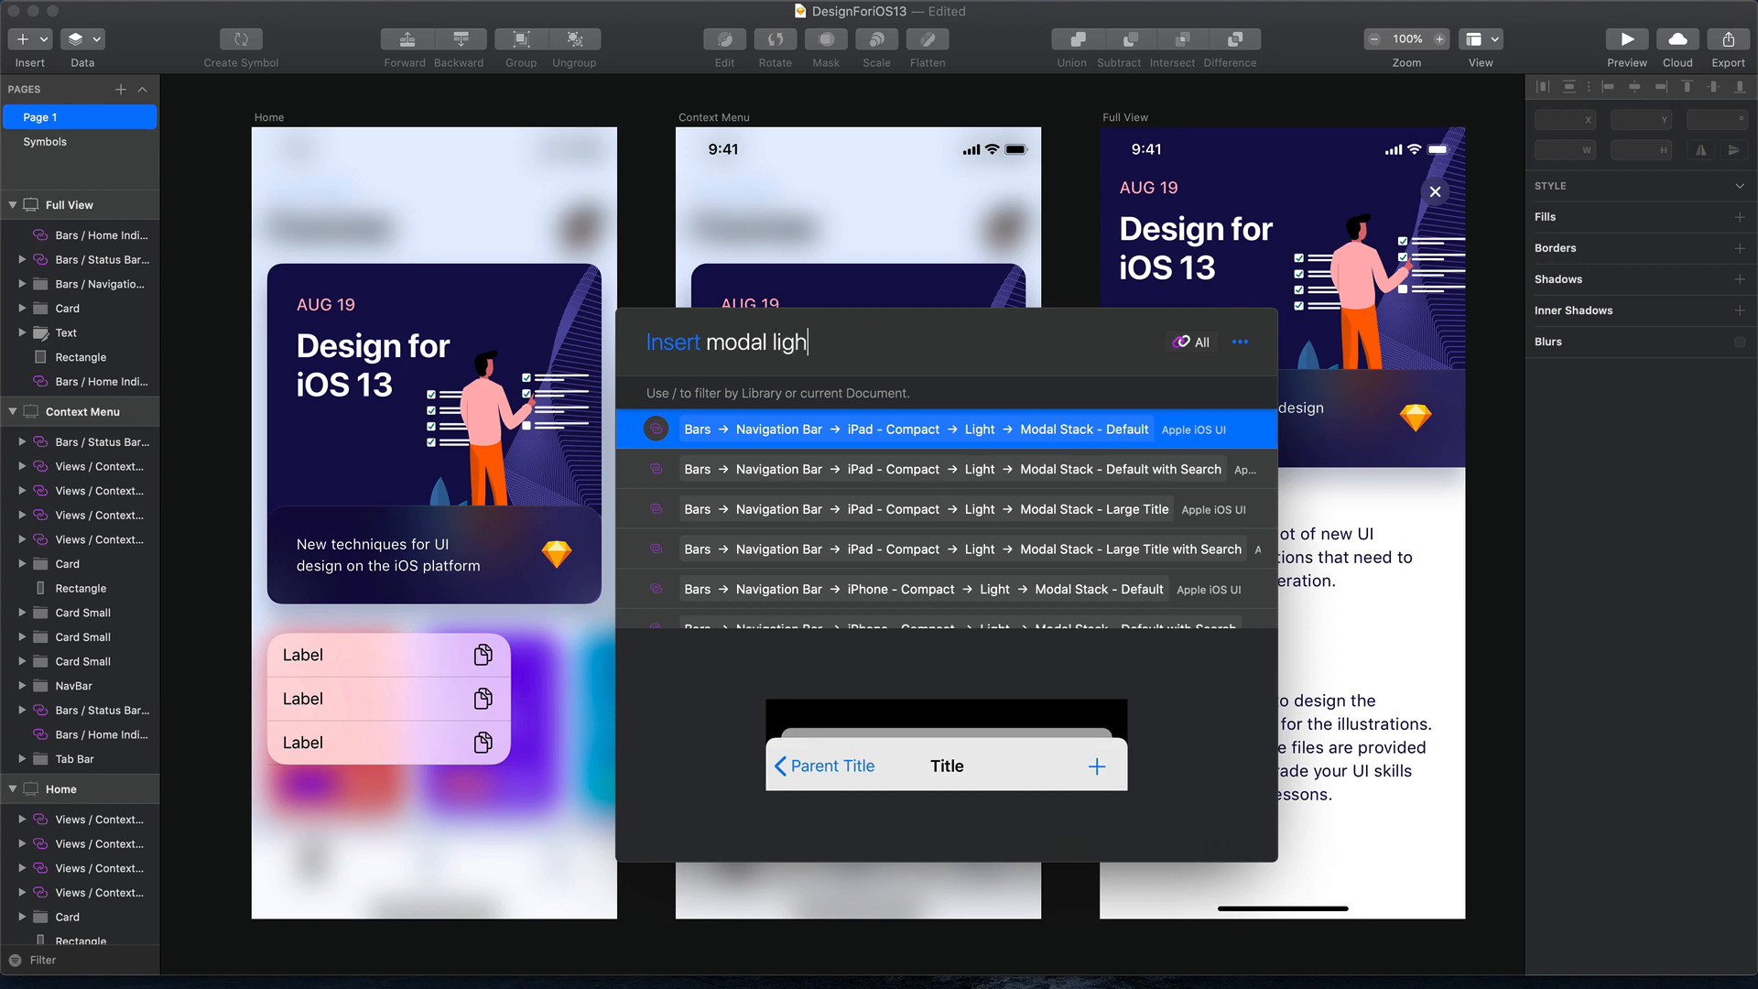
click(890, 428)
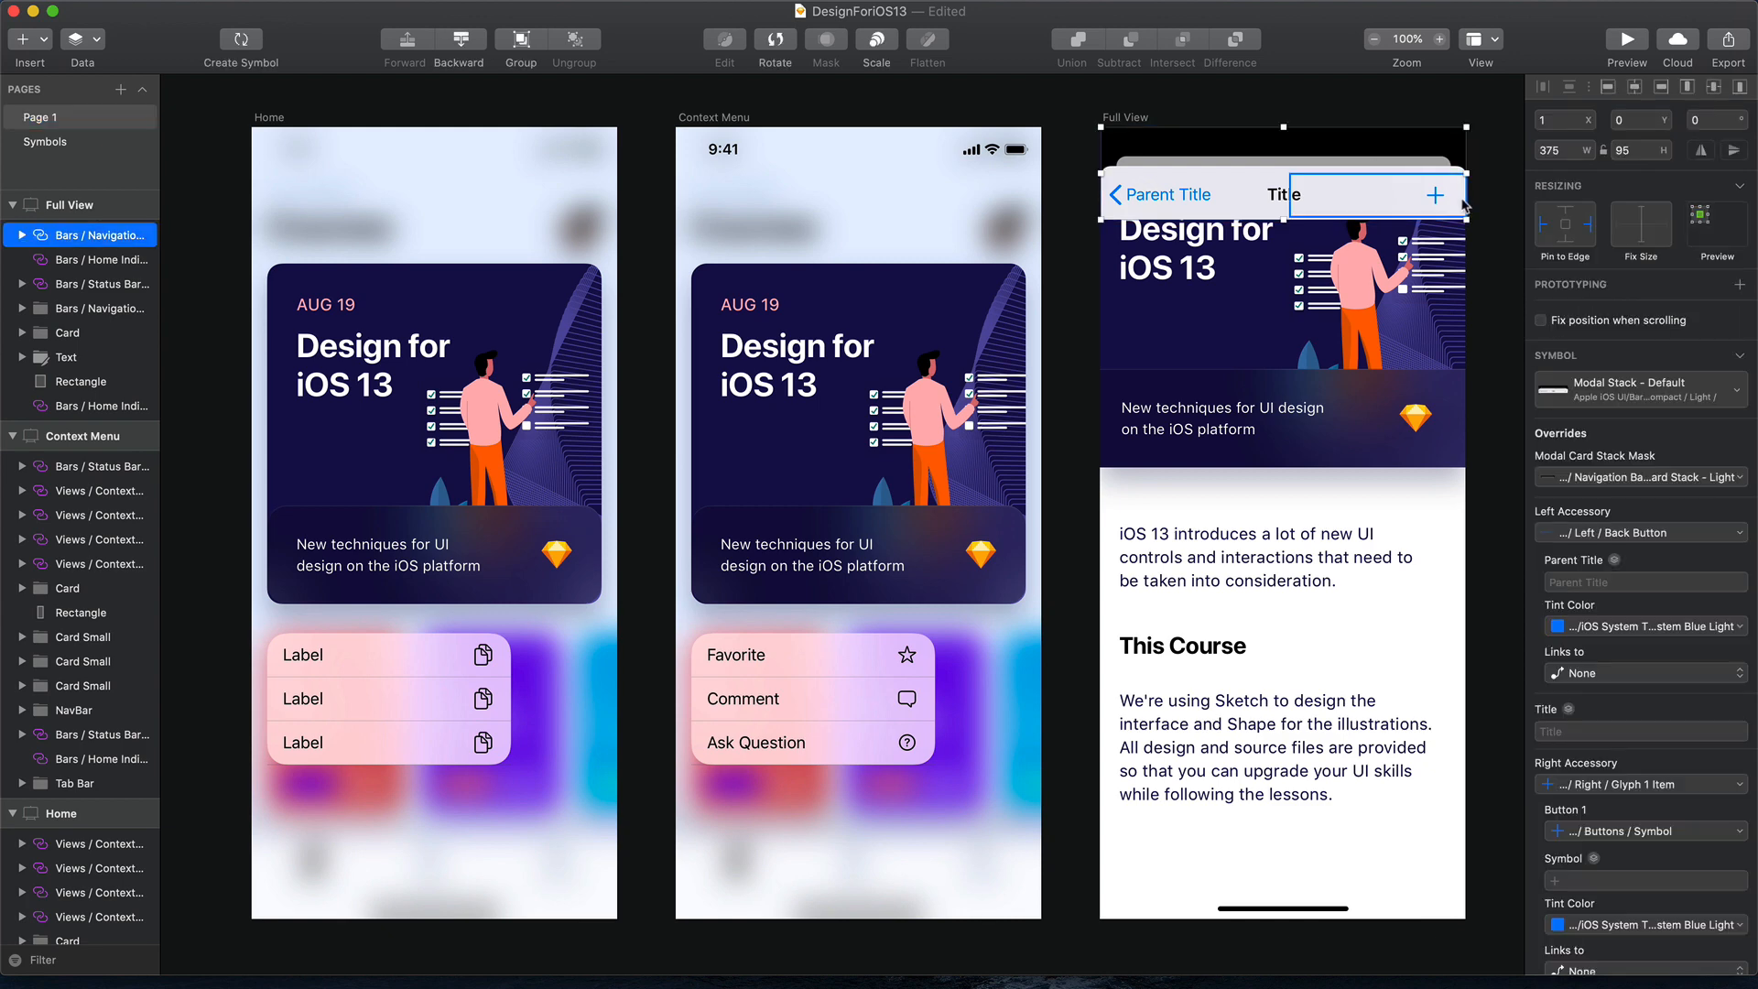
click(1284, 194)
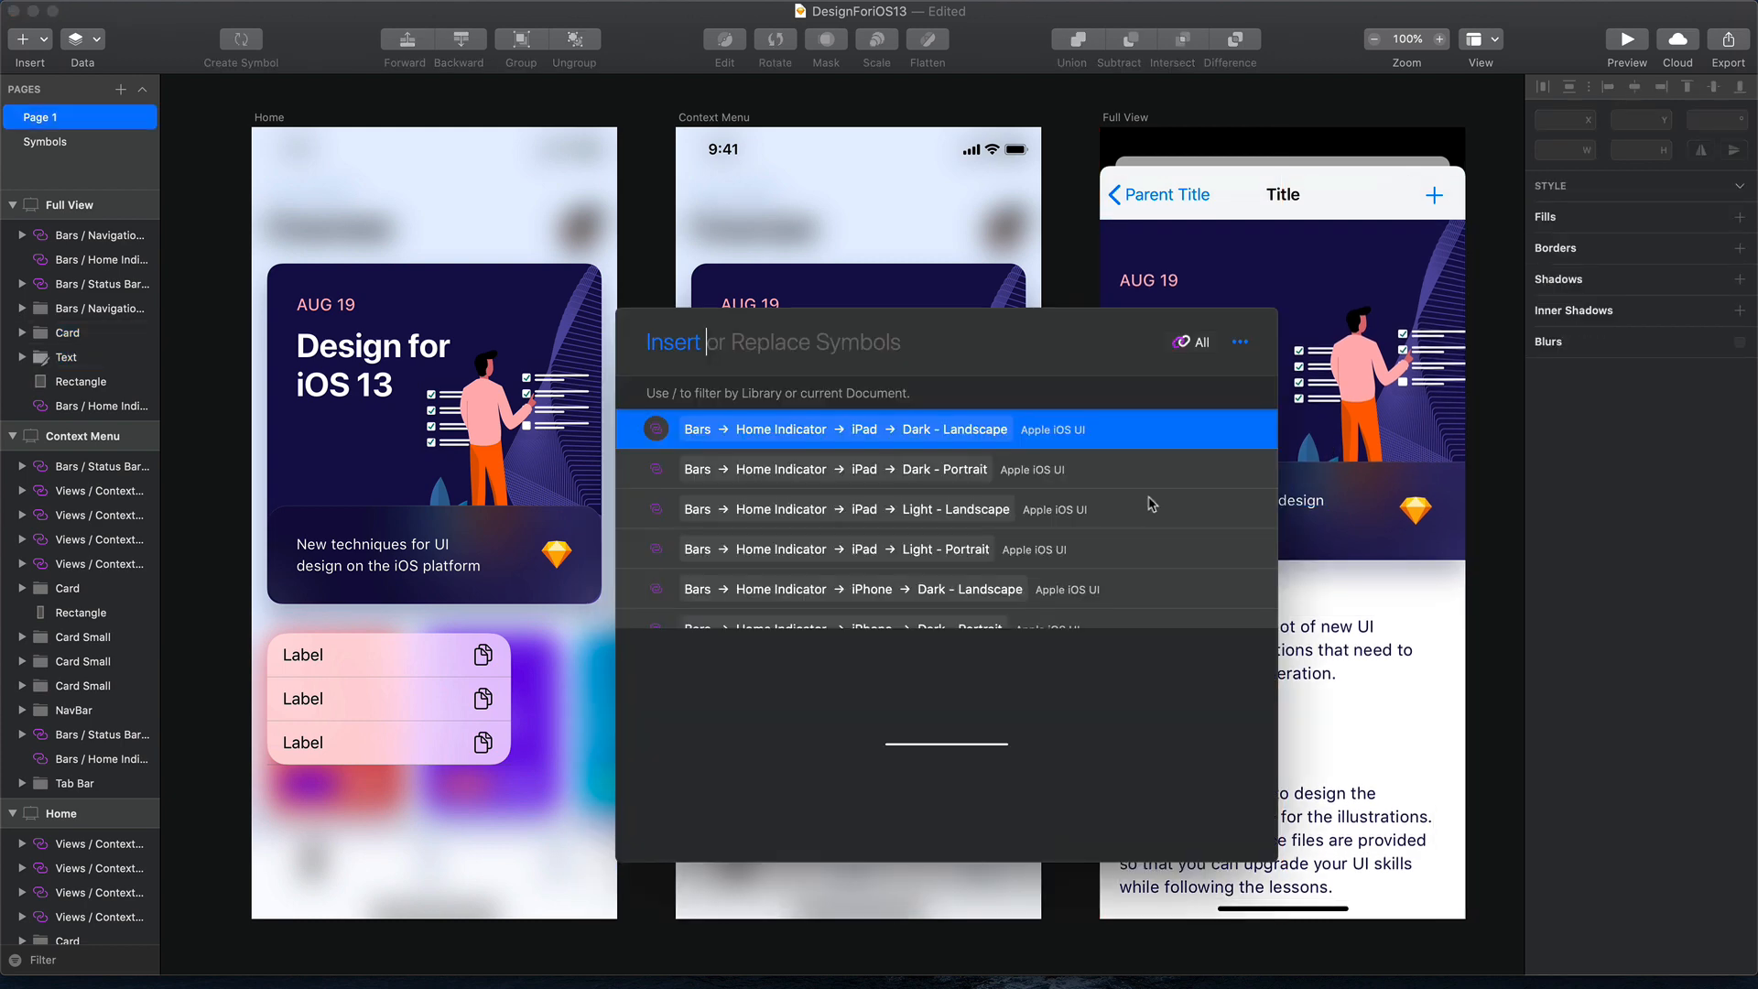
Search symbols for 'activity view' and pick Light Card - Half Height
text(activity view)
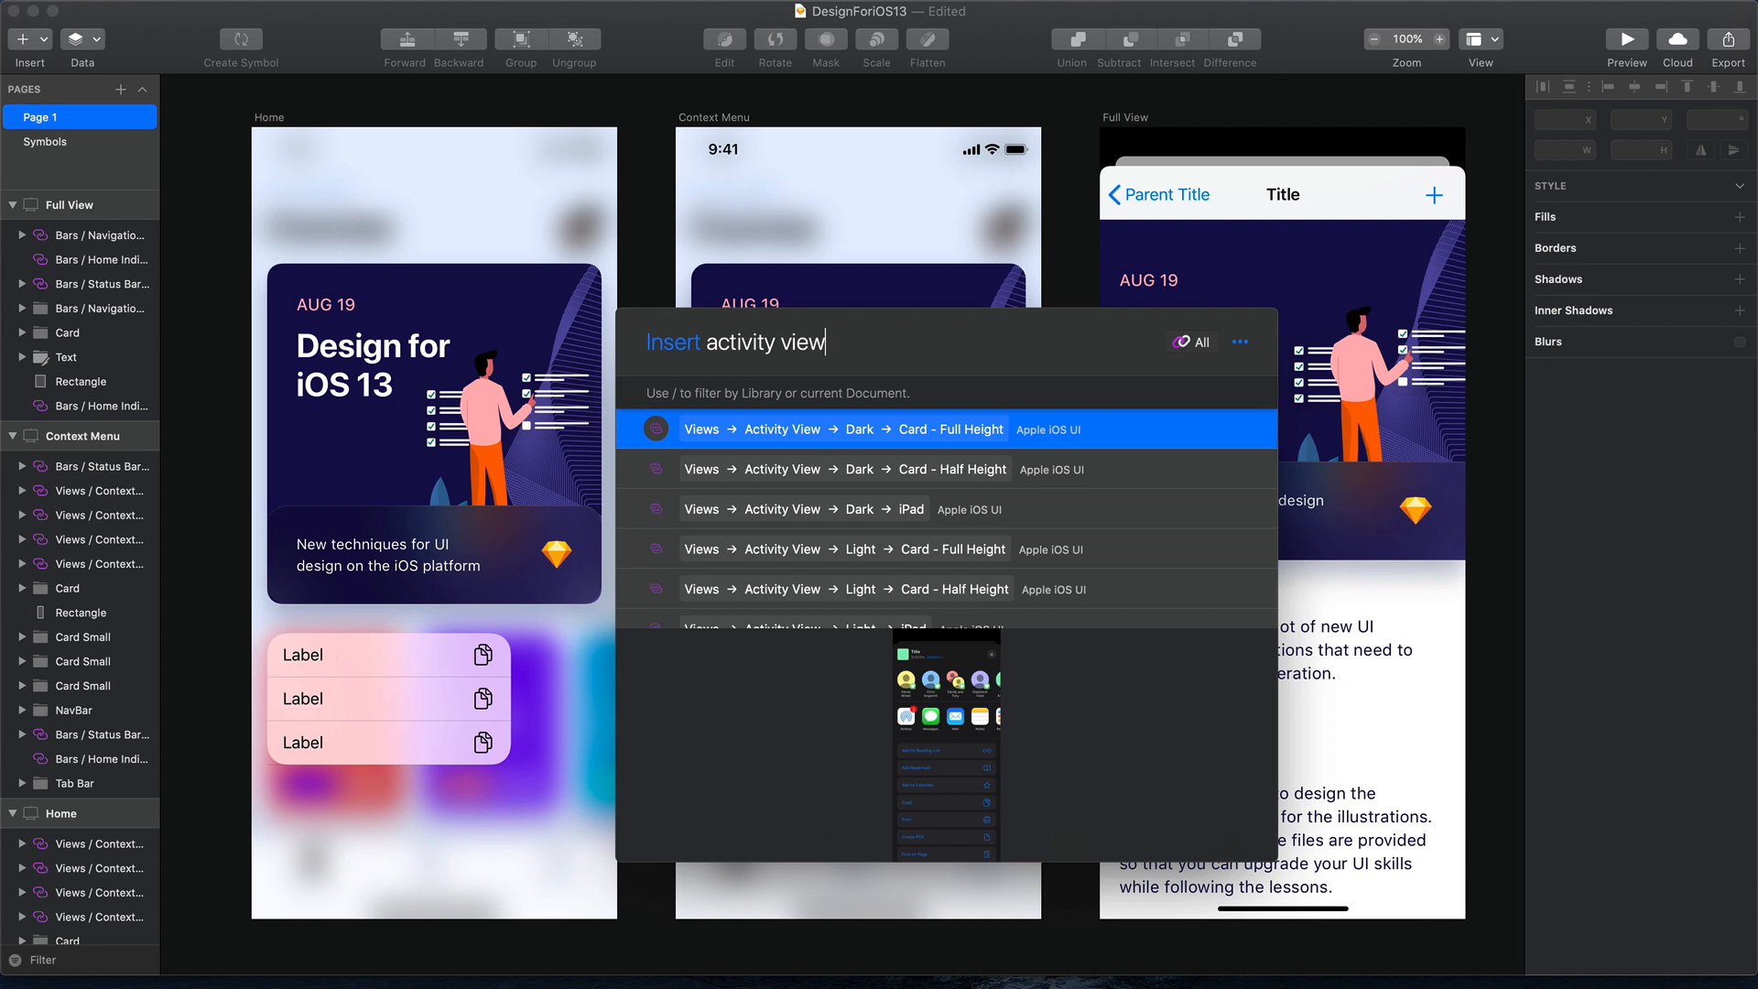
scroll(down, 3)
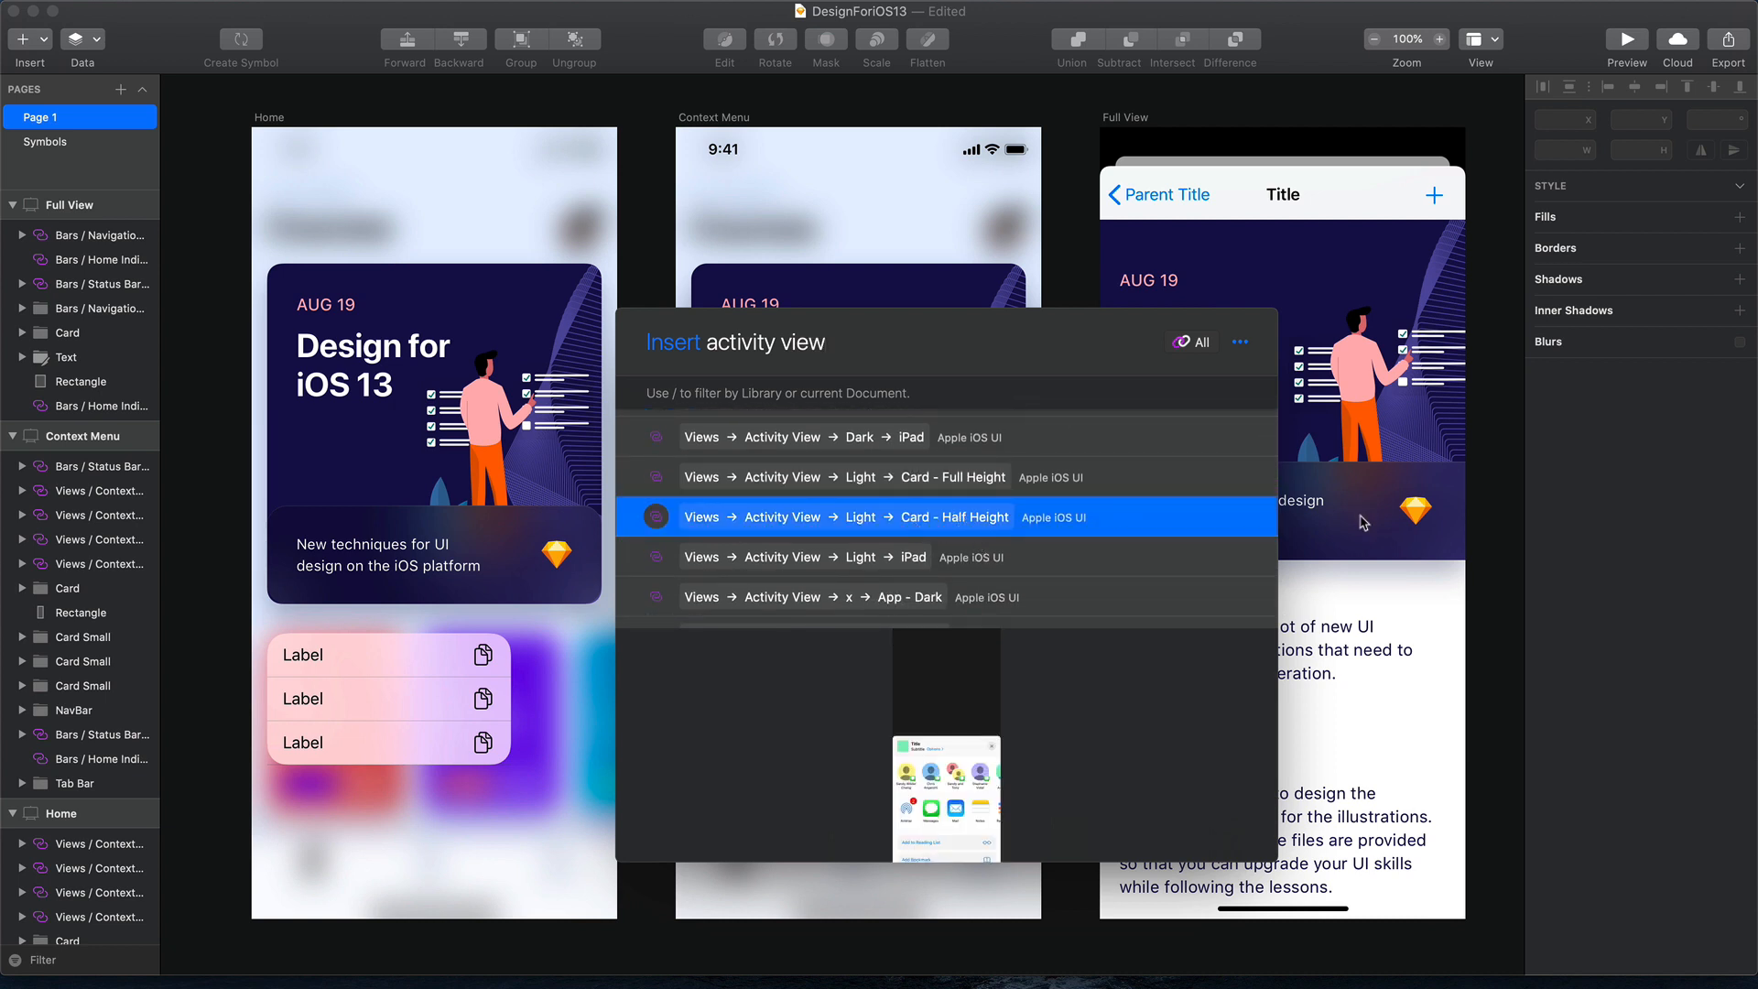
click(863, 516)
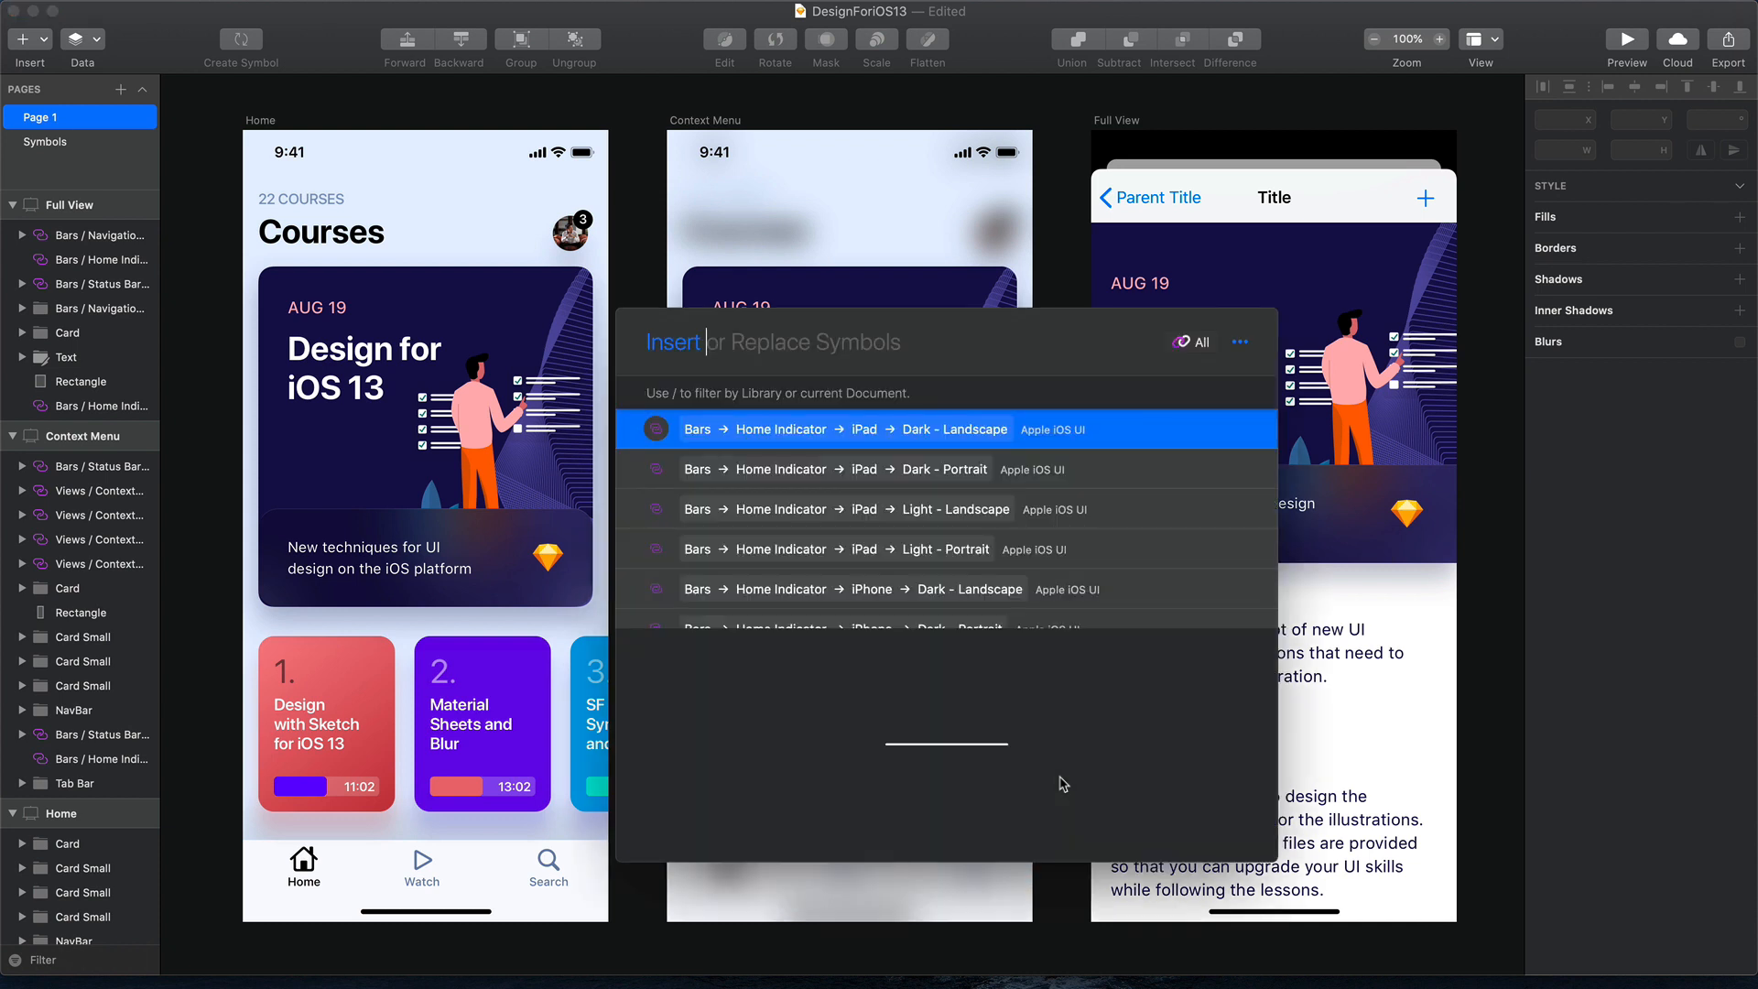
Insert the 'tab bar' Light - 2 Tabs symbol along the bottom of Full View
text(tab bar)
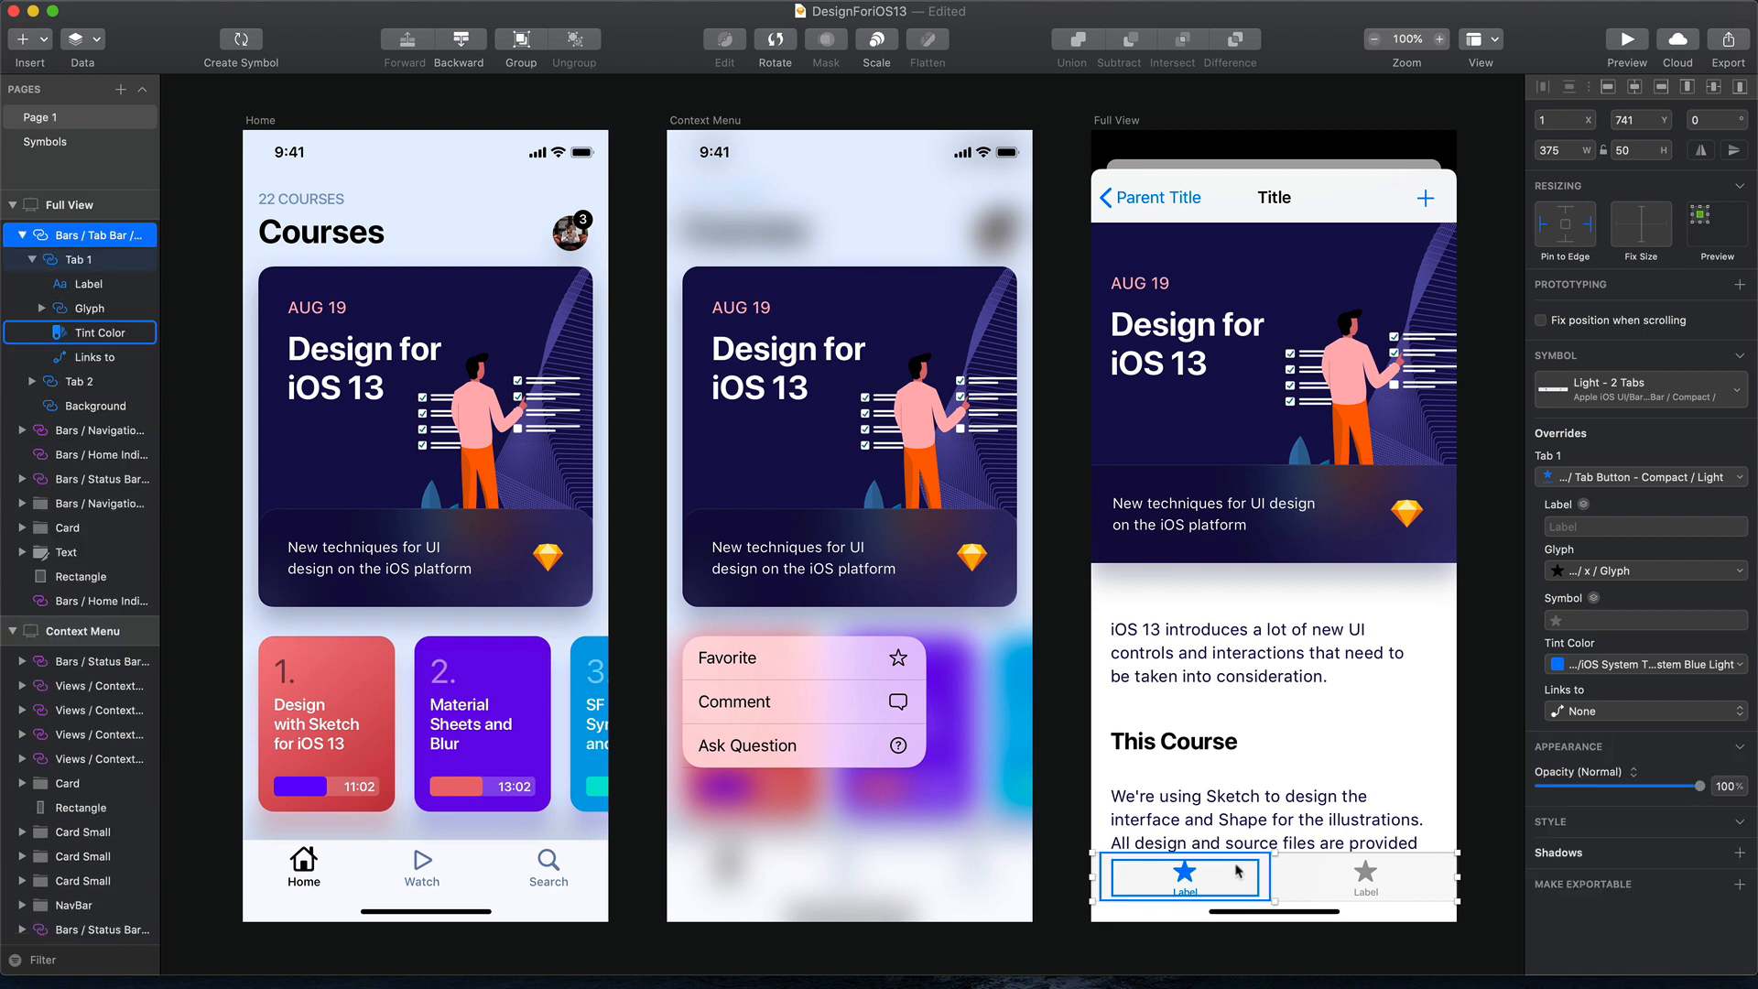
click(101, 308)
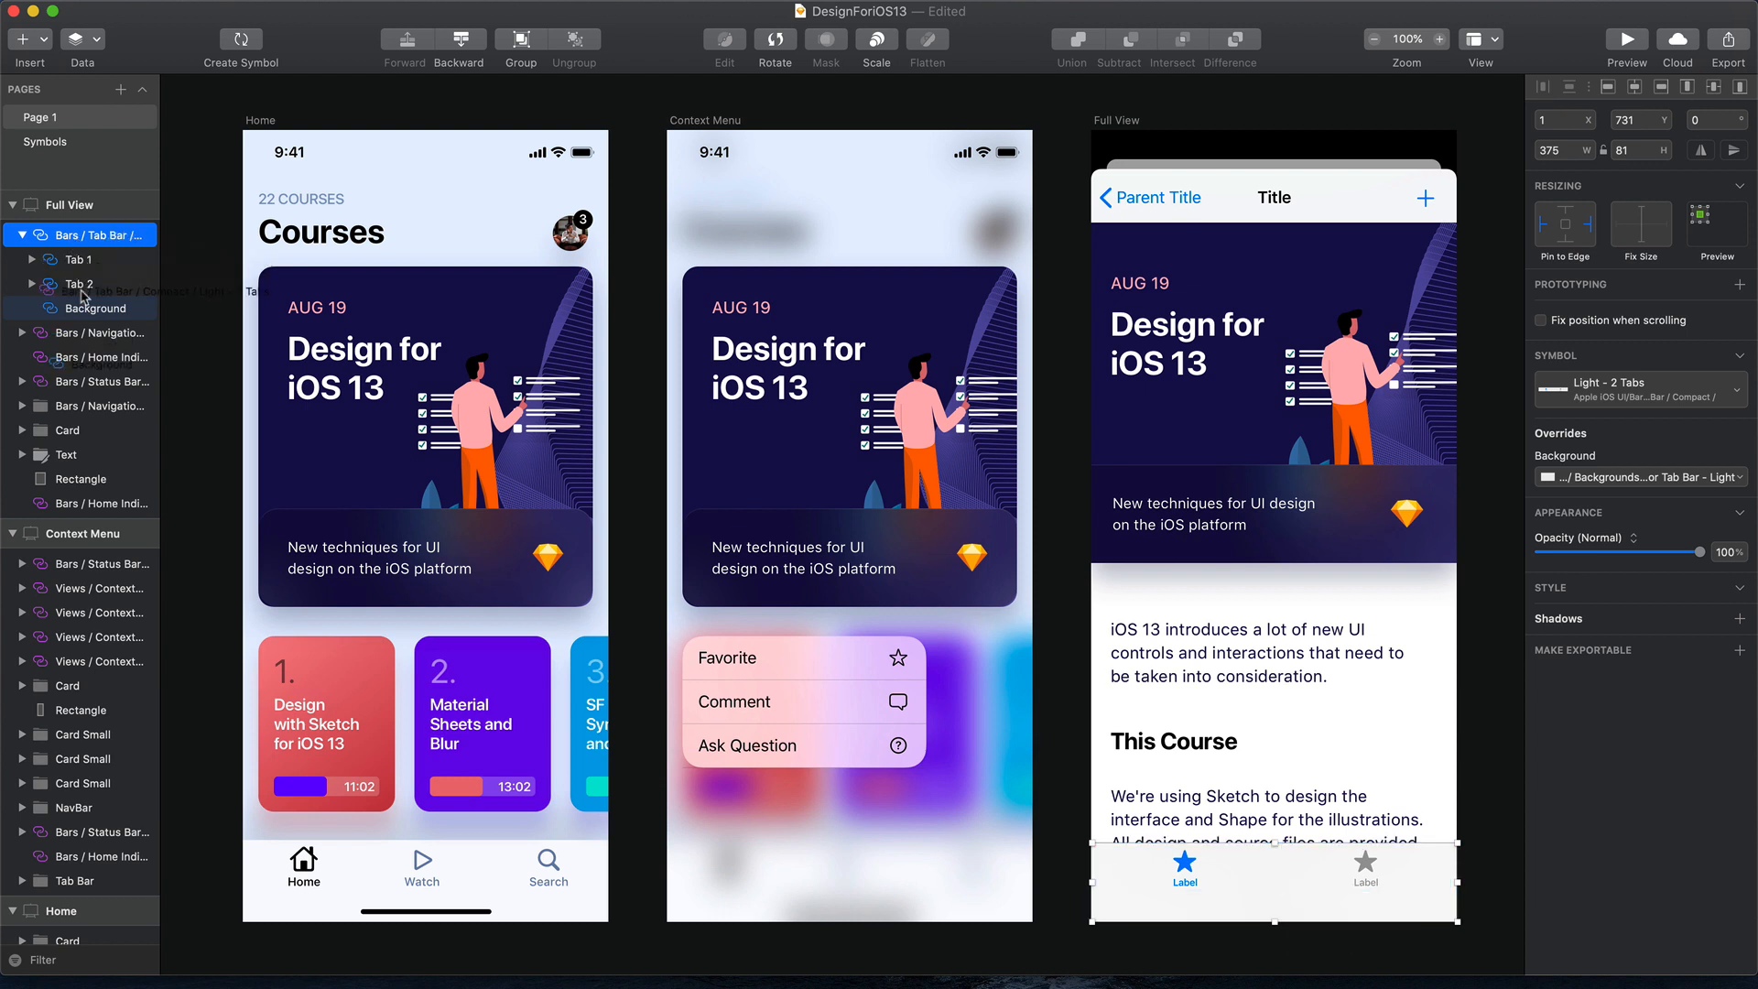
click(79, 235)
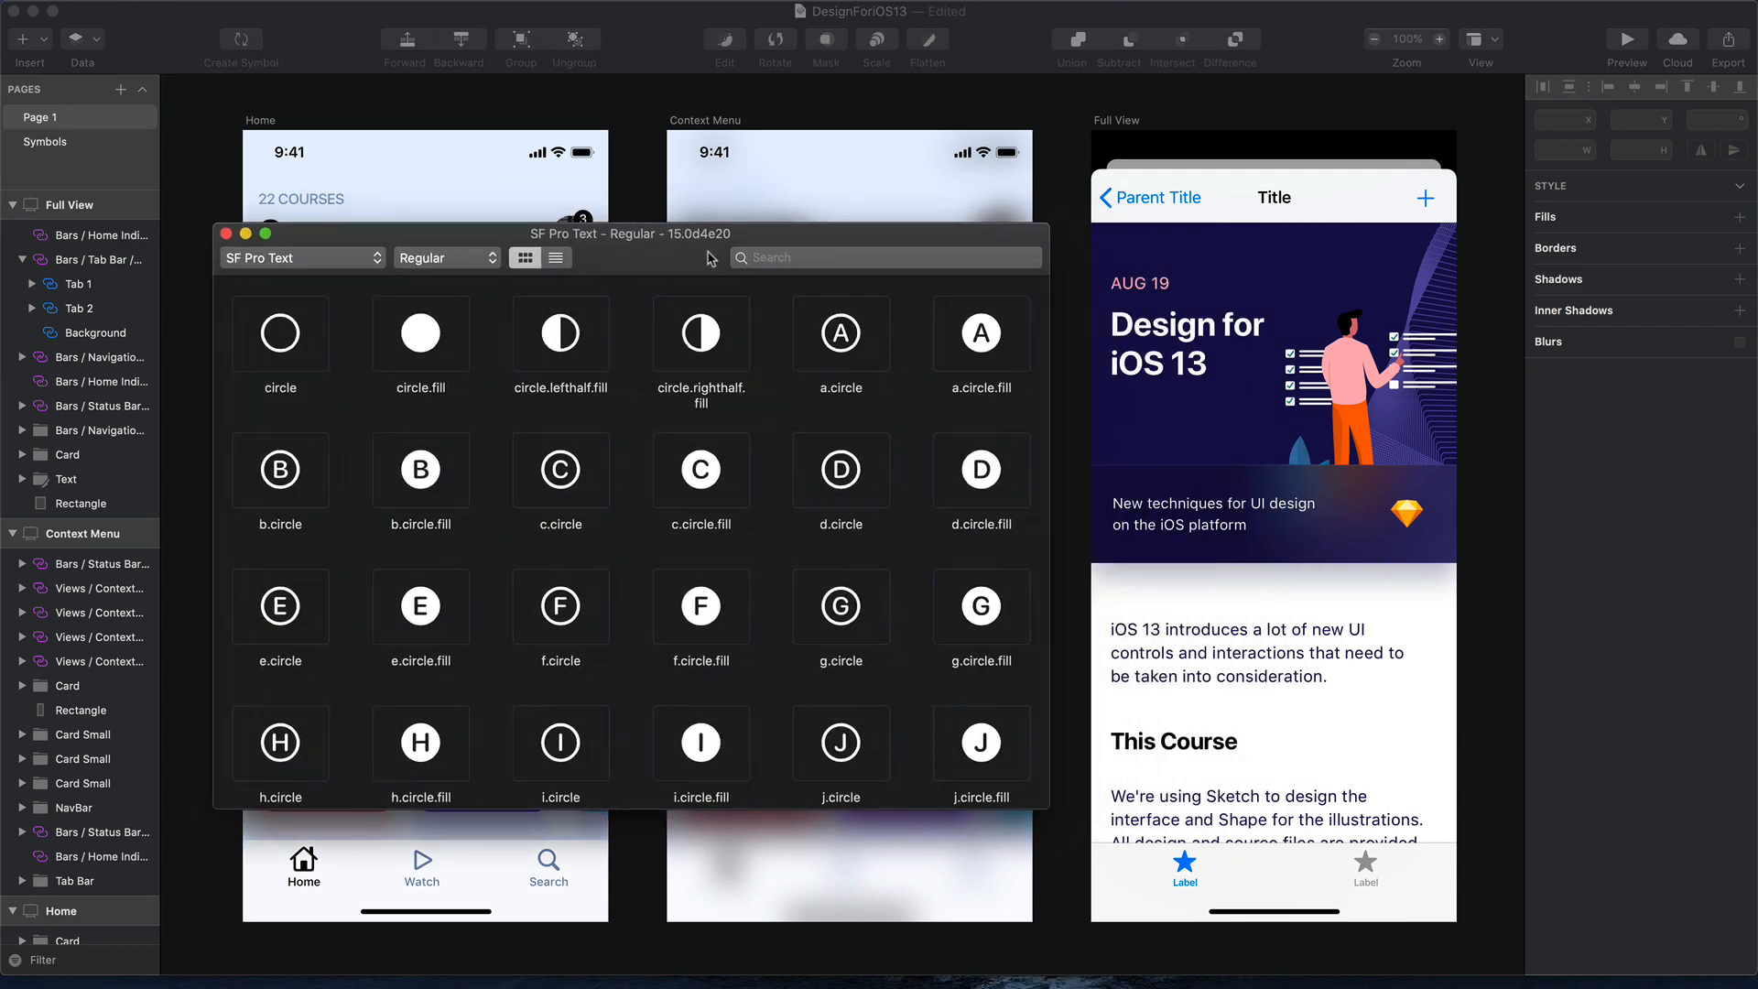
Search SF Symbols for 'home' and select the house symbol
click(885, 256)
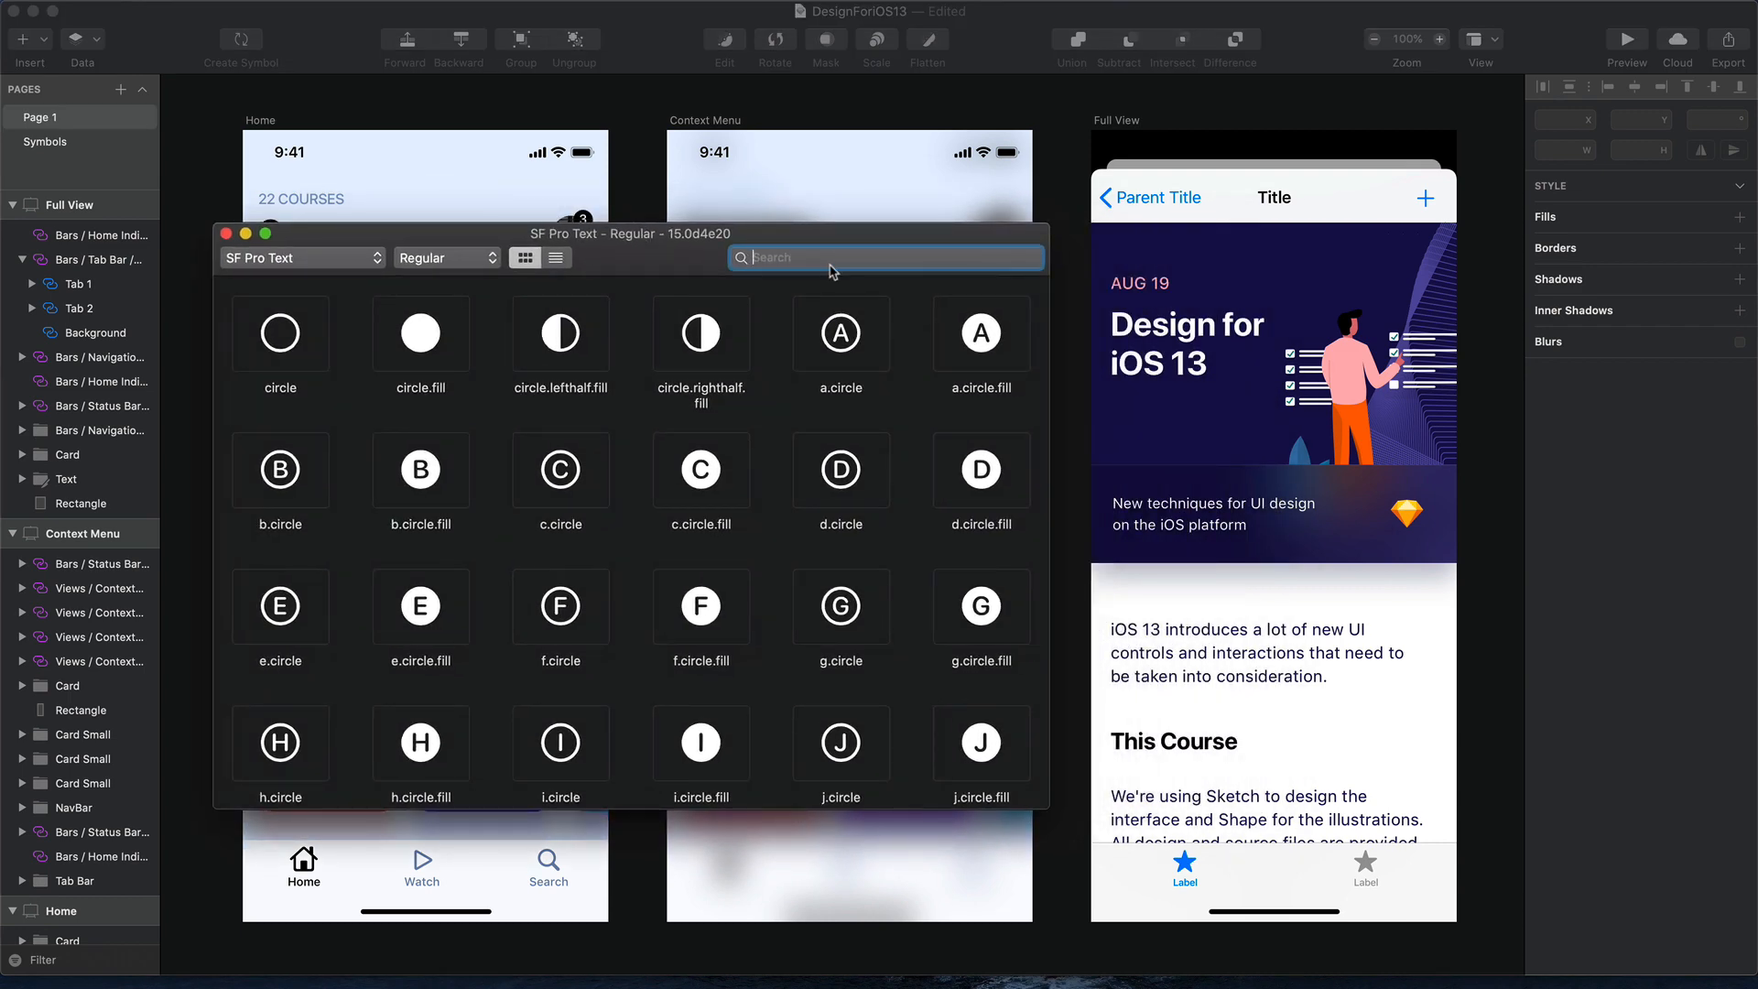
text(home)
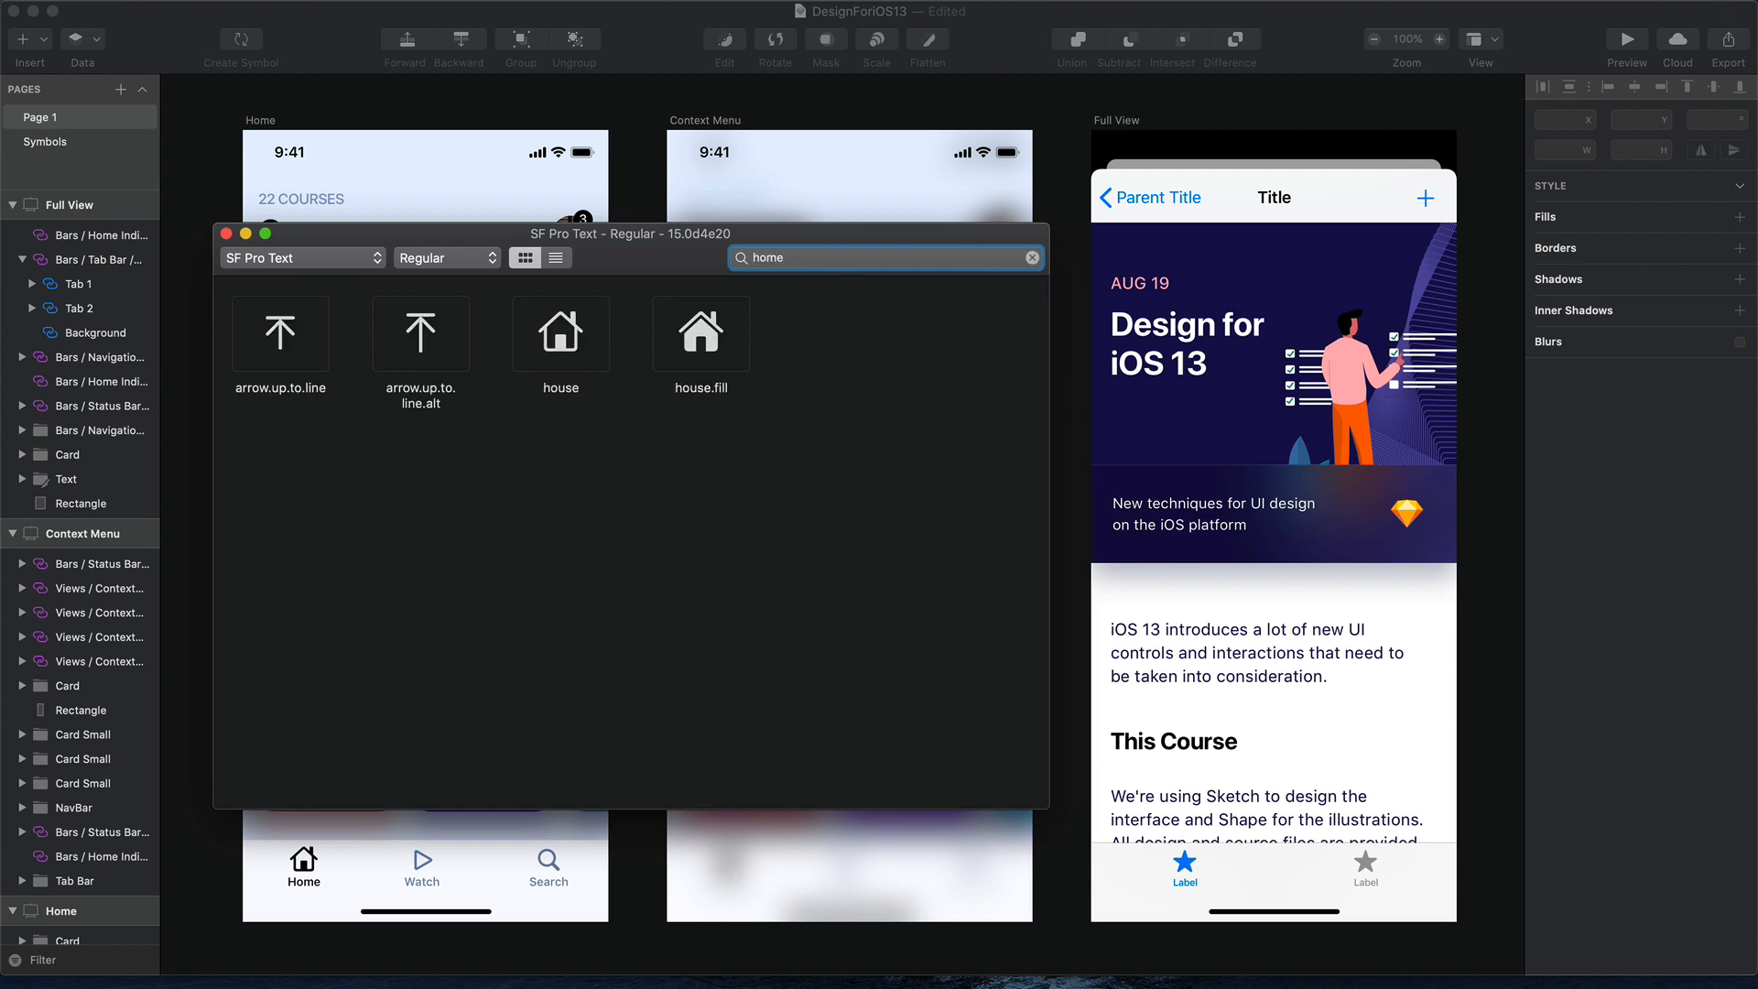
click(559, 334)
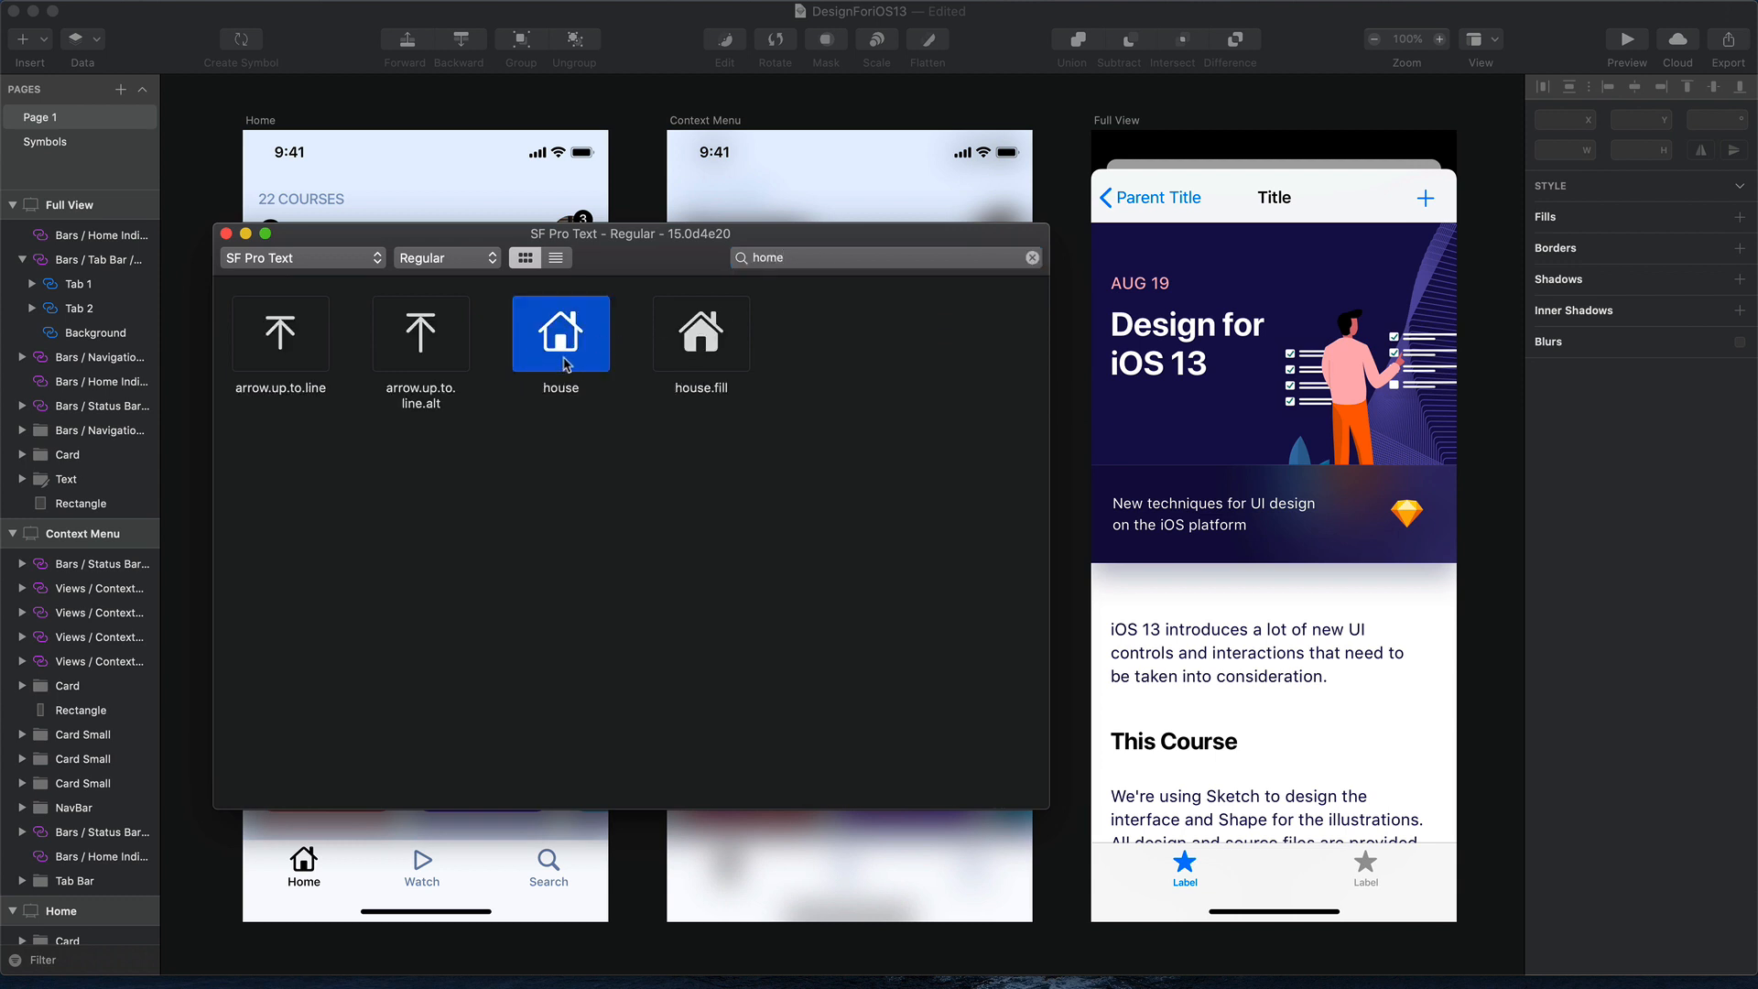
mouse_move(575, 361)
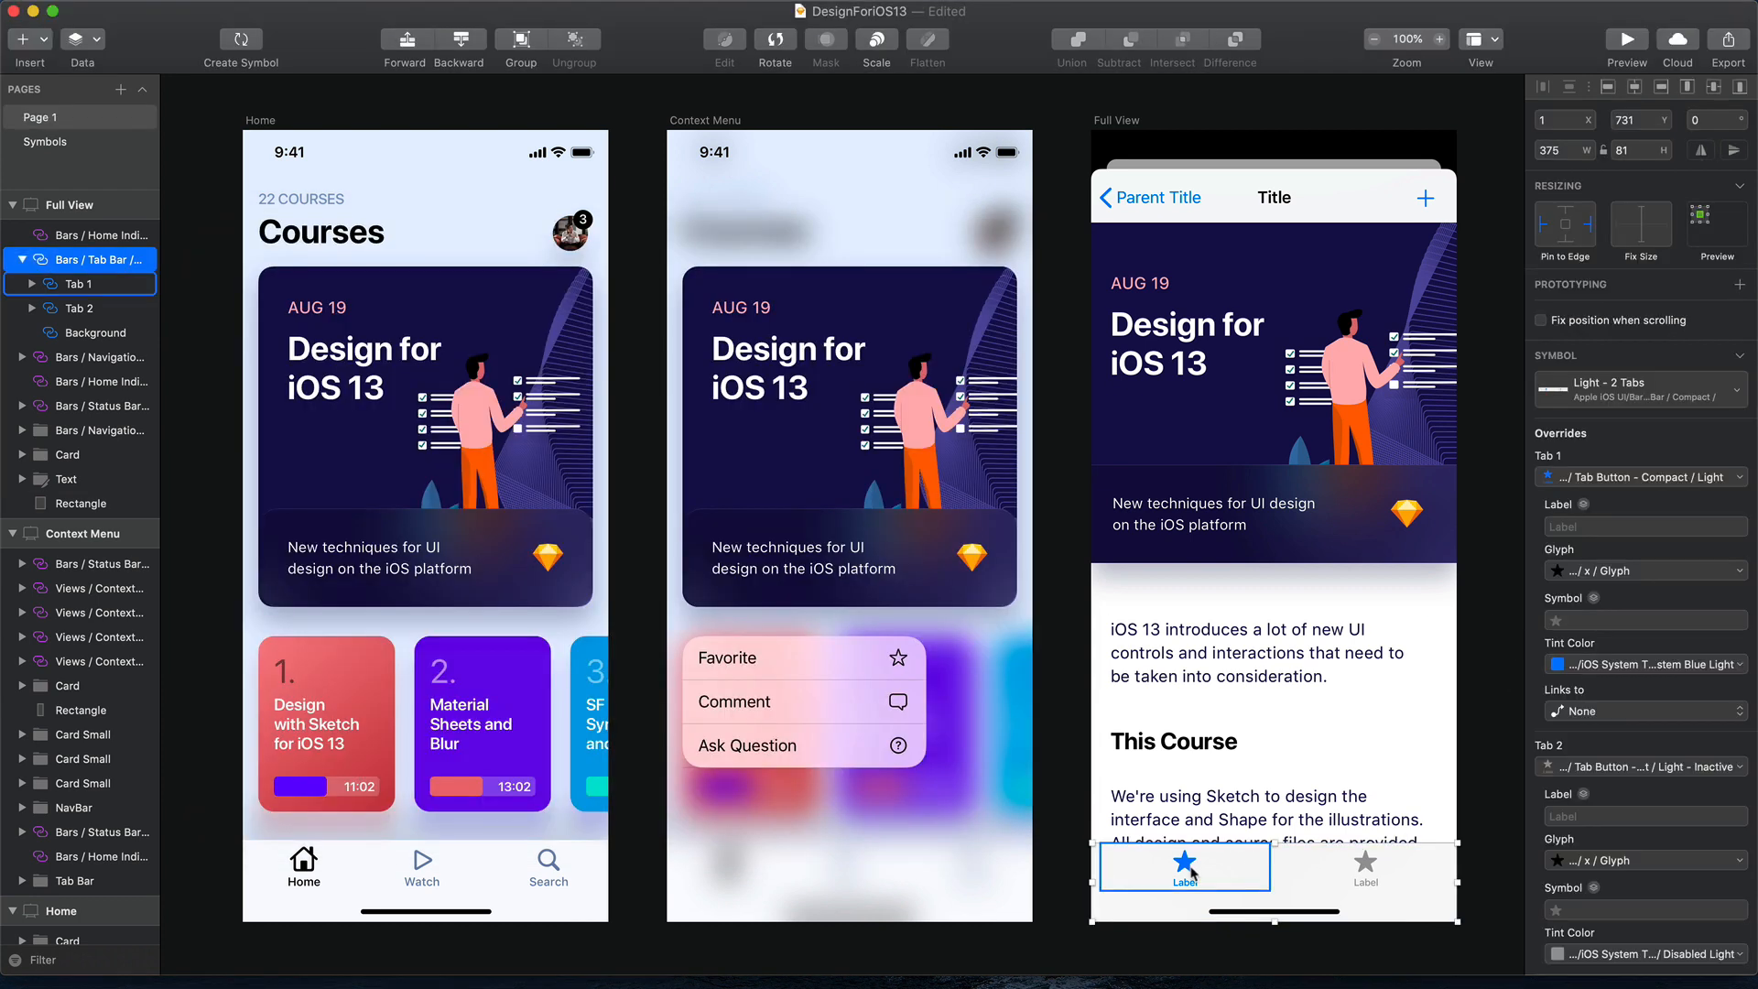
Select Tab 1 in the Full View tab bar to swap its star for the house glyph
click(1644, 620)
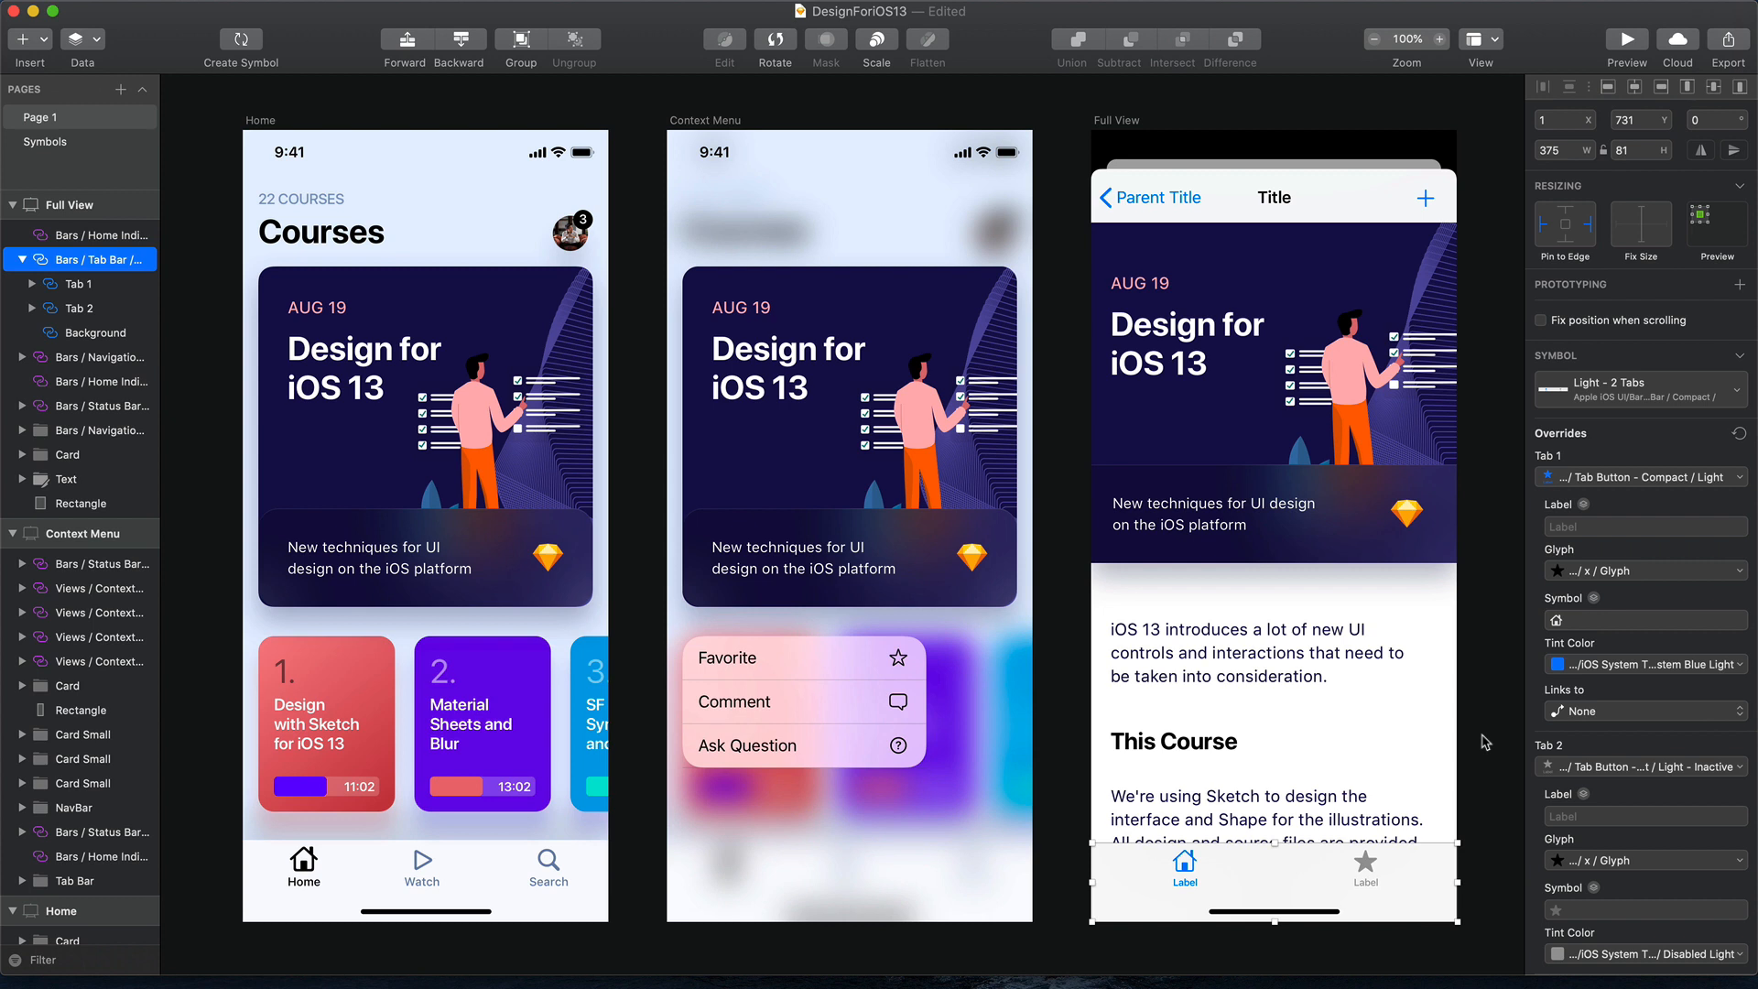
mouse_move(1515, 681)
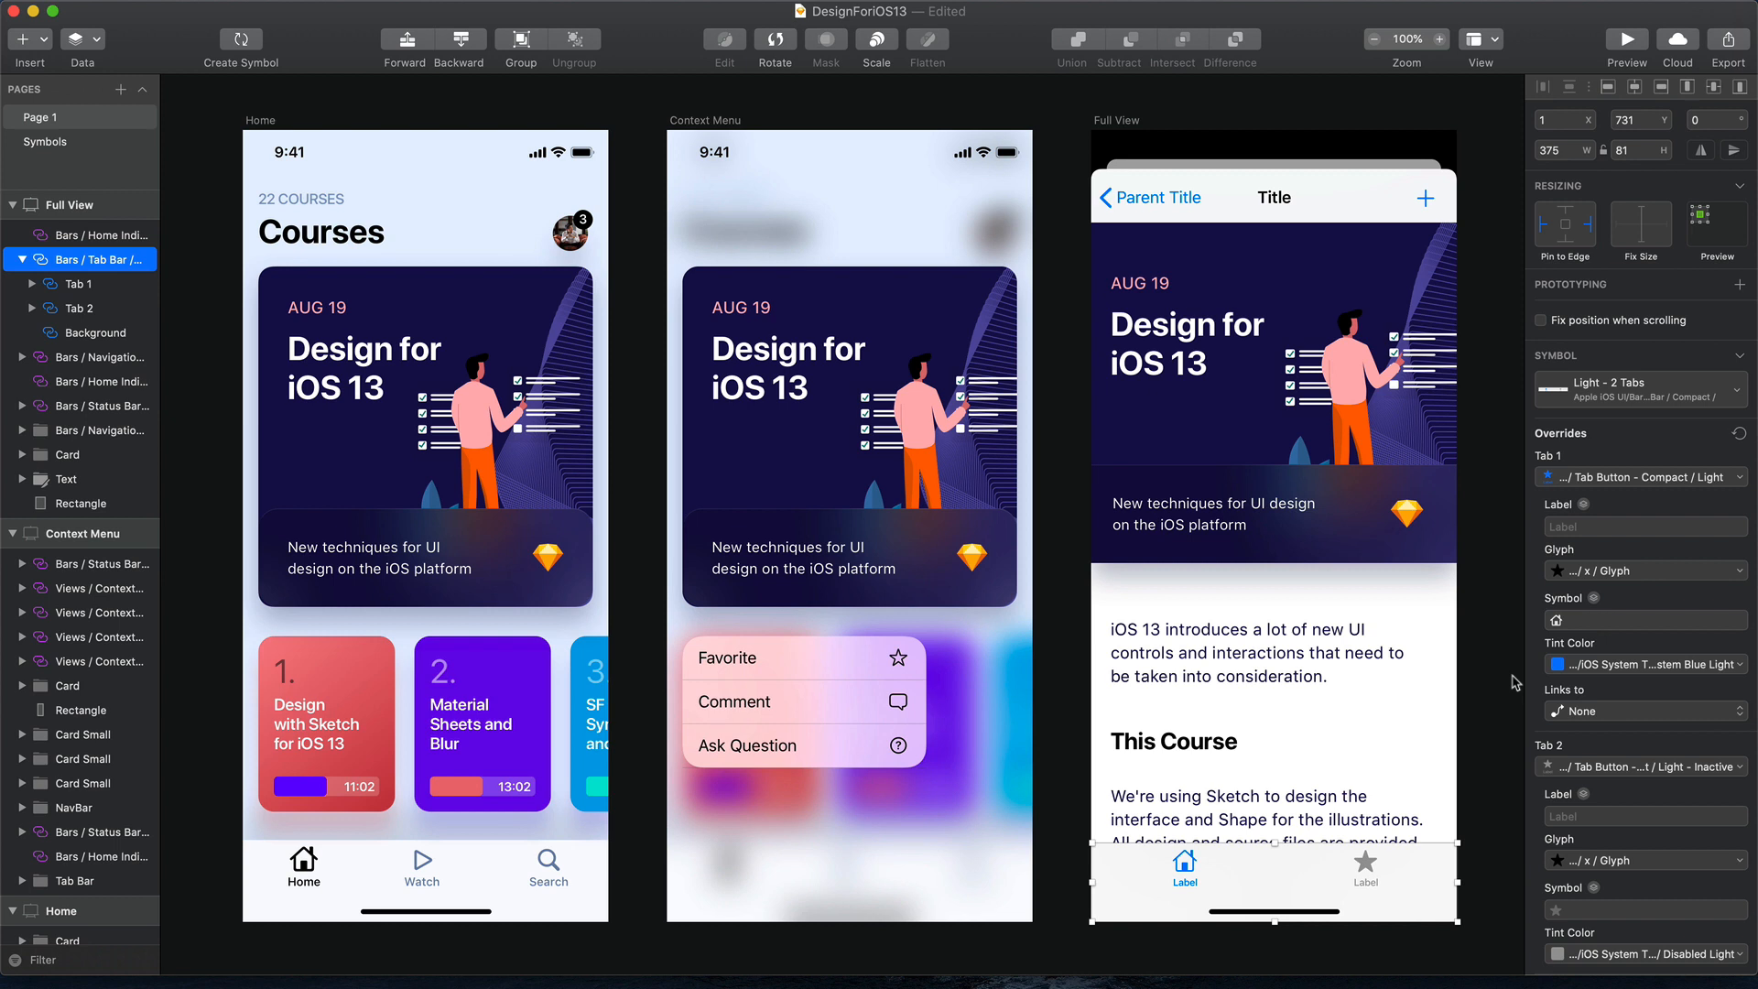
mouse_move(1052, 505)
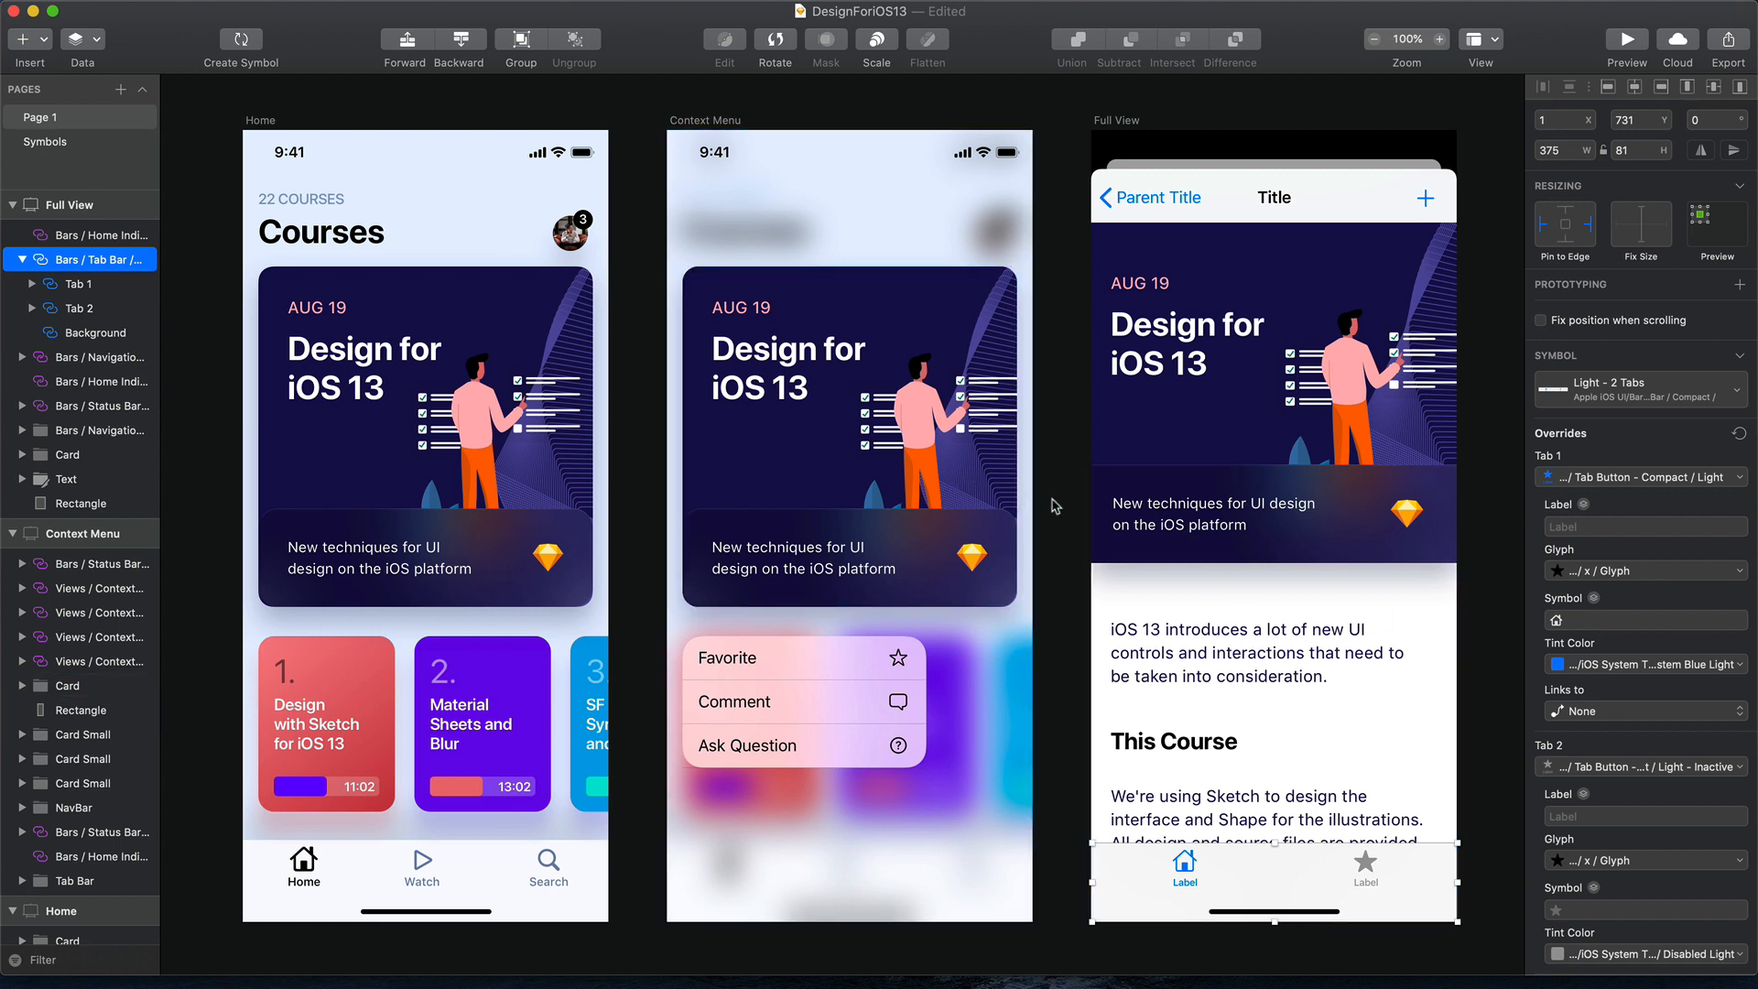
mouse_move(1062, 804)
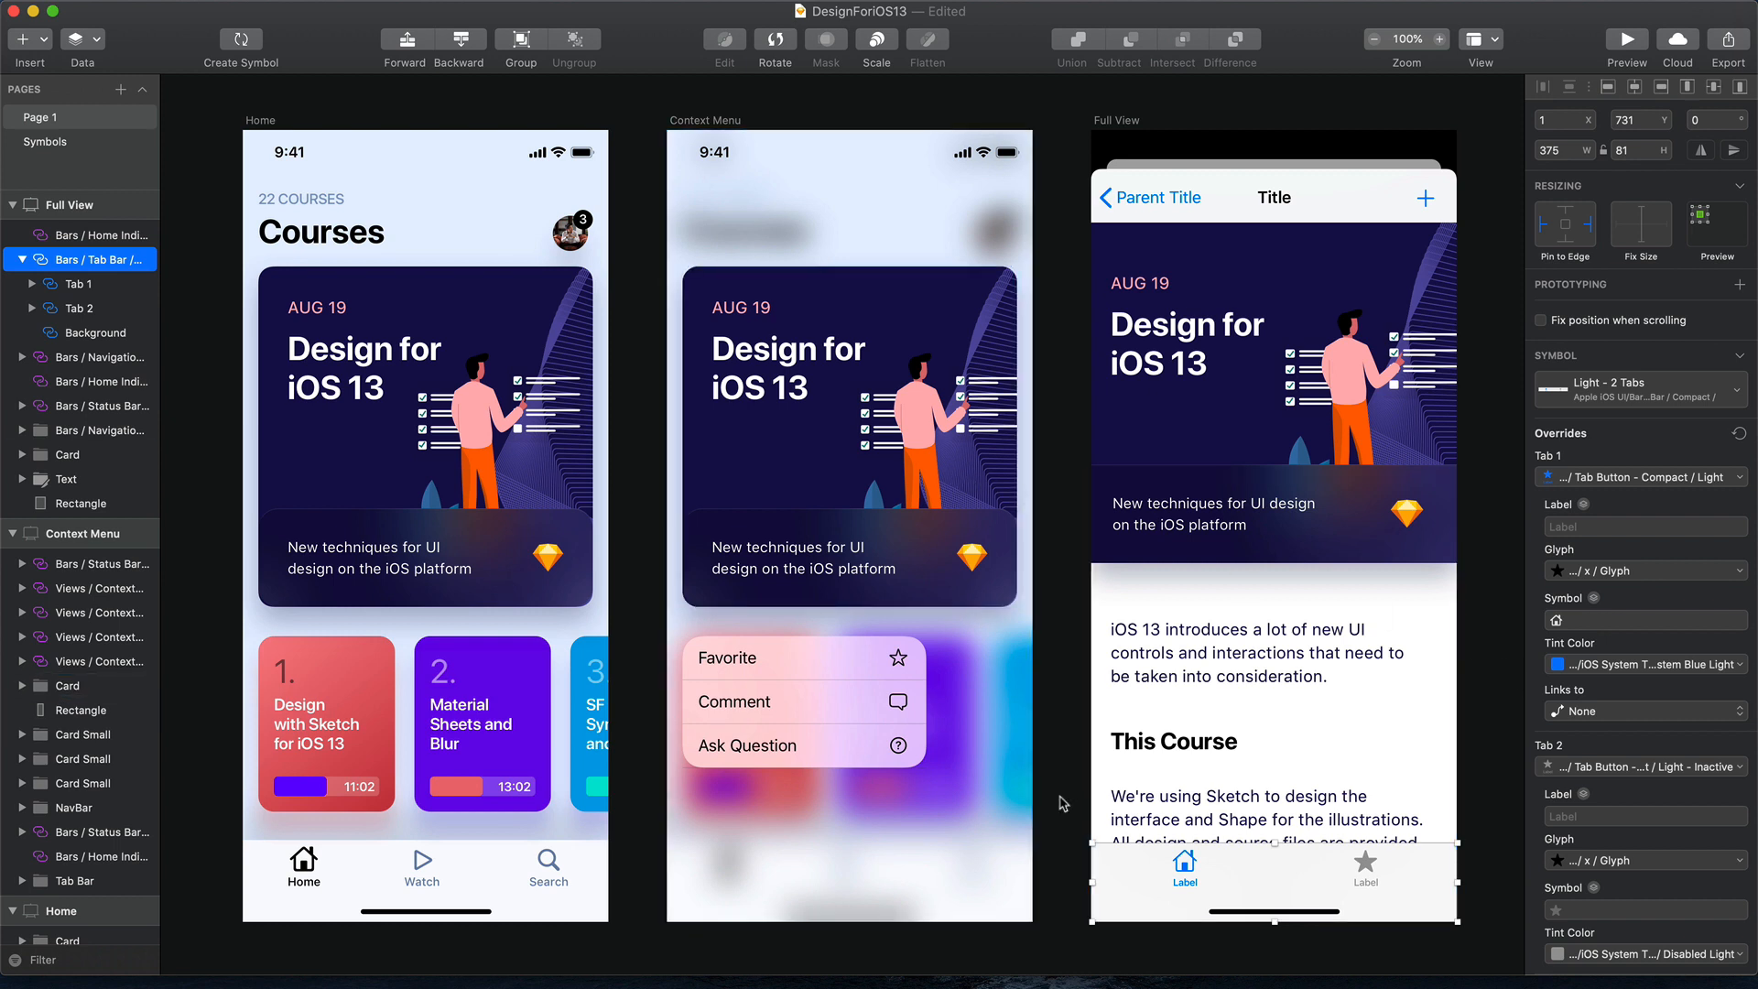